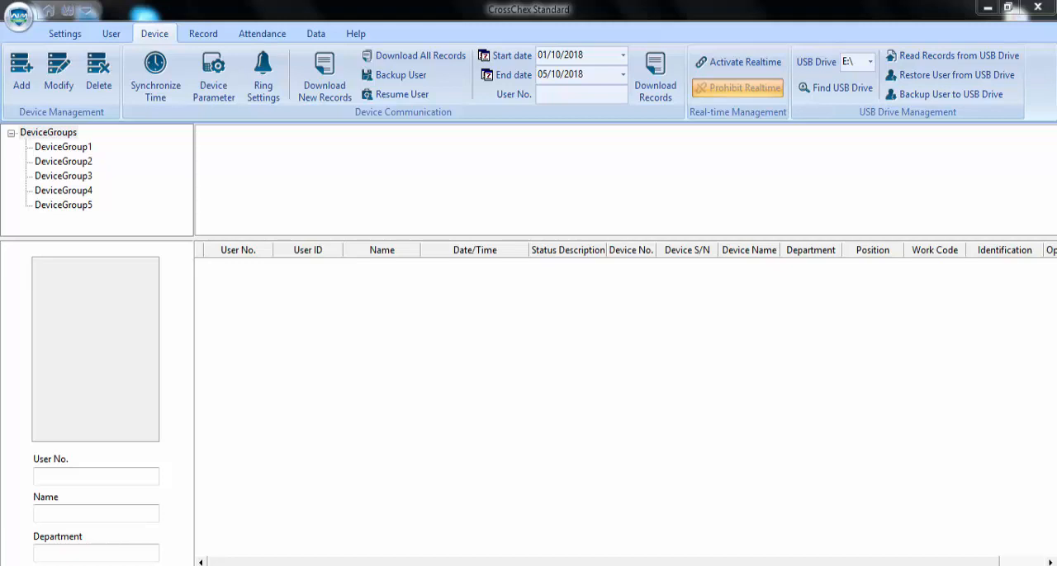
{"action": "mouse_move", "coordinate": [1021, 177]}
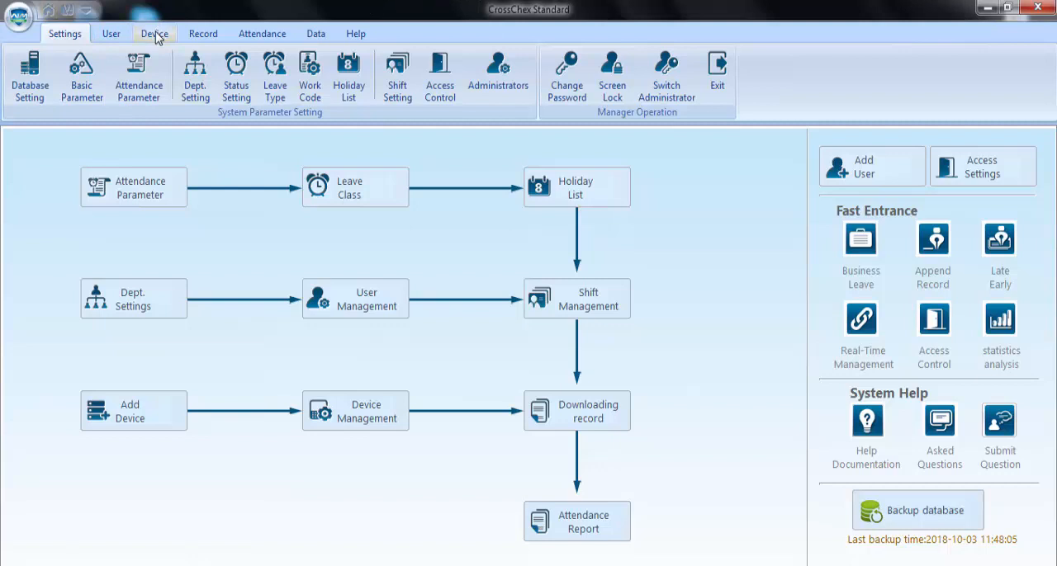
Add terminal 1 (device 1, Group1, LAN) to the device list and select it.
{"action": "left_click", "coordinate": [154, 33]}
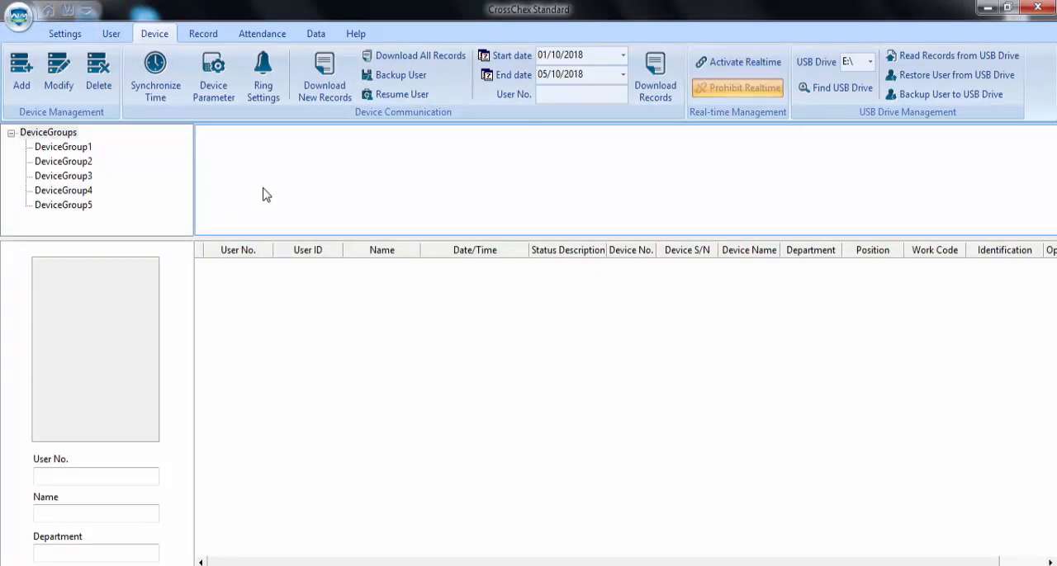
{"action": "left_click", "coordinate": [21, 75]}
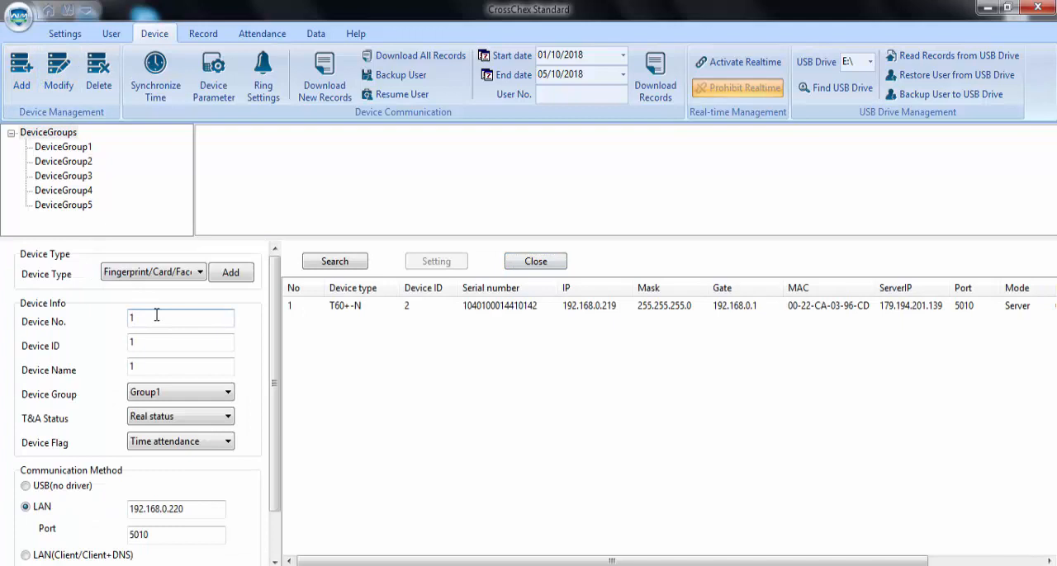
{"action": "left_click", "coordinate": [180, 367]}
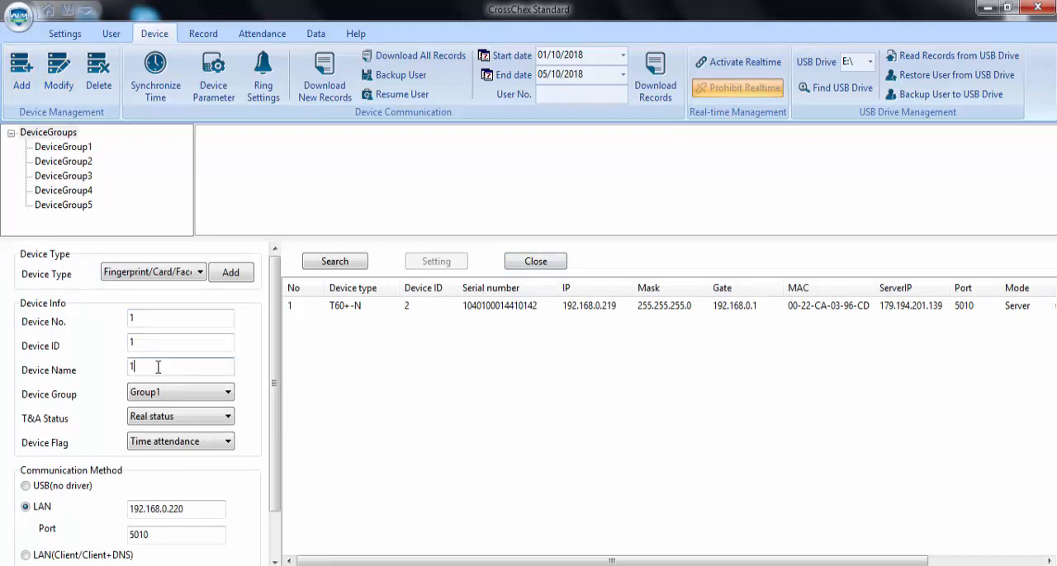
{"action": "mouse_move", "coordinate": [133, 393]}
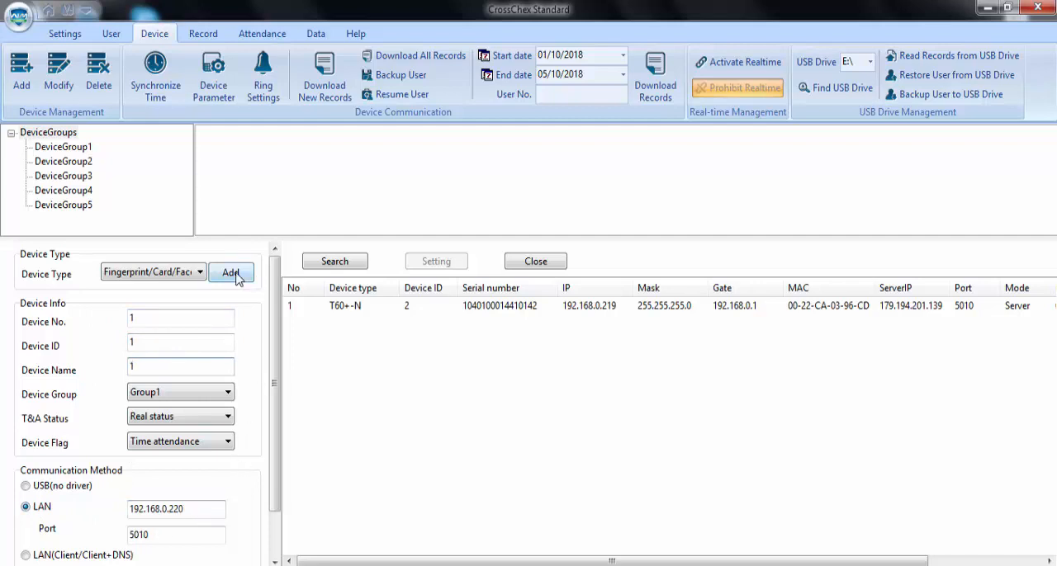
{"action": "left_click", "coordinate": [231, 272]}
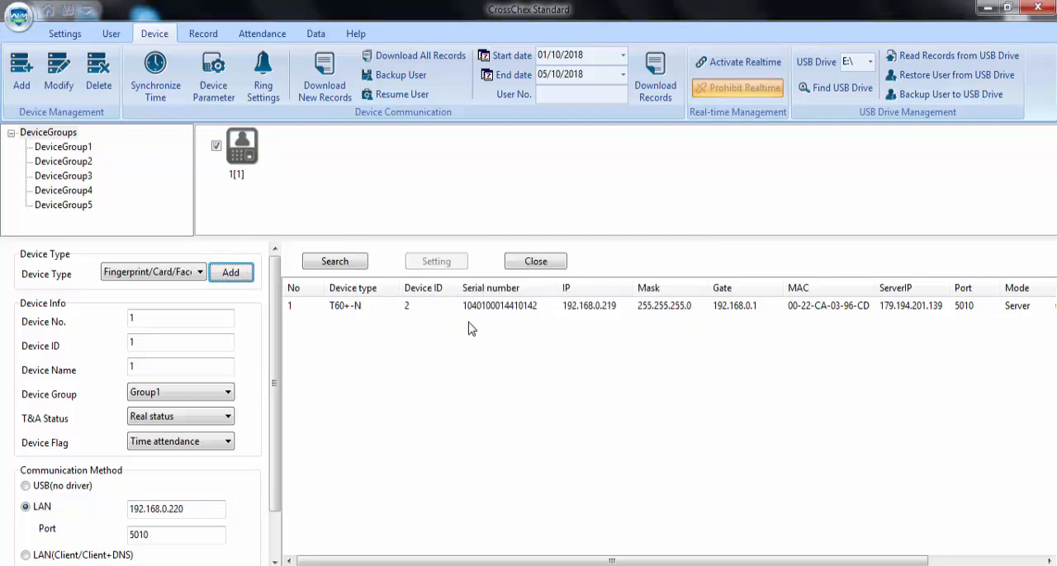
{"action": "left_click", "coordinate": [241, 152]}
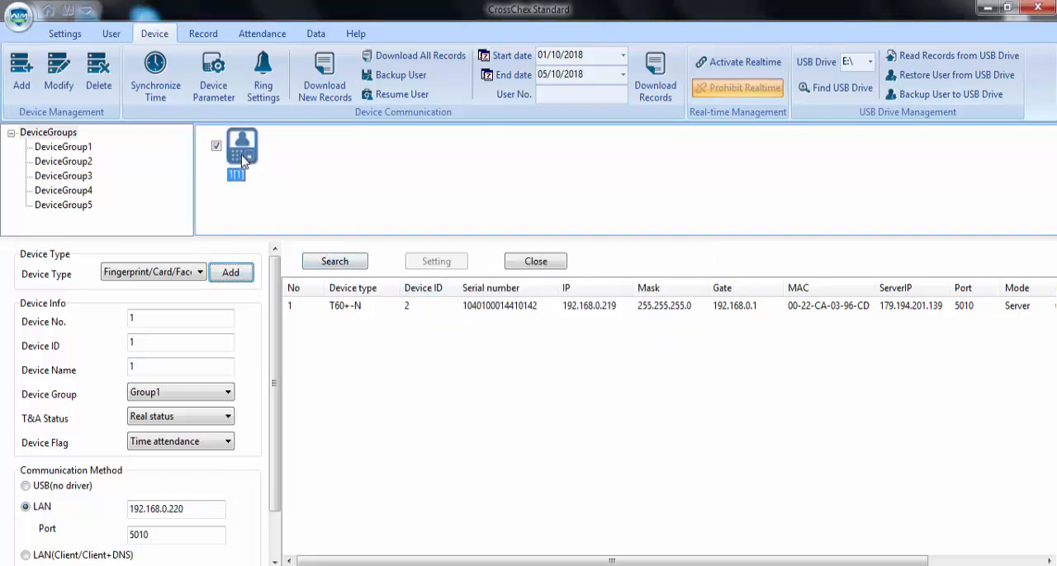
Attempt to synchronize terminal 1's clock, which fails to connect.
{"action": "left_click", "coordinate": [155, 75]}
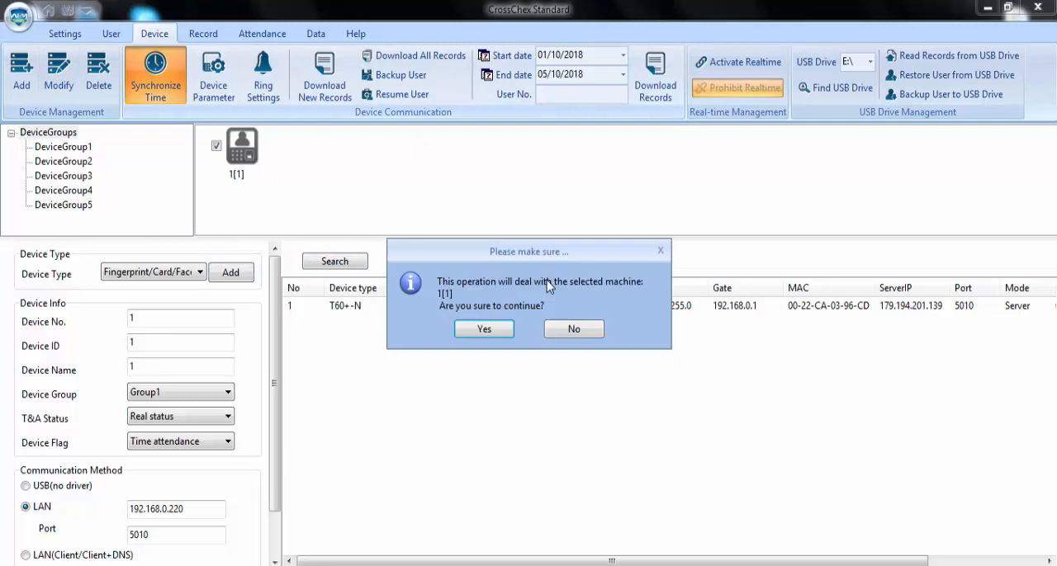
{"action": "left_click", "coordinate": [484, 329]}
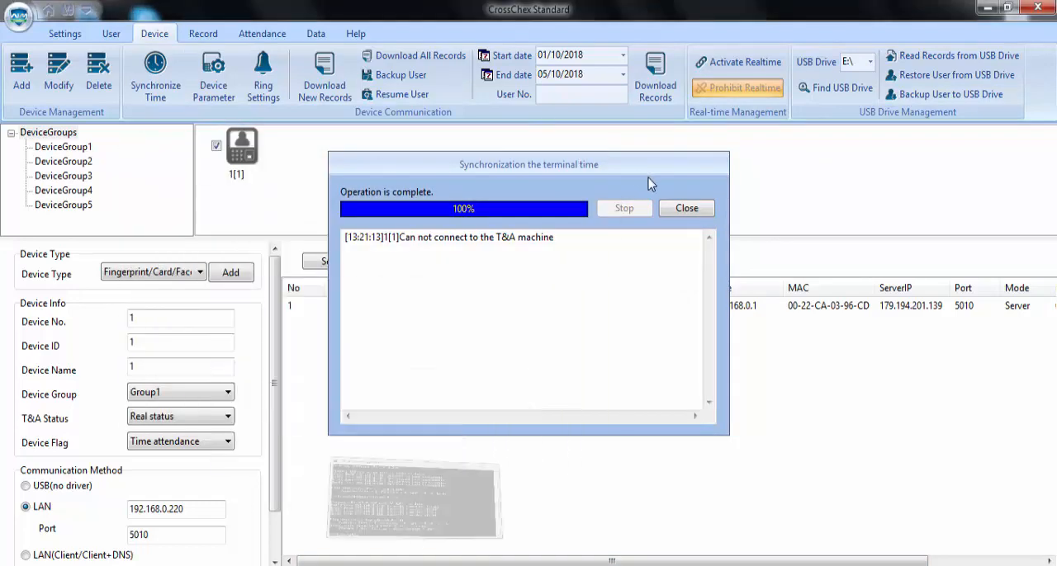
{"action": "left_click", "coordinate": [687, 208]}
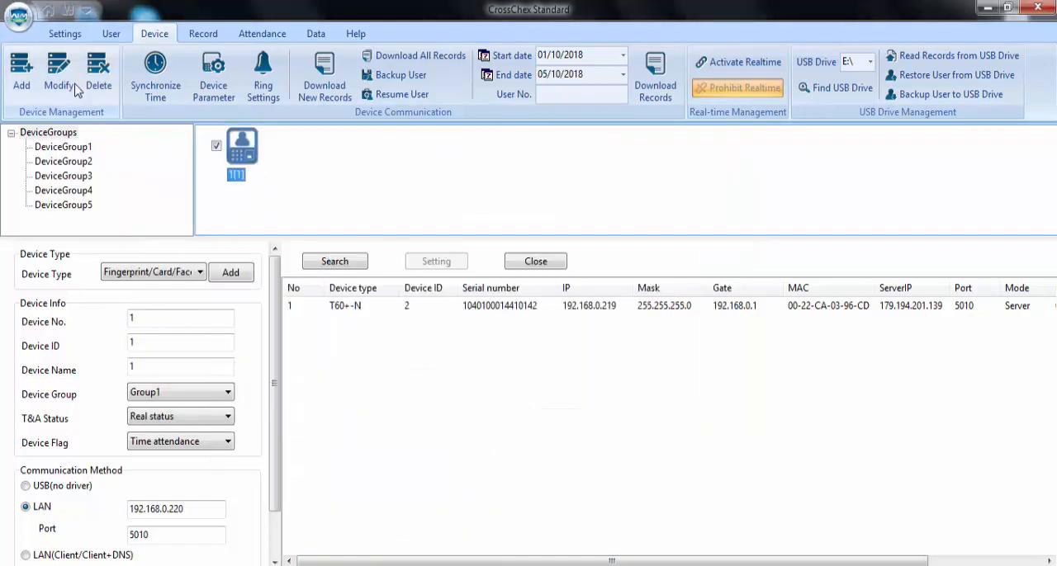
Modify terminal 1's LAN IP address to 192.168.0.210.
{"action": "left_click", "coordinate": [57, 74]}
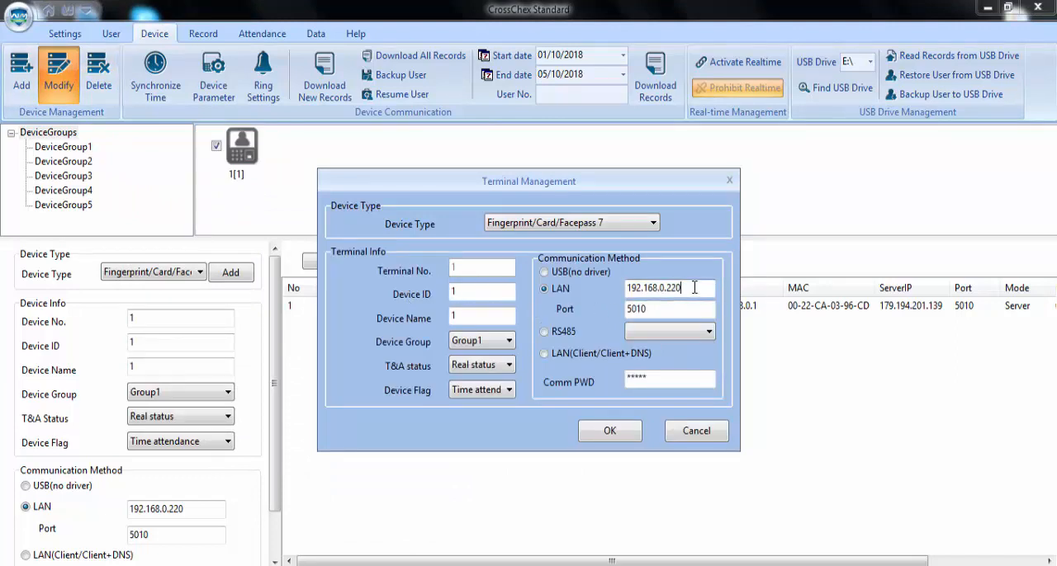
{"action": "type", "text": "192.168.0.210"}
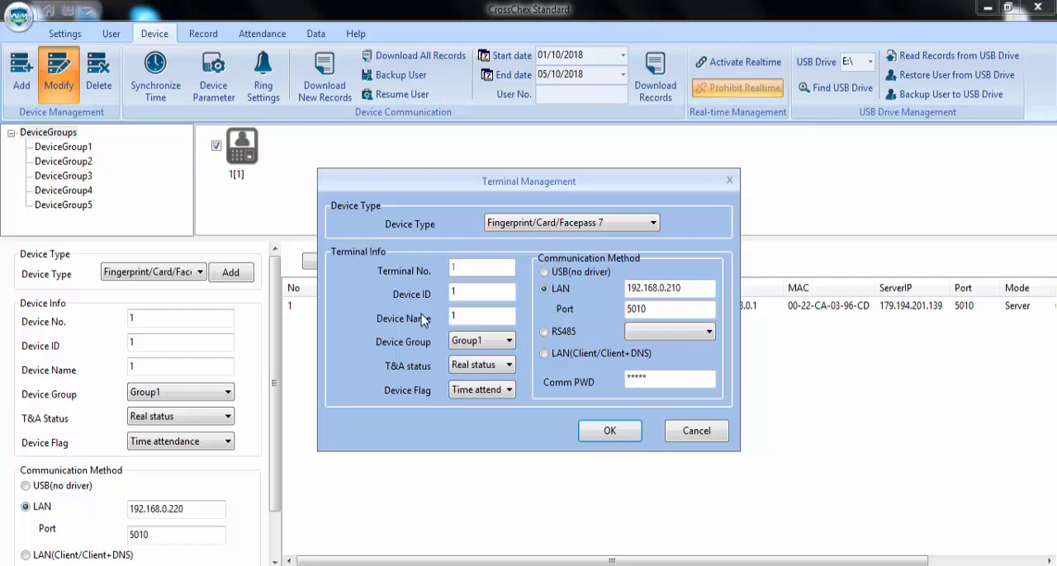
{"action": "left_click", "coordinate": [609, 429]}
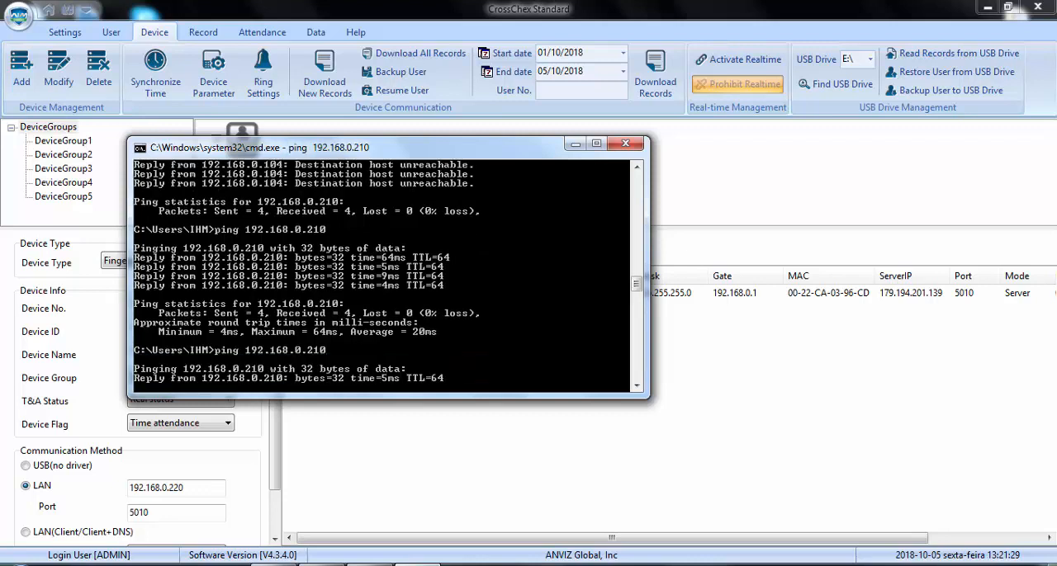
{"action": "right_click", "coordinate": [241, 140]}
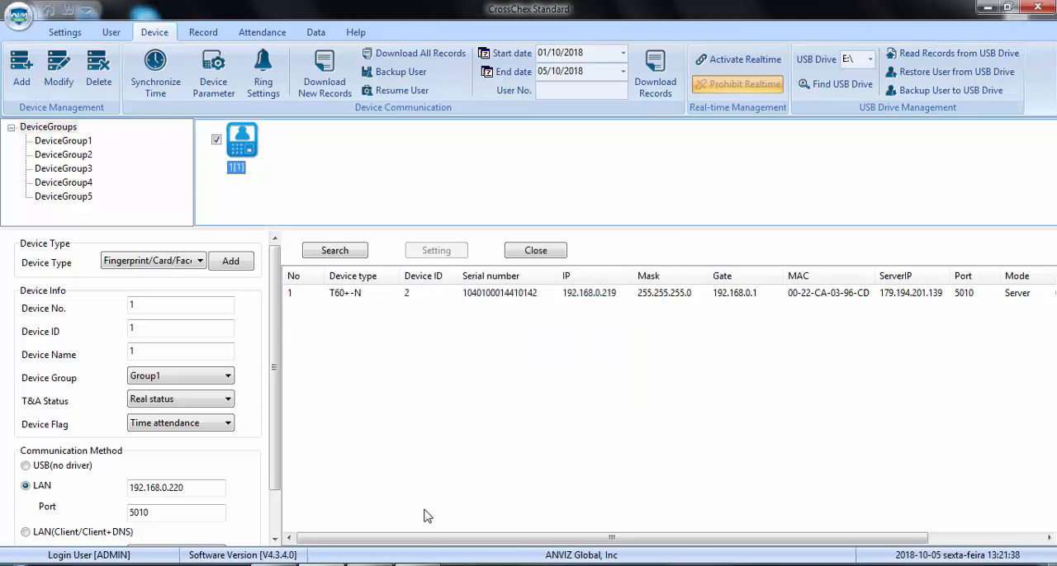
Synchronize terminal 1's clock successfully and review its terminal information (firmware 02.00.38, zero records).
{"action": "left_click", "coordinate": [155, 72]}
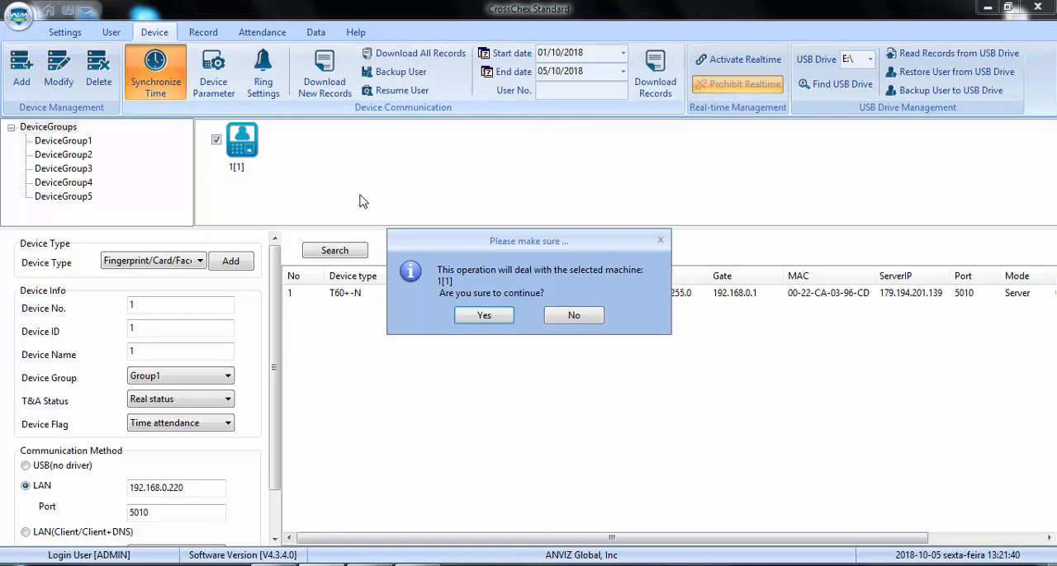
{"action": "left_click", "coordinate": [484, 316]}
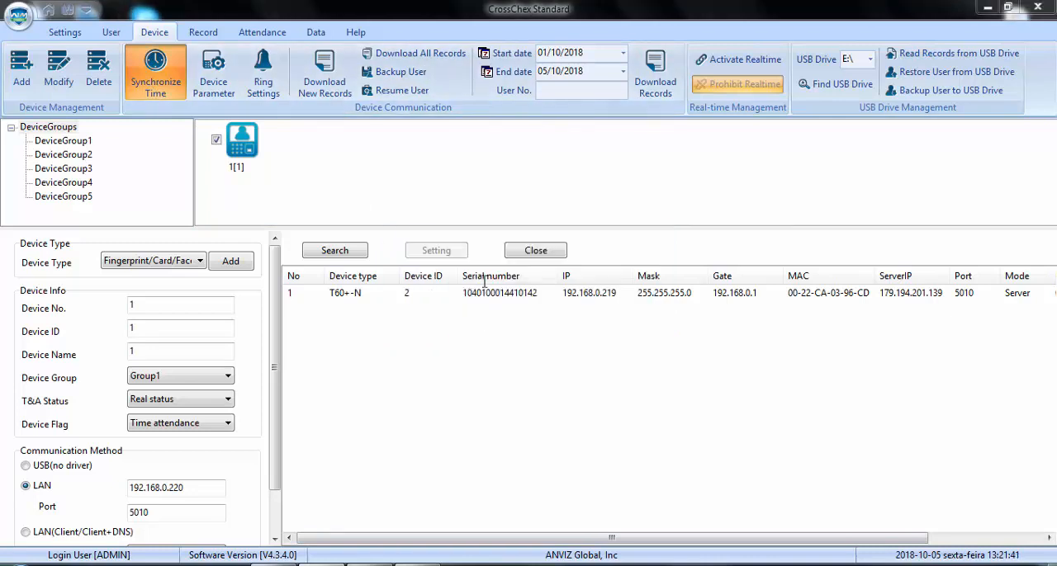
{"action": "left_click", "coordinate": [155, 69]}
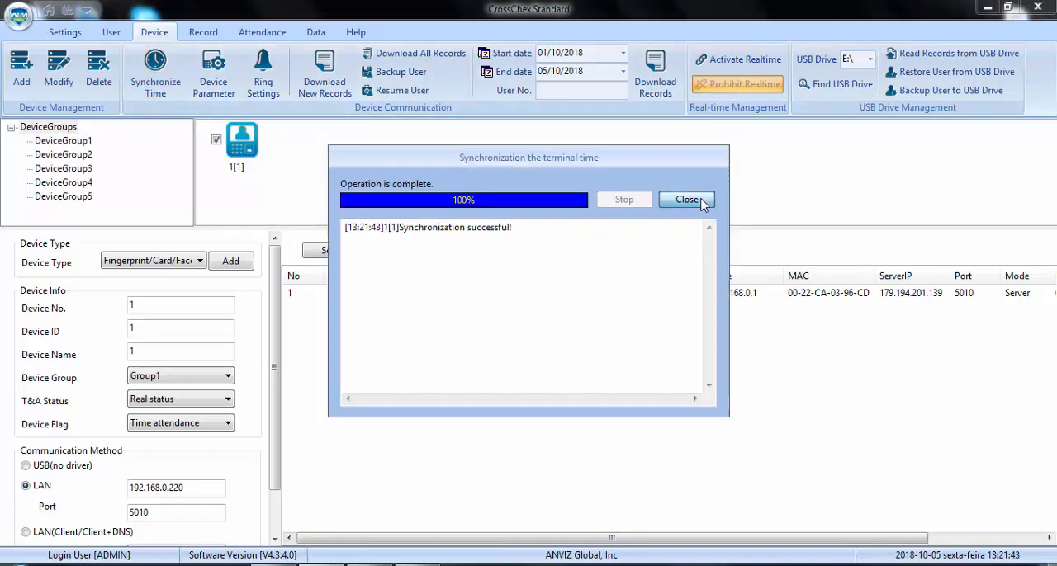
{"action": "left_click", "coordinate": [687, 198]}
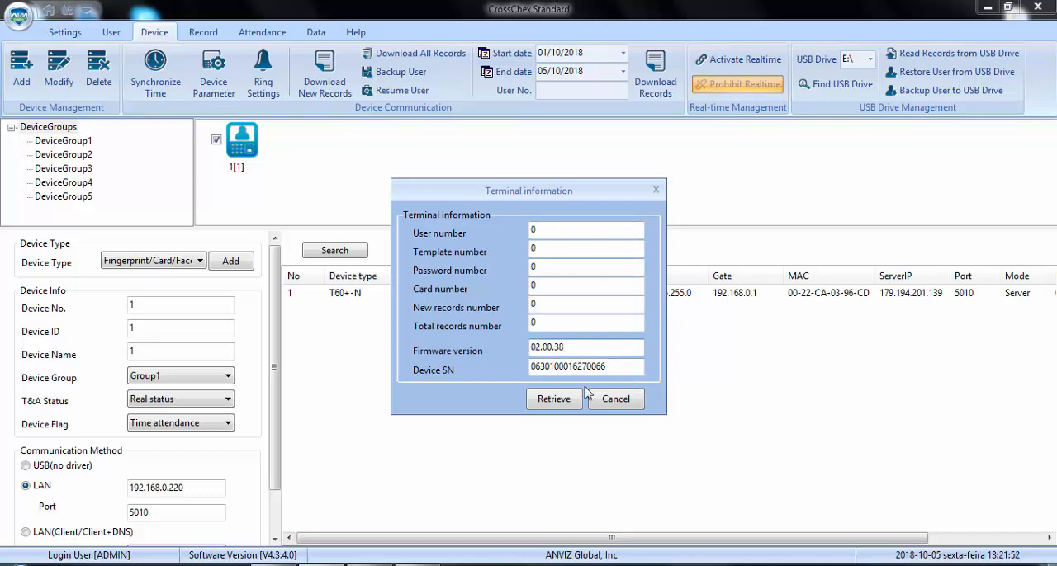
{"action": "left_click", "coordinate": [614, 400]}
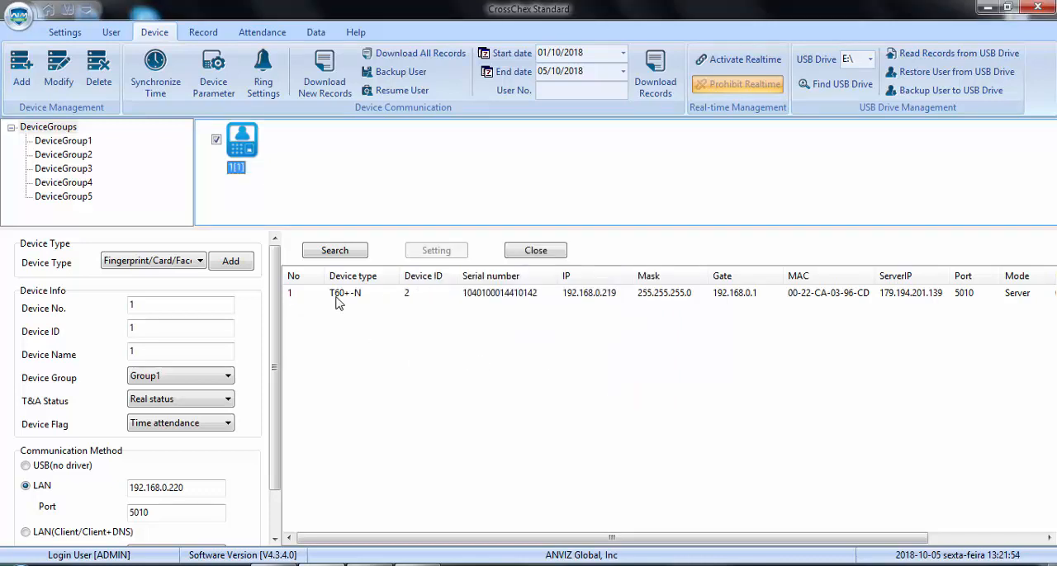
{"action": "mouse_move", "coordinate": [323, 311]}
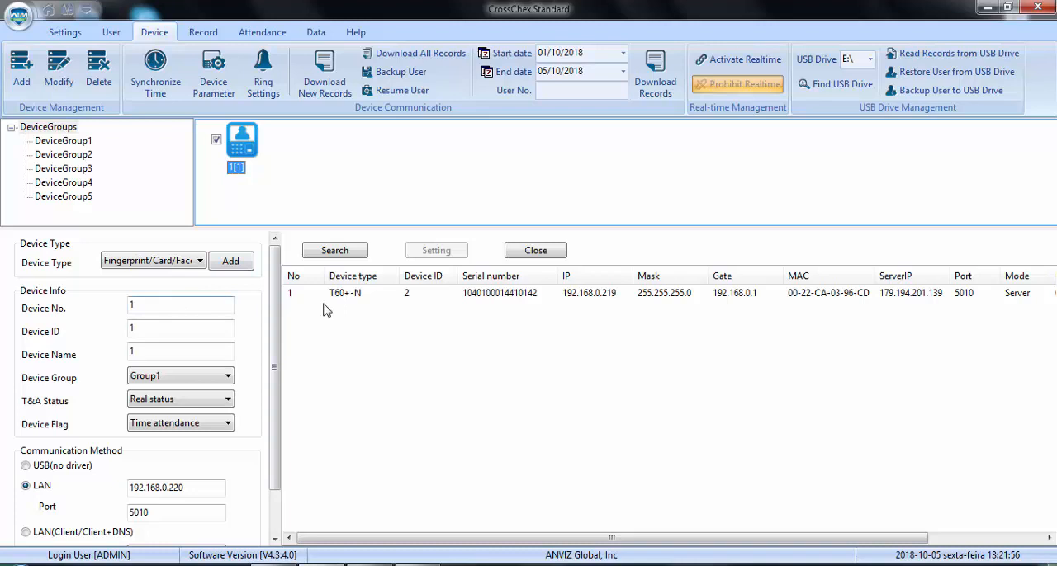
{"action": "mouse_move", "coordinate": [383, 301]}
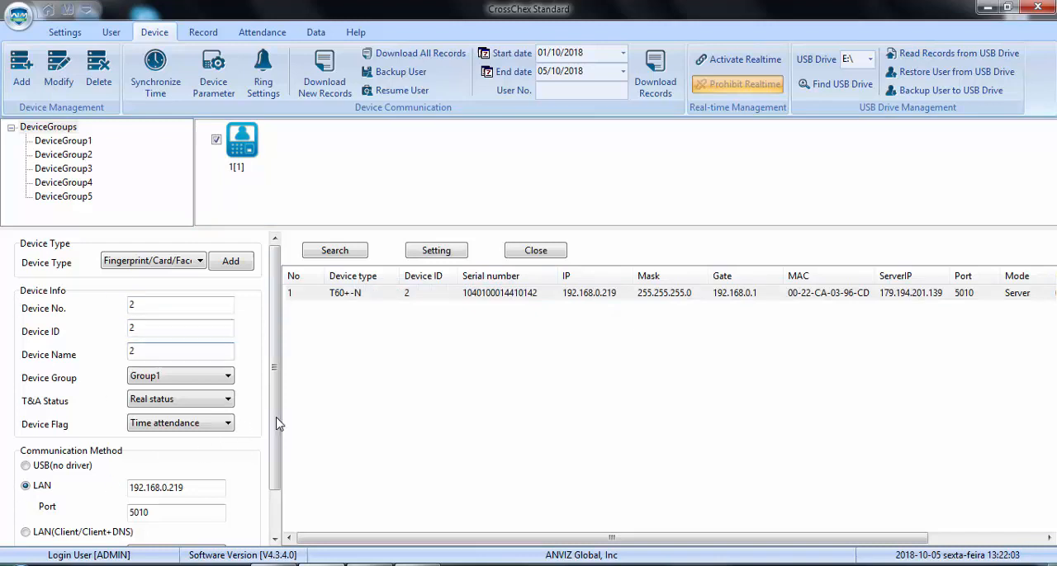
{"action": "scroll", "scroll_direction": "down", "scroll_amount": 3}
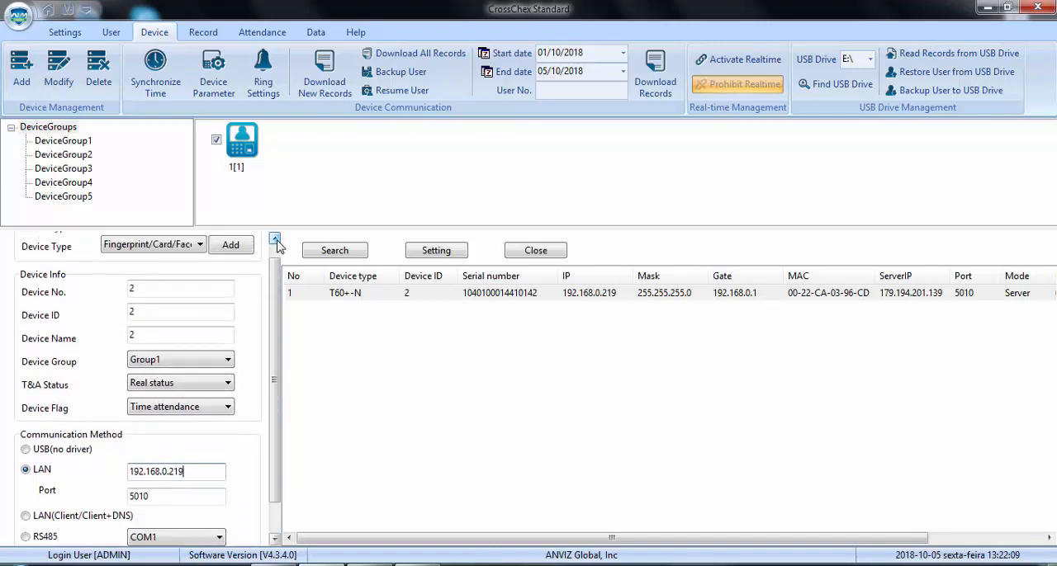
{"action": "left_click", "coordinate": [231, 244]}
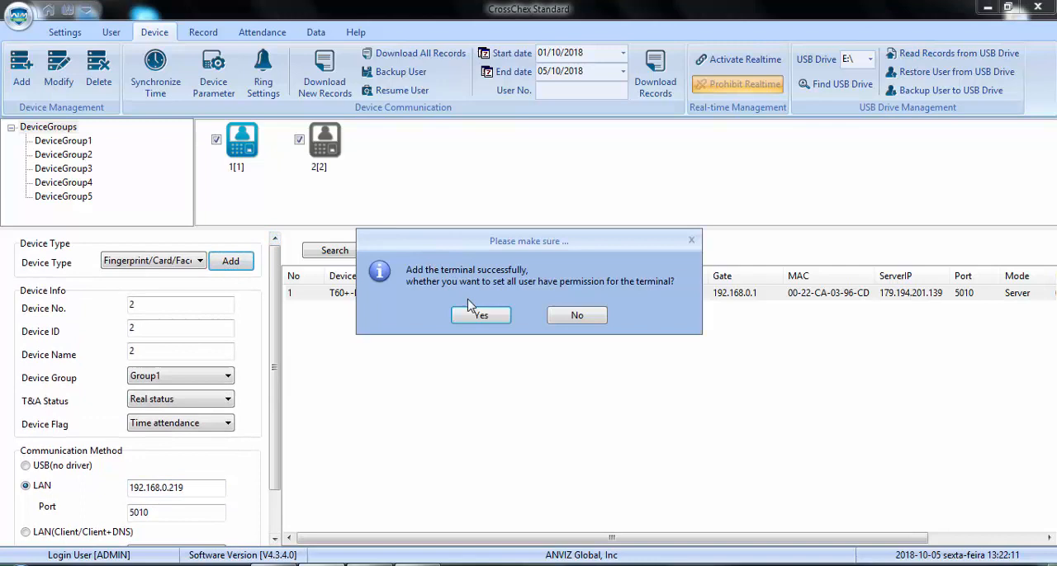
{"action": "left_click", "coordinate": [480, 316]}
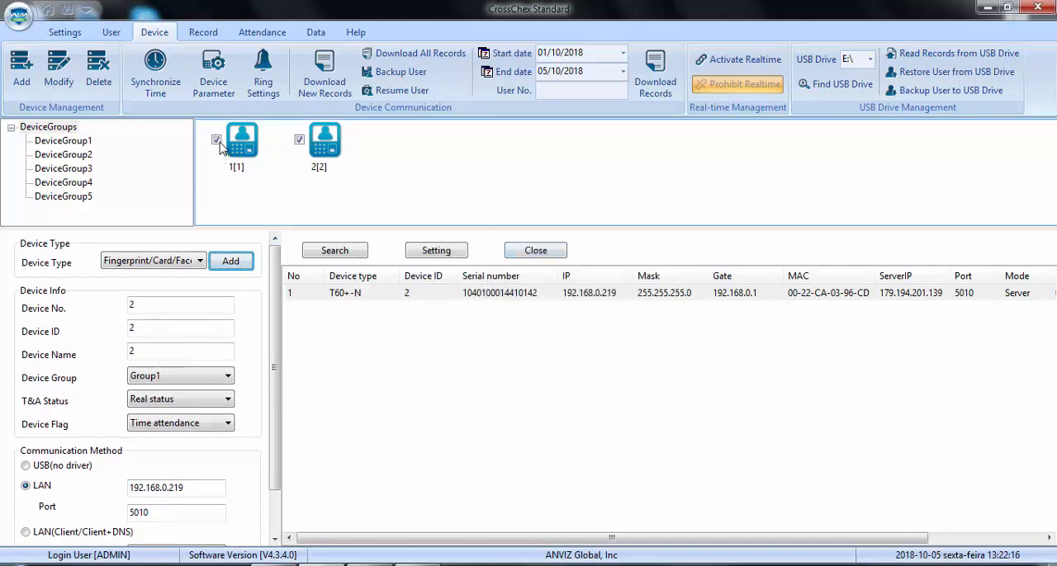
{"action": "right_click", "coordinate": [324, 139]}
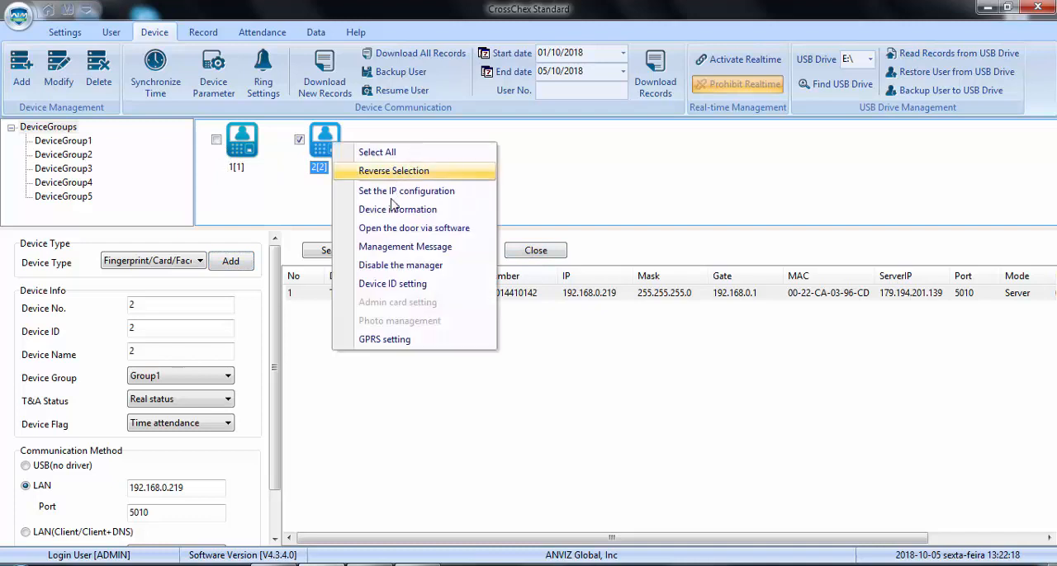
{"action": "left_click", "coordinate": [396, 208]}
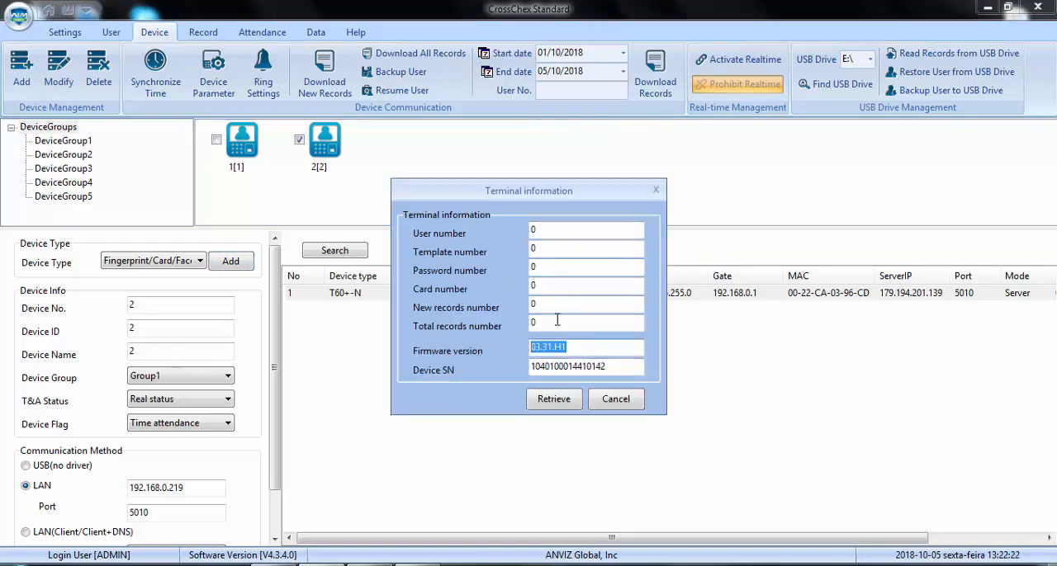
{"action": "left_click", "coordinate": [586, 268]}
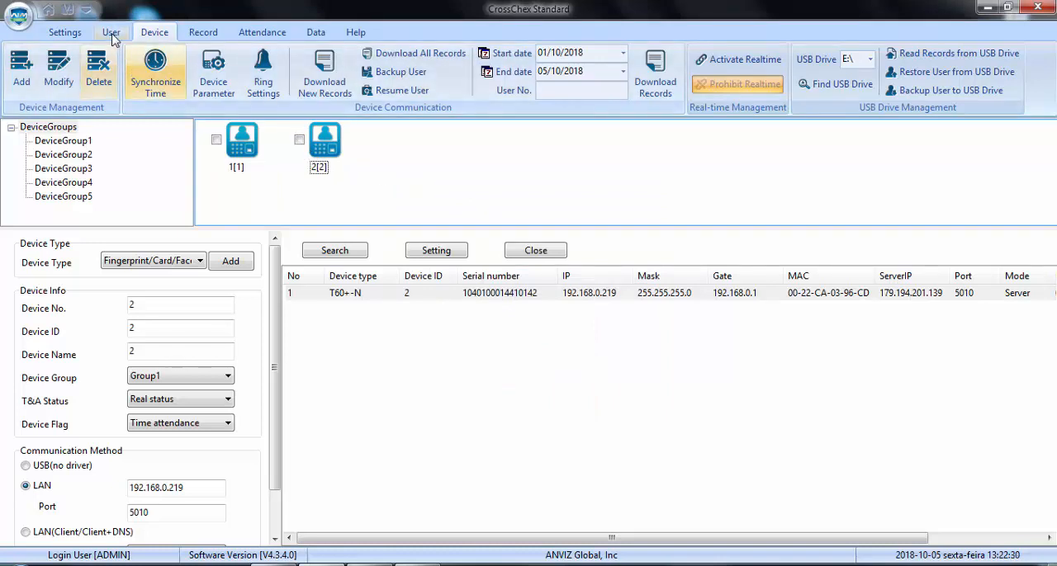
Start a new user with ID 1 named Leonardo in the user module.
{"action": "left_click", "coordinate": [111, 31]}
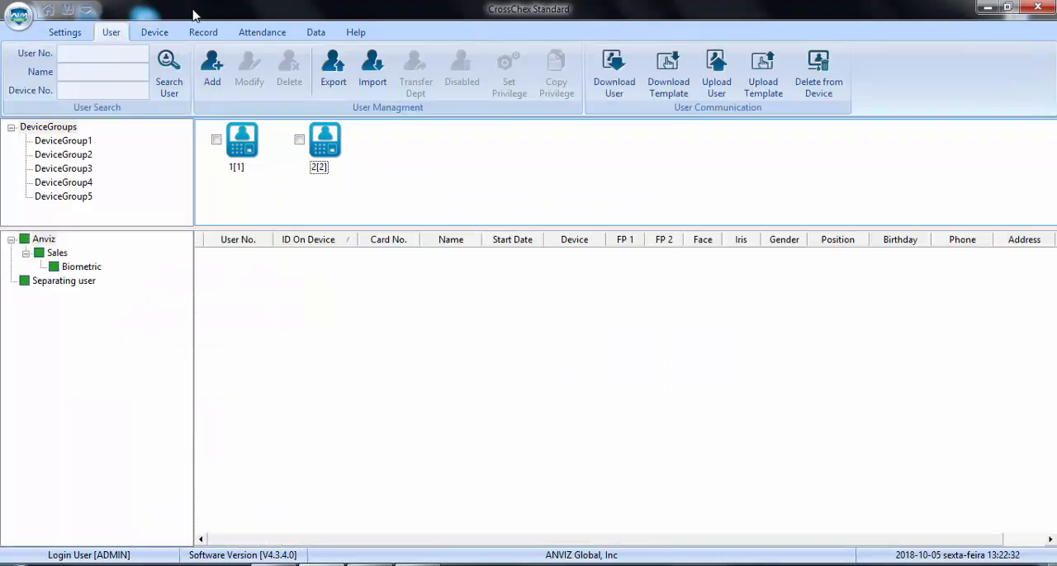
{"action": "mouse_move", "coordinate": [585, 366]}
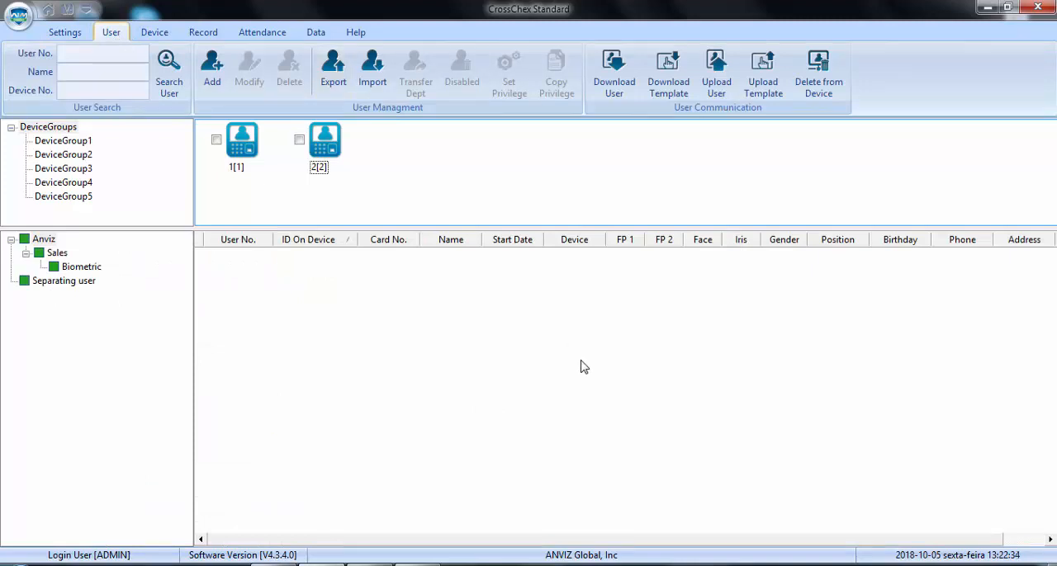
{"action": "left_click", "coordinate": [211, 69]}
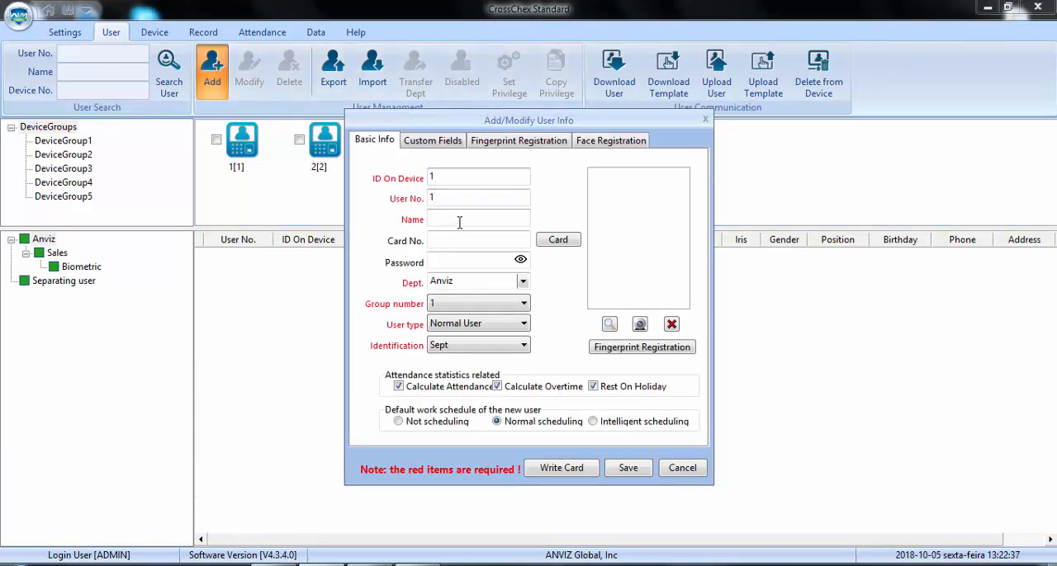
{"action": "type", "text": "Leonardo"}
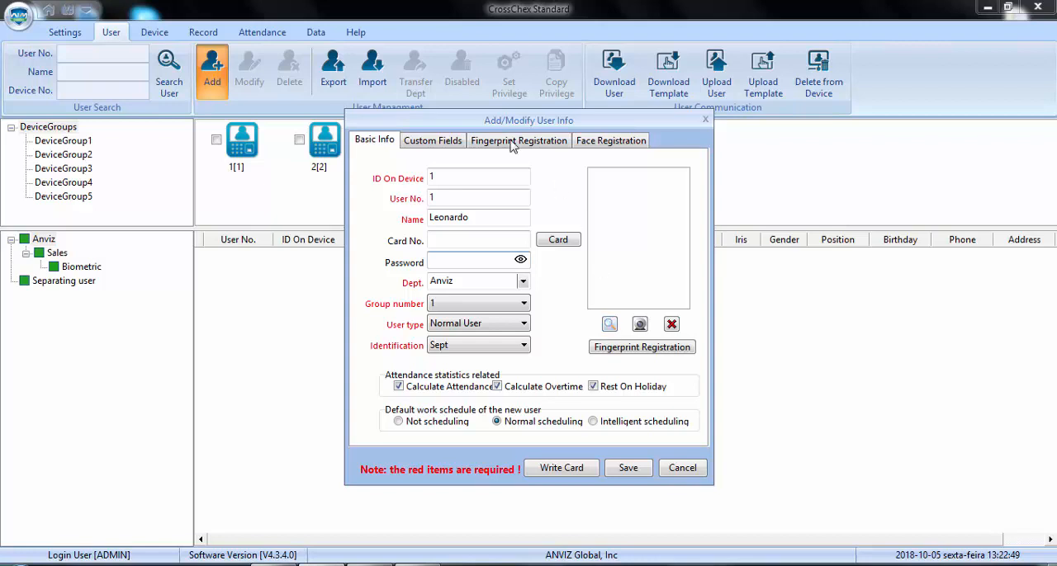
Enroll Leonardo's first fingerprint via the USB reader and save the user.
{"action": "left_click", "coordinate": [519, 138]}
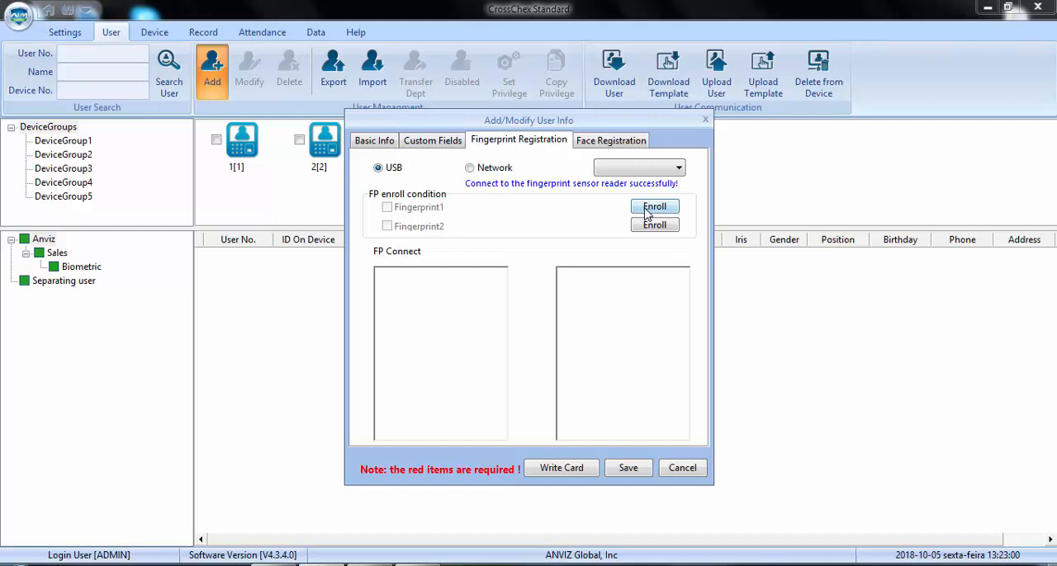
{"action": "left_click", "coordinate": [654, 207]}
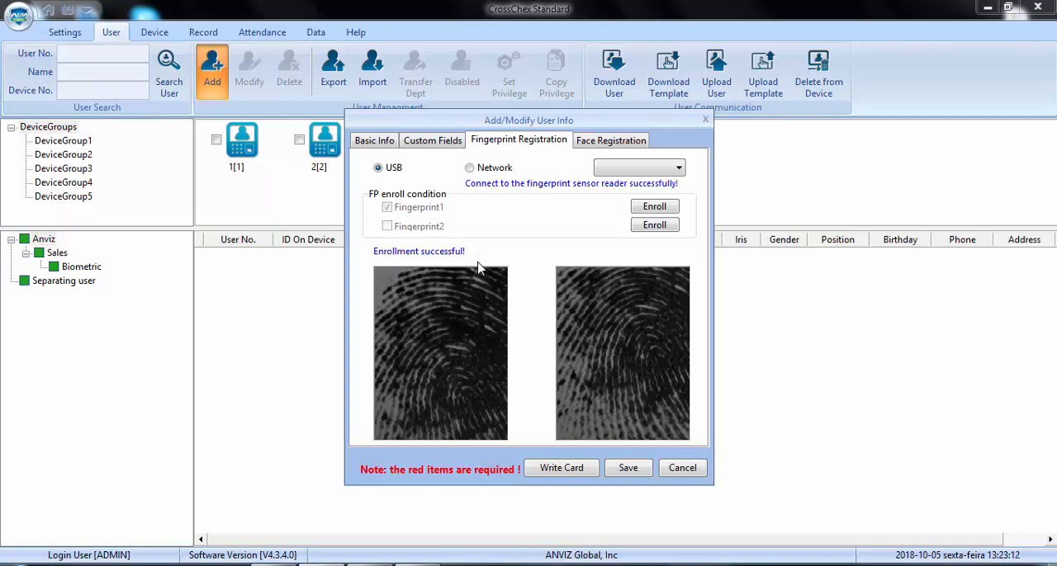
{"action": "mouse_move", "coordinate": [713, 370]}
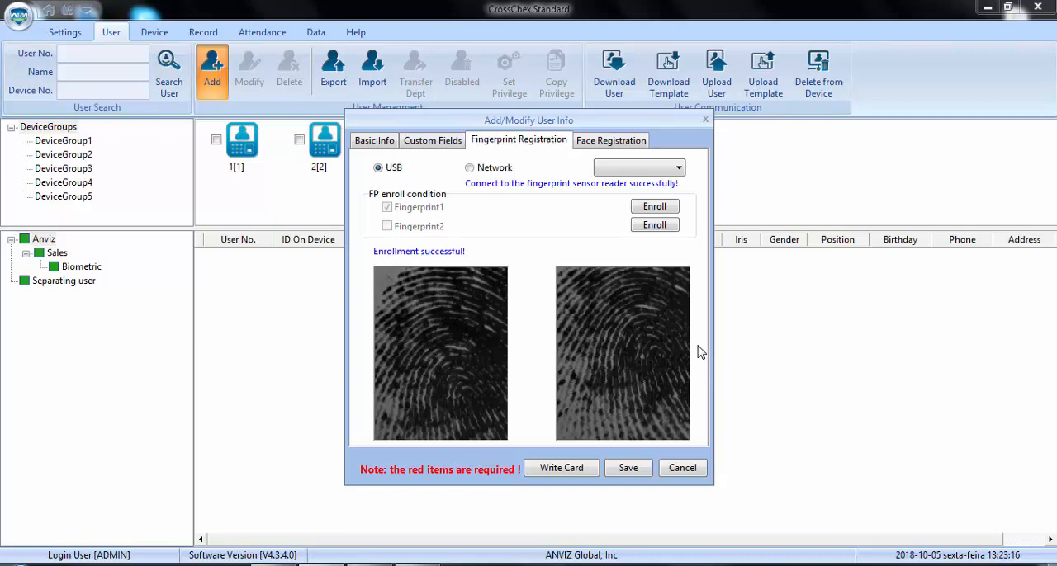
{"action": "mouse_move", "coordinate": [661, 246]}
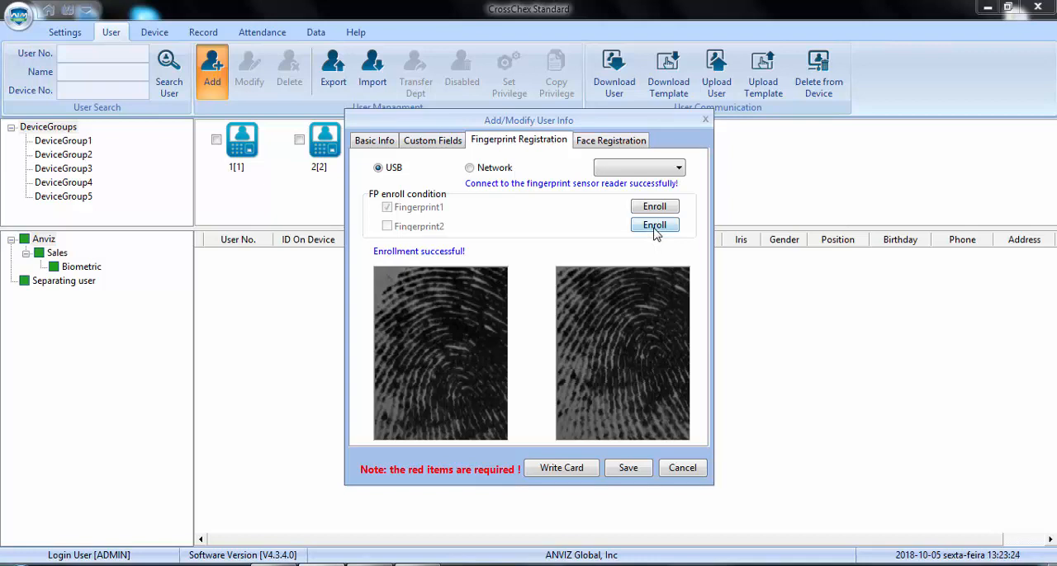
{"action": "mouse_move", "coordinate": [654, 247]}
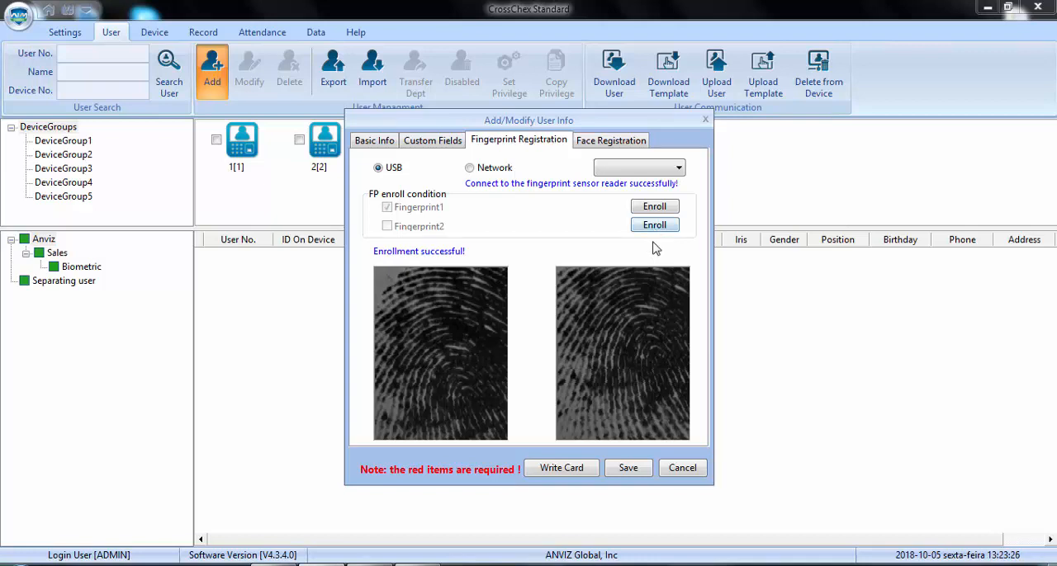
{"action": "left_click", "coordinate": [628, 469]}
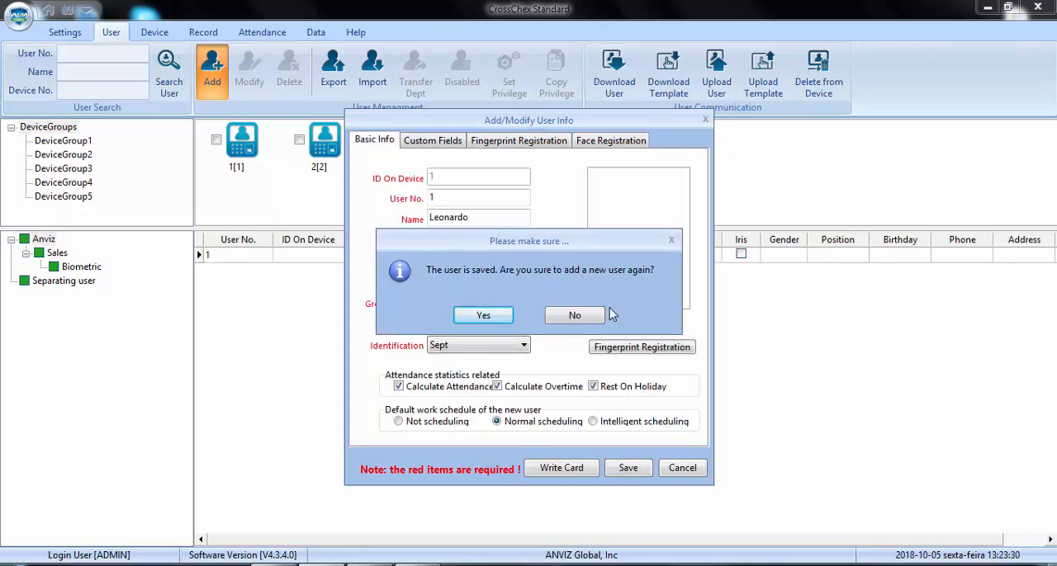
Decline adding another user and select Leonardo in the user list.
{"action": "left_click", "coordinate": [575, 314]}
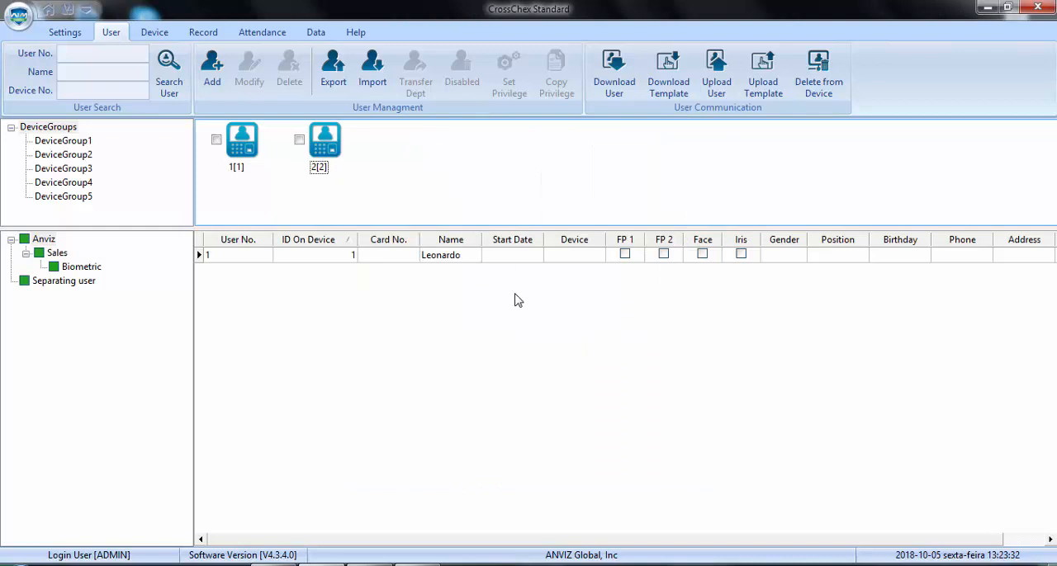
{"action": "left_click", "coordinate": [440, 254]}
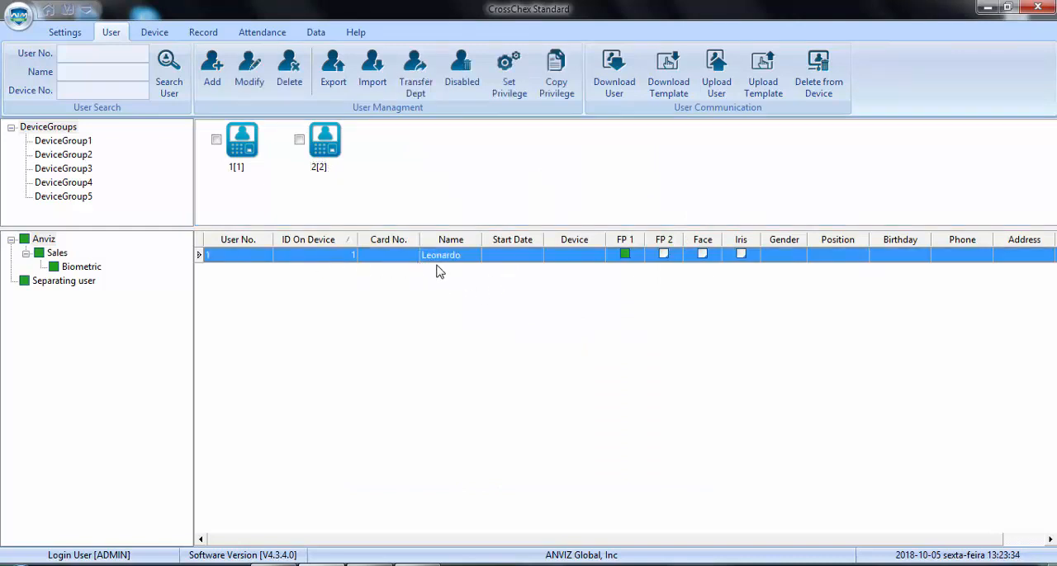
{"action": "mouse_move", "coordinate": [531, 276]}
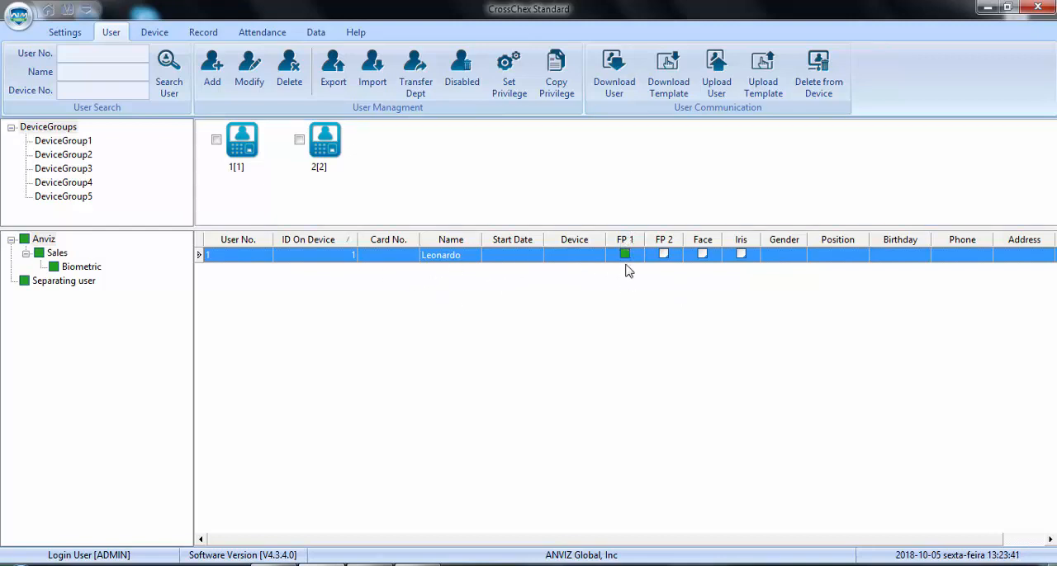
{"action": "mouse_move", "coordinate": [608, 312]}
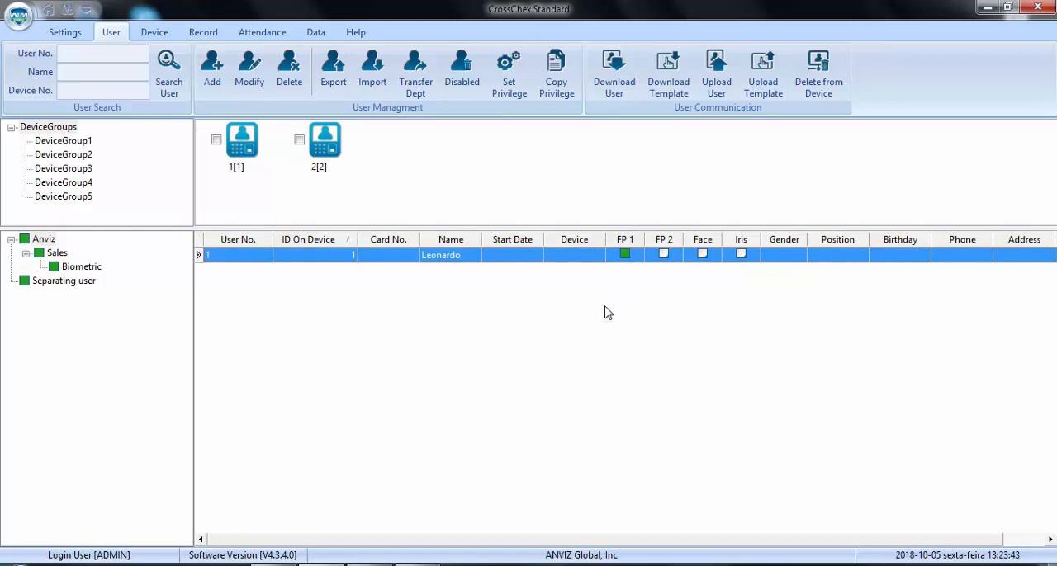
{"action": "mouse_move", "coordinate": [522, 333]}
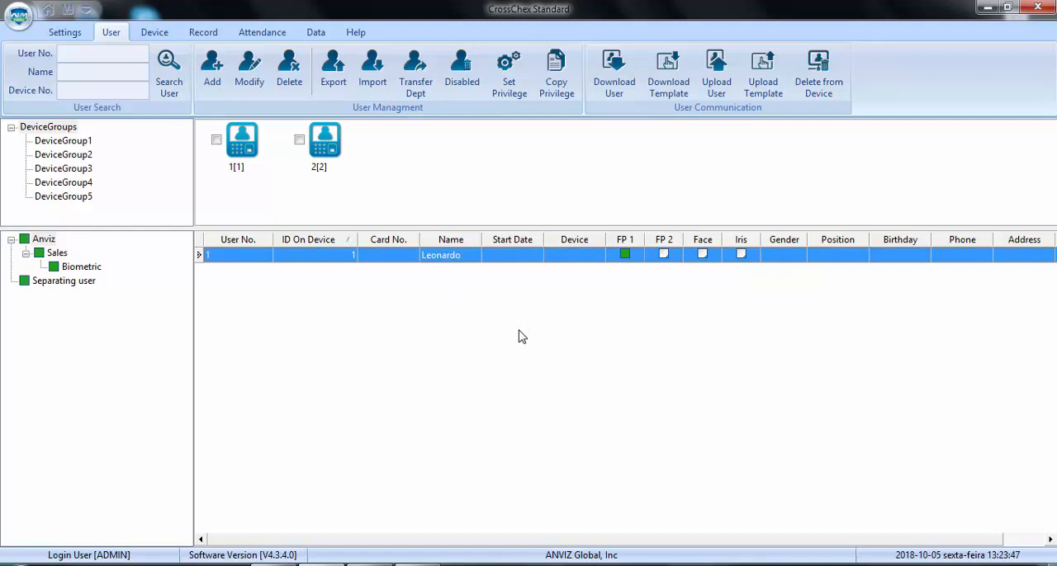
{"action": "mouse_move", "coordinate": [438, 272]}
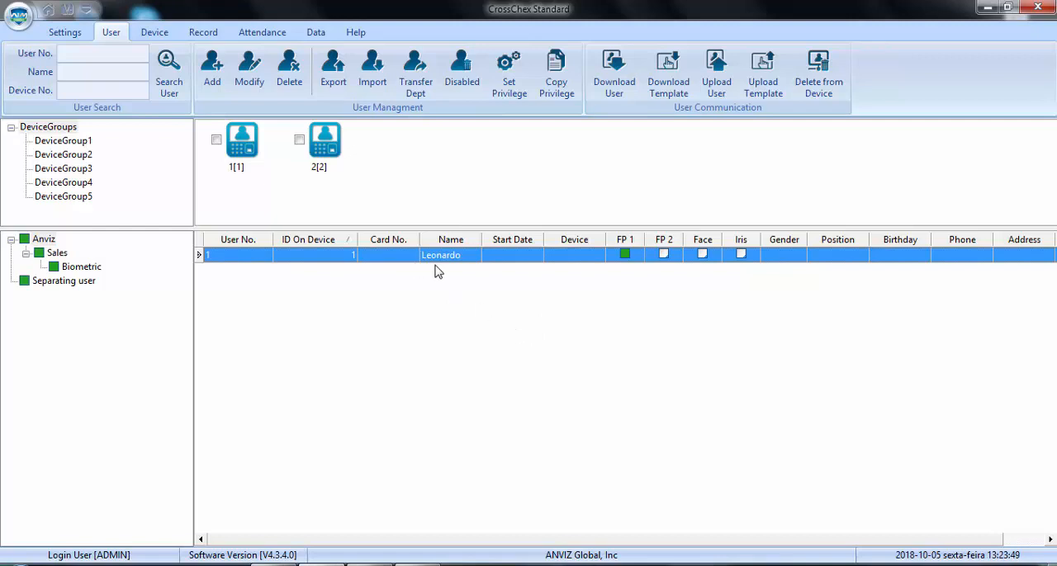
{"action": "mouse_move", "coordinate": [280, 222]}
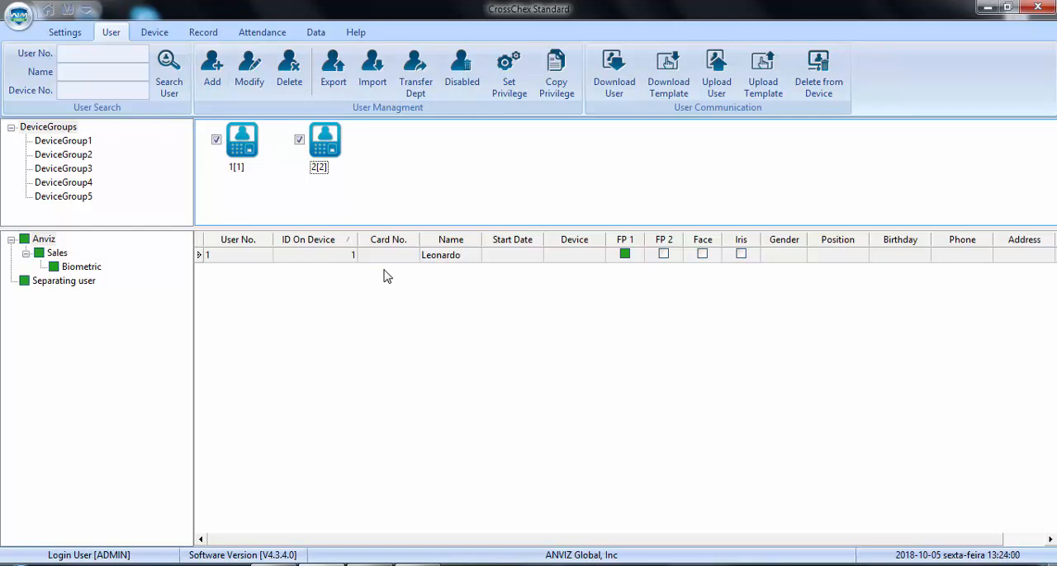
{"action": "mouse_move", "coordinate": [473, 130]}
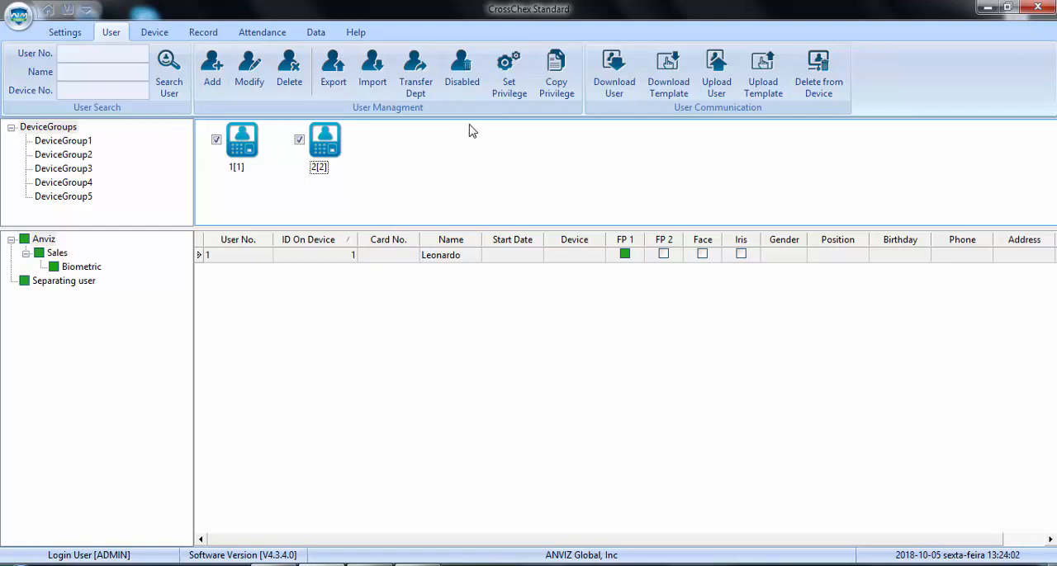
Grant Leonardo access to device 1 and upload his record and fingerprint template to it.
{"action": "left_click", "coordinate": [509, 69]}
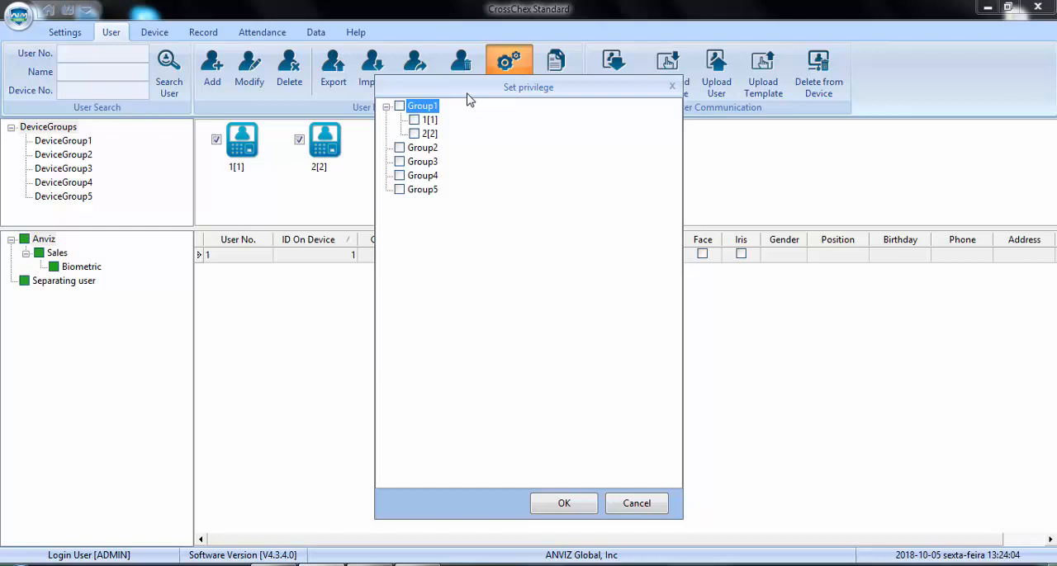
{"action": "mouse_move", "coordinate": [509, 353]}
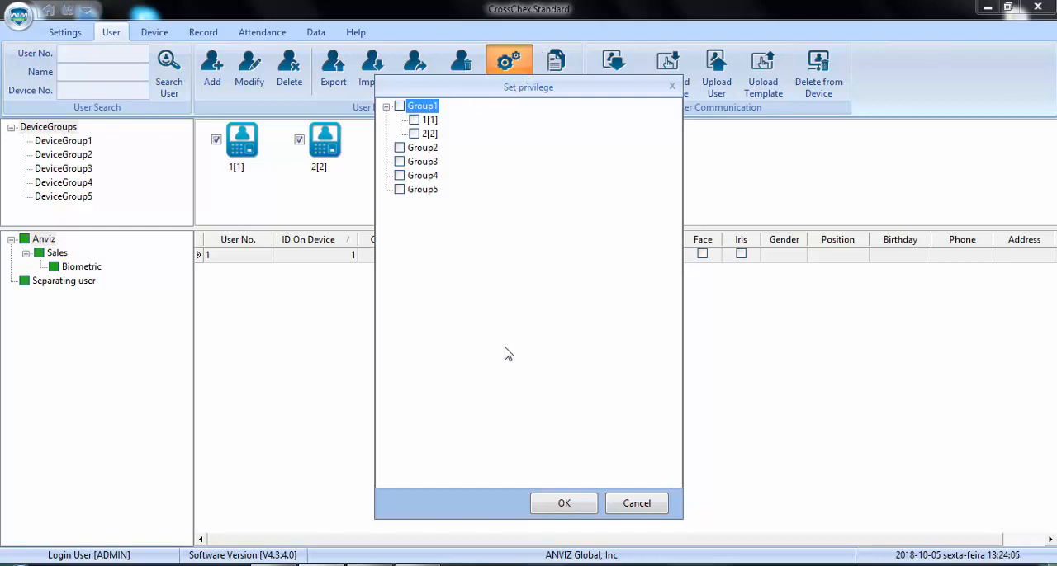
{"action": "mouse_move", "coordinate": [776, 492]}
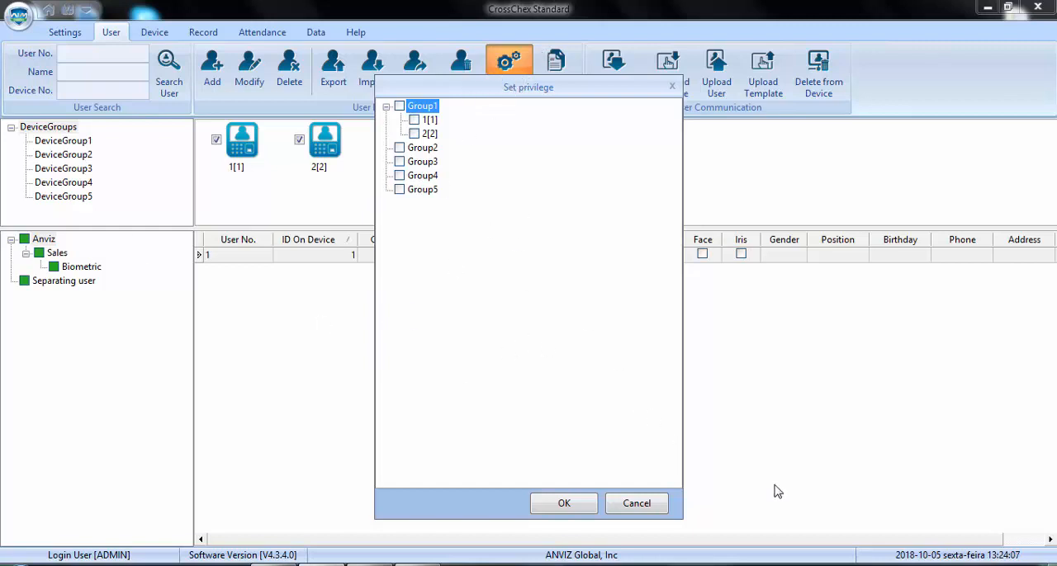
{"action": "mouse_move", "coordinate": [367, 142]}
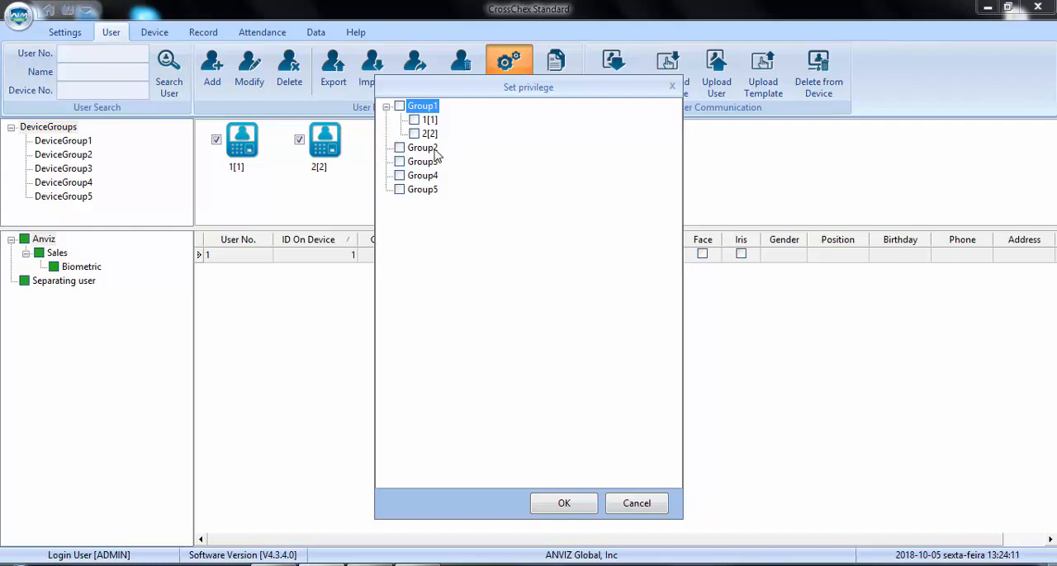
{"action": "left_click", "coordinate": [430, 119]}
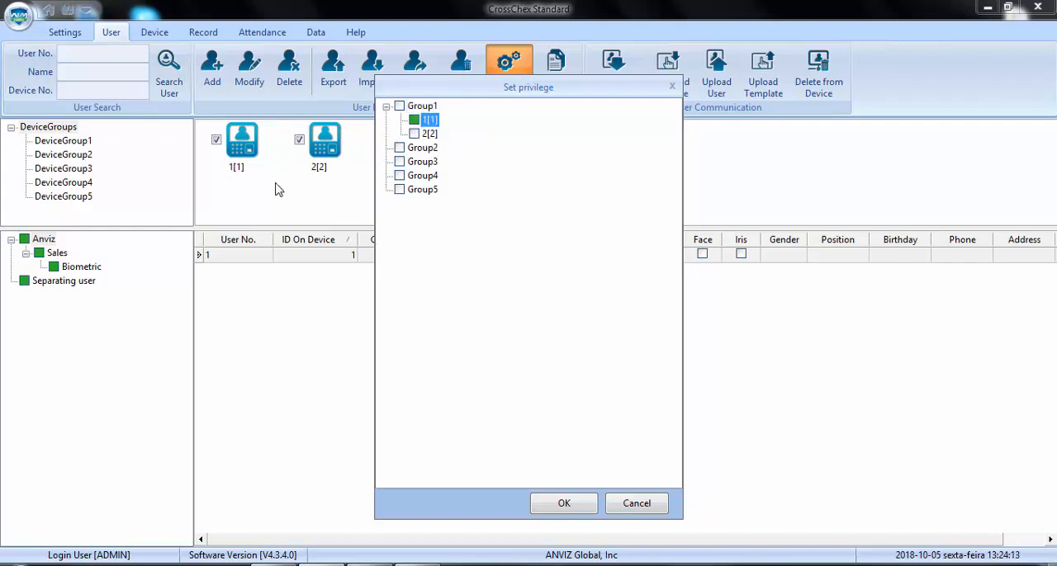
{"action": "left_click", "coordinate": [565, 504]}
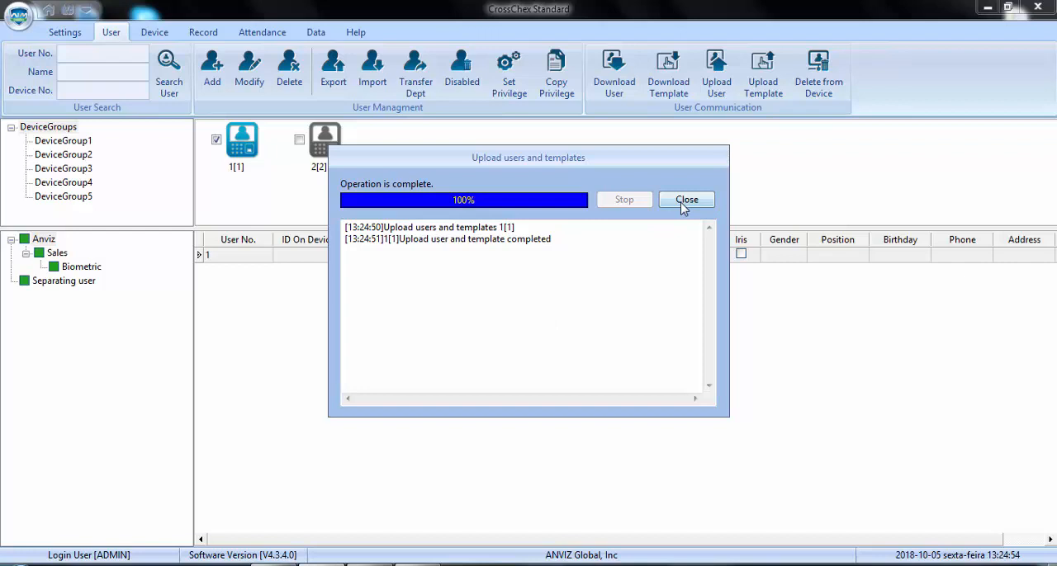
{"action": "left_click", "coordinate": [687, 199]}
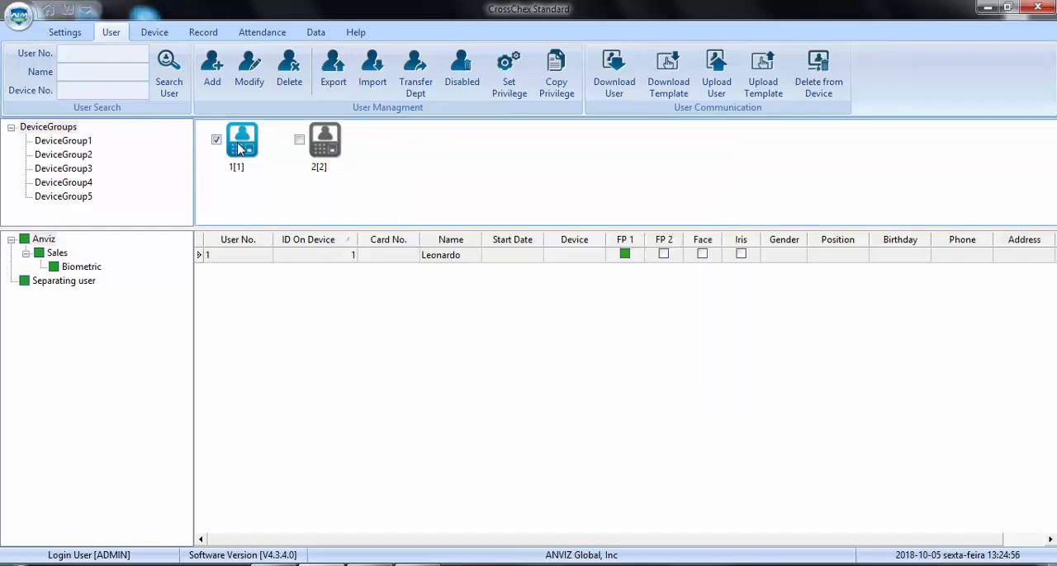
Show the device page with Leonardo's two downloaded punches from device 1.
{"action": "right_click", "coordinate": [241, 140]}
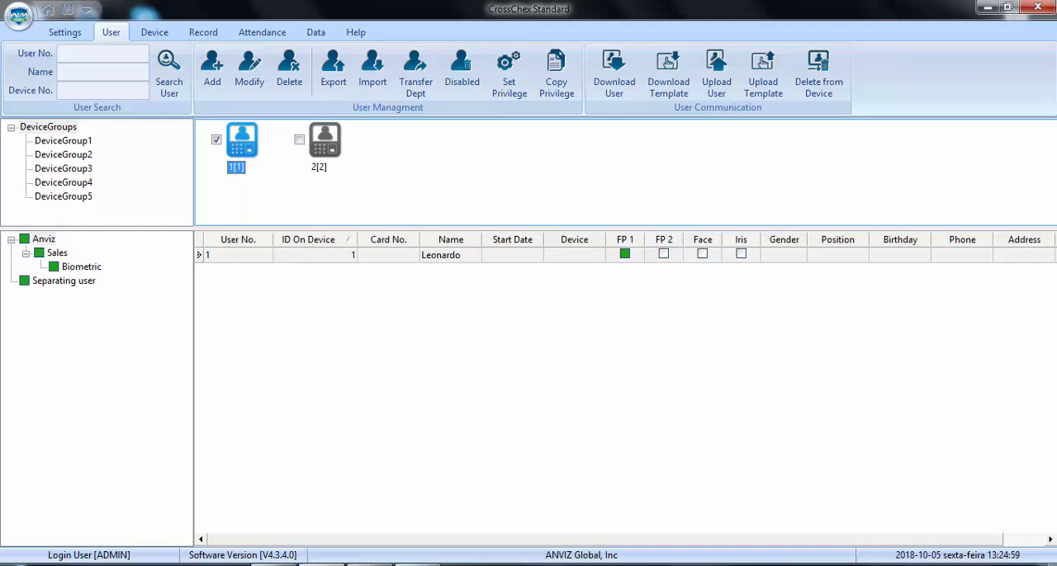
{"action": "double_click", "coordinate": [243, 139]}
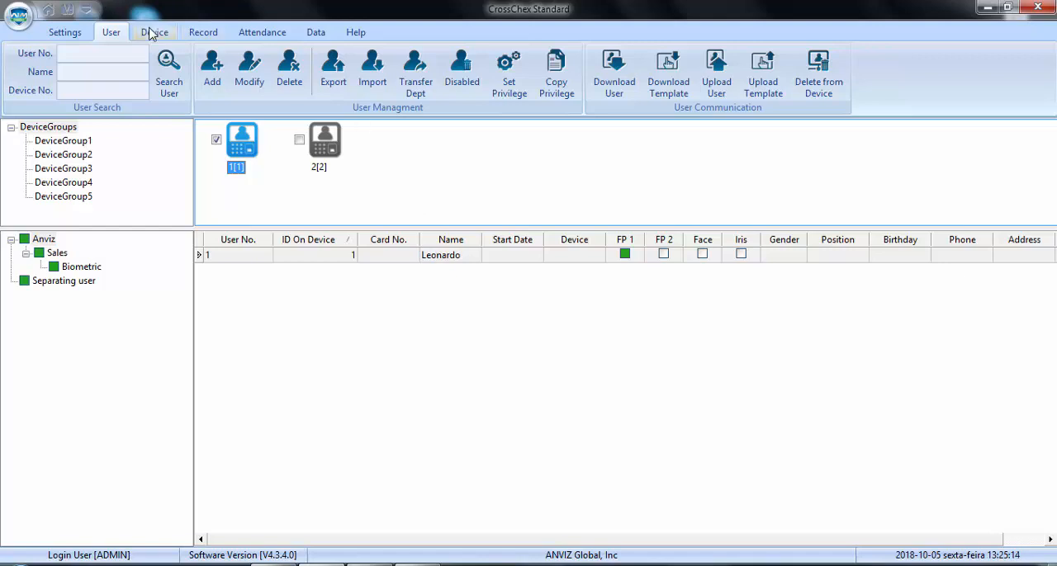
{"action": "left_click", "coordinate": [154, 31]}
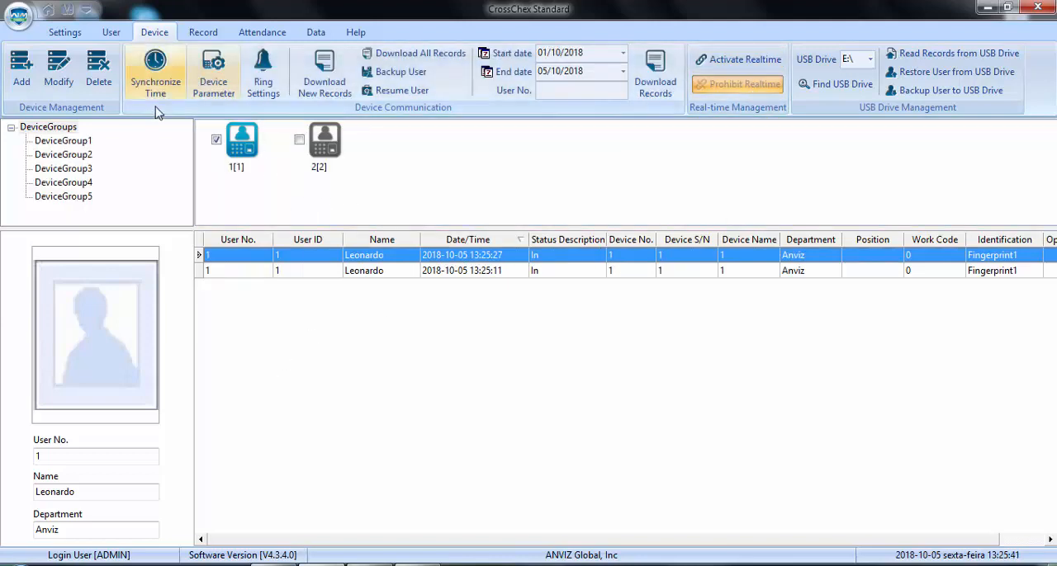
Upload Leonardo's user record and fingerprint template to device 2.
{"action": "left_click", "coordinate": [111, 31]}
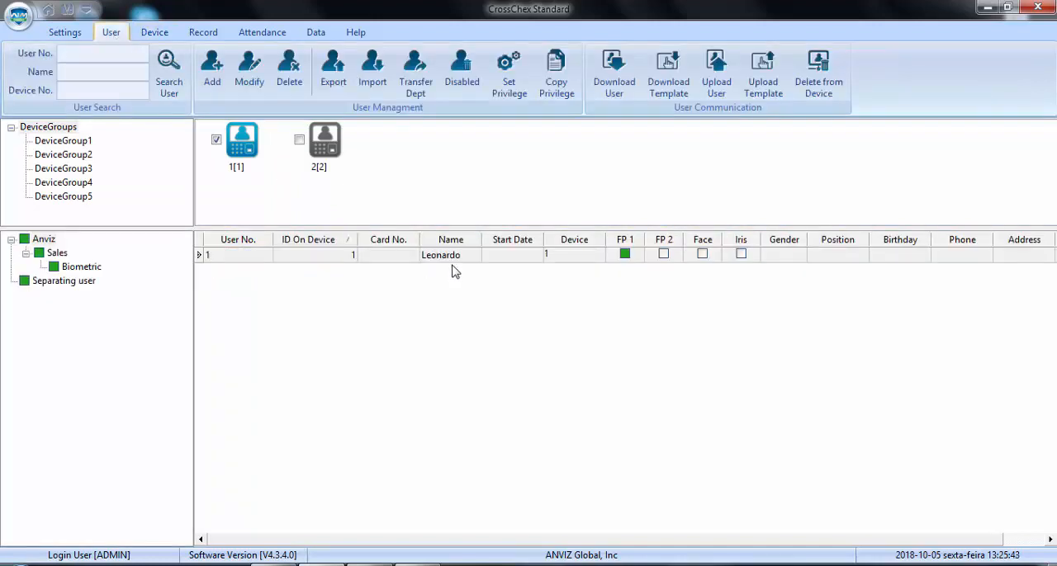
{"action": "left_click", "coordinate": [440, 254]}
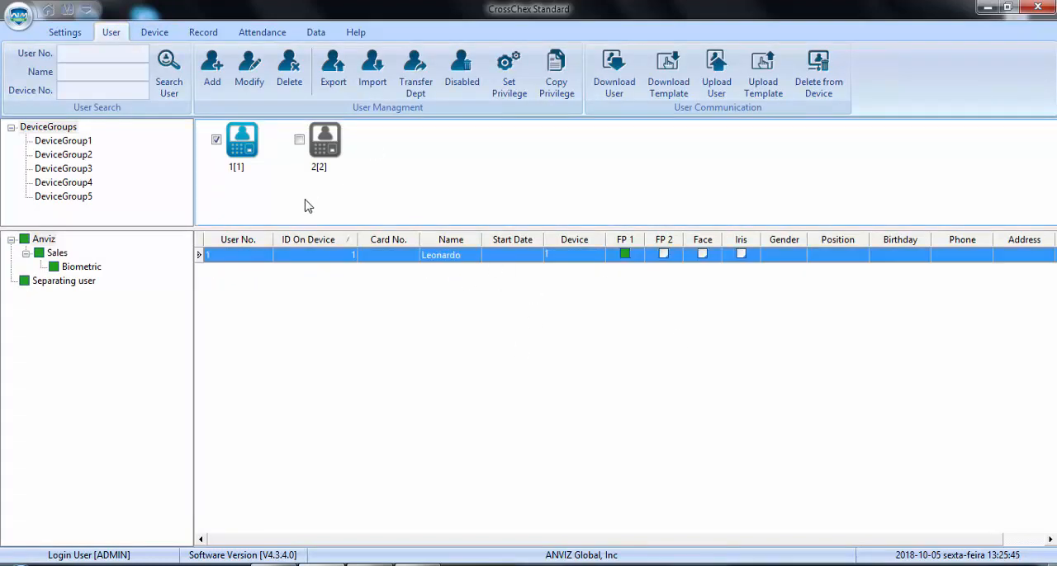
{"action": "mouse_move", "coordinate": [578, 360]}
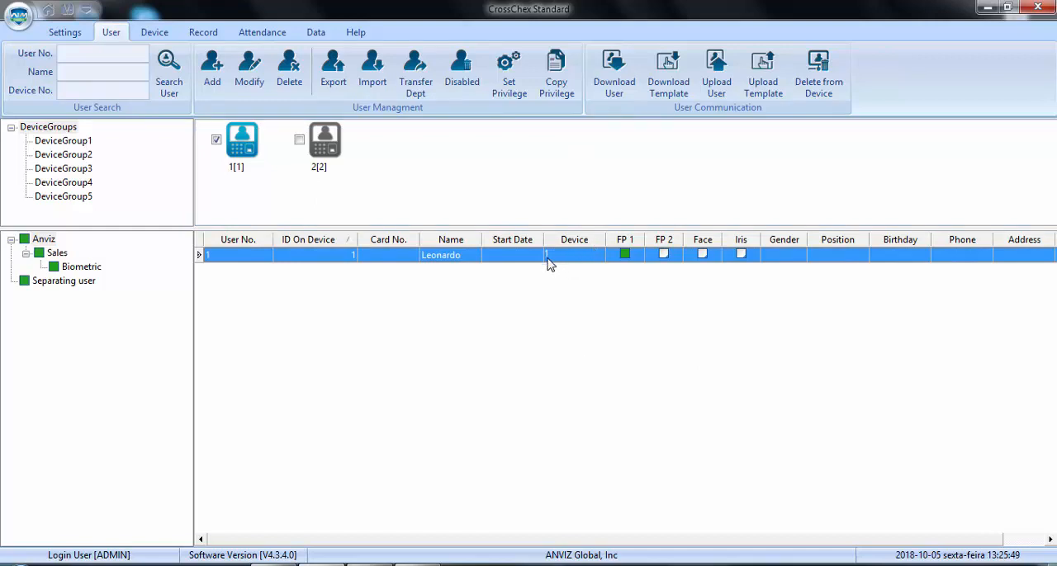
{"action": "mouse_move", "coordinate": [555, 292]}
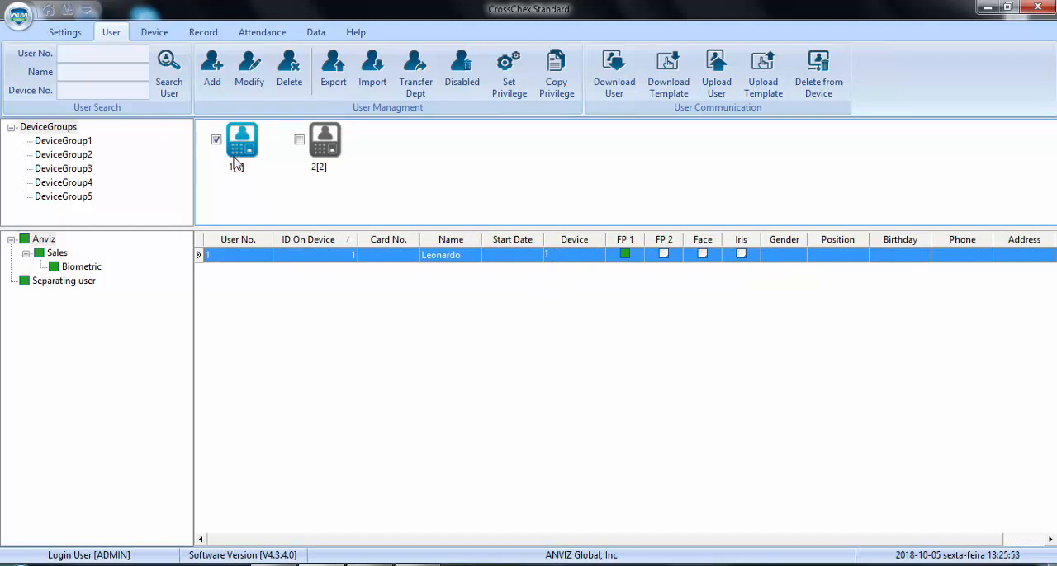
{"action": "left_click", "coordinate": [242, 141]}
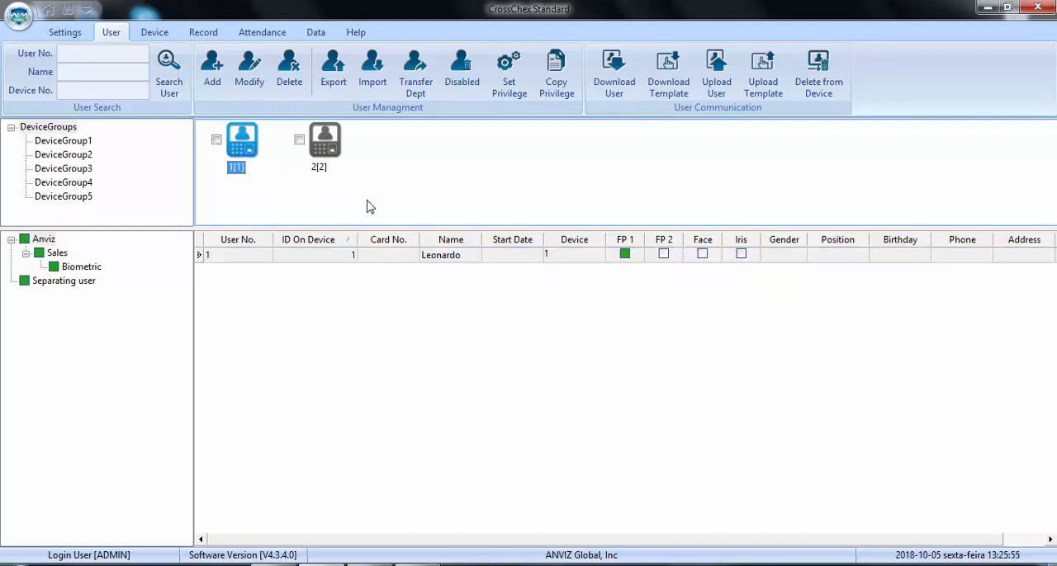
{"action": "left_click", "coordinate": [299, 139]}
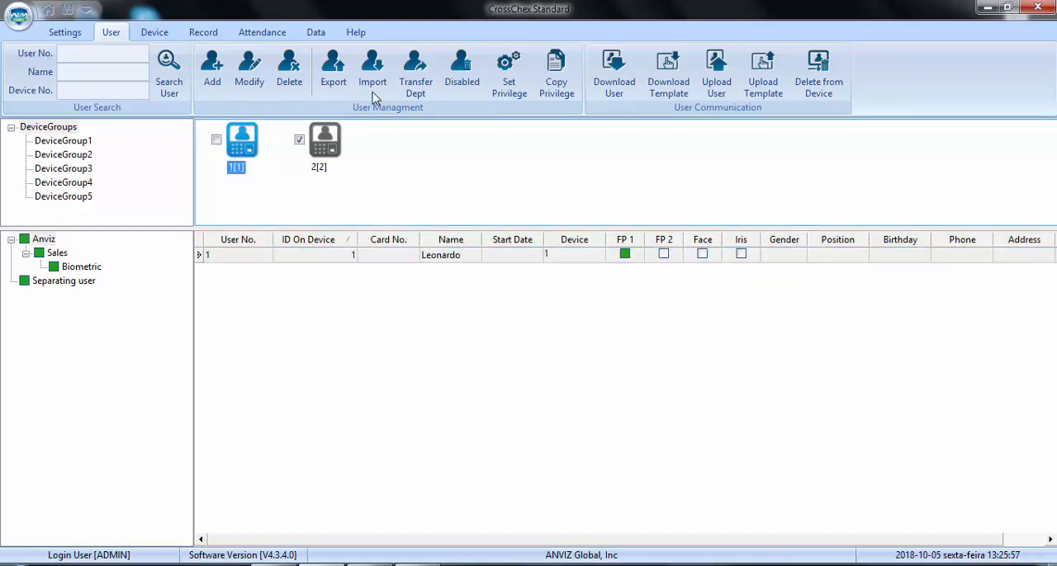
{"action": "mouse_move", "coordinate": [218, 134]}
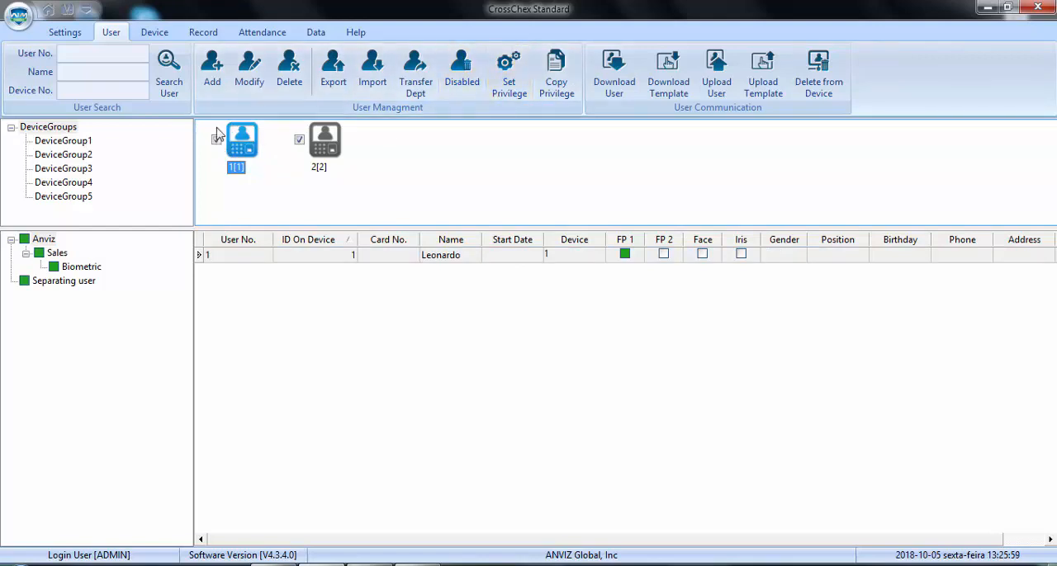
{"action": "left_click", "coordinate": [509, 69]}
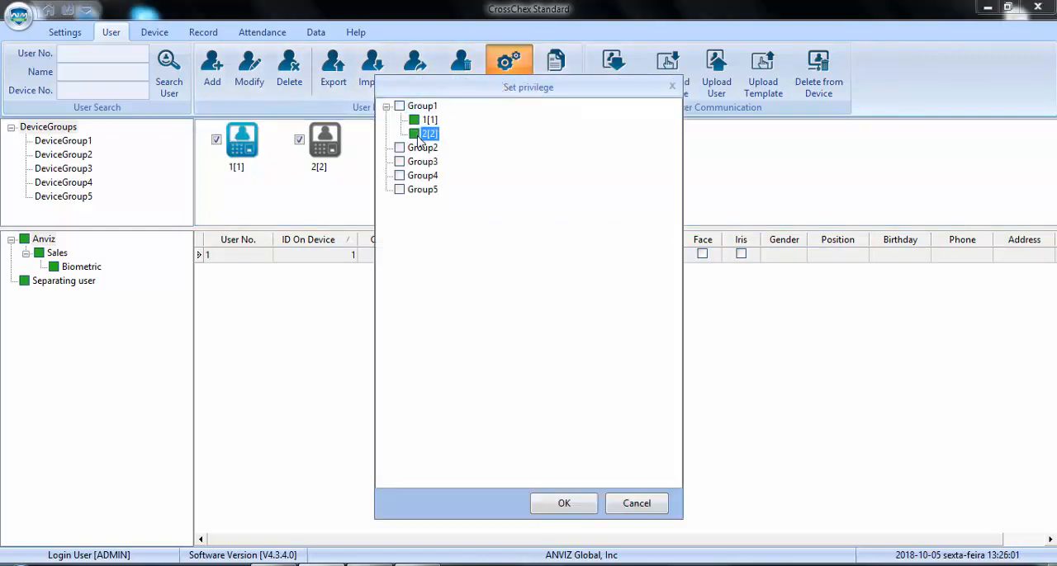
{"action": "left_click", "coordinate": [565, 504]}
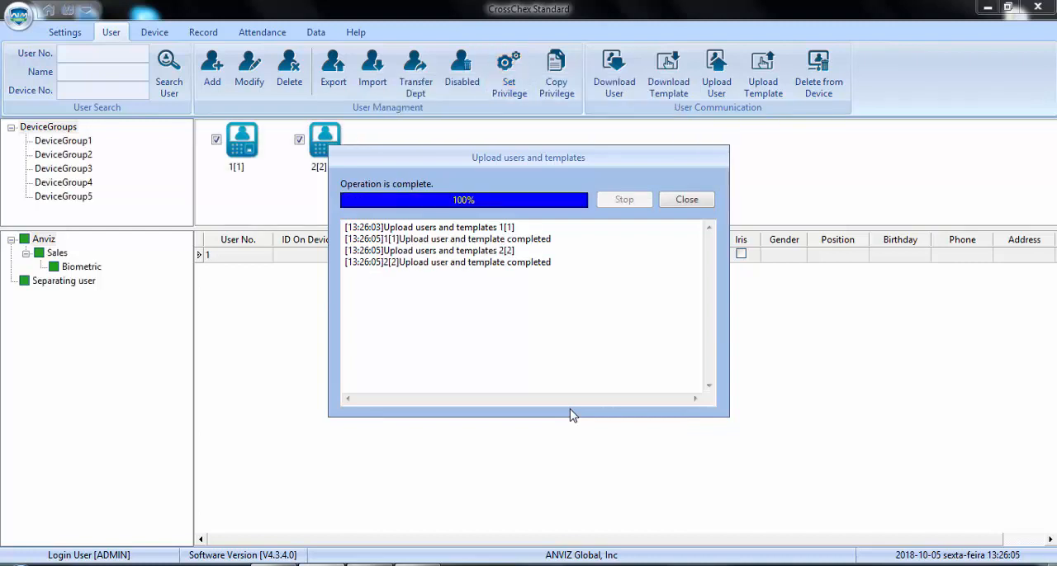
{"action": "left_click", "coordinate": [687, 198]}
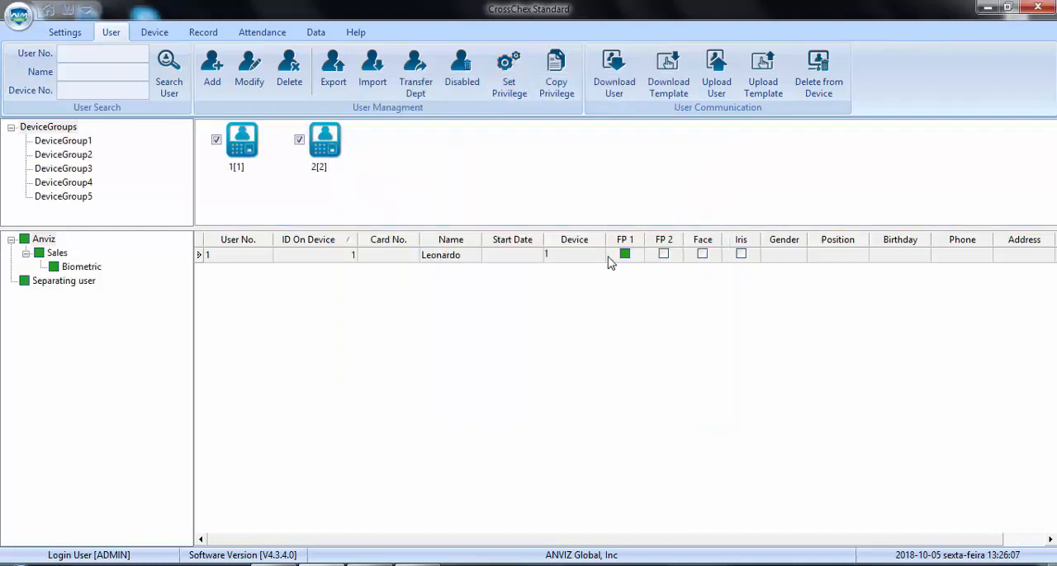
Check device 2's terminal information showing one user and one template.
{"action": "left_click", "coordinate": [215, 139]}
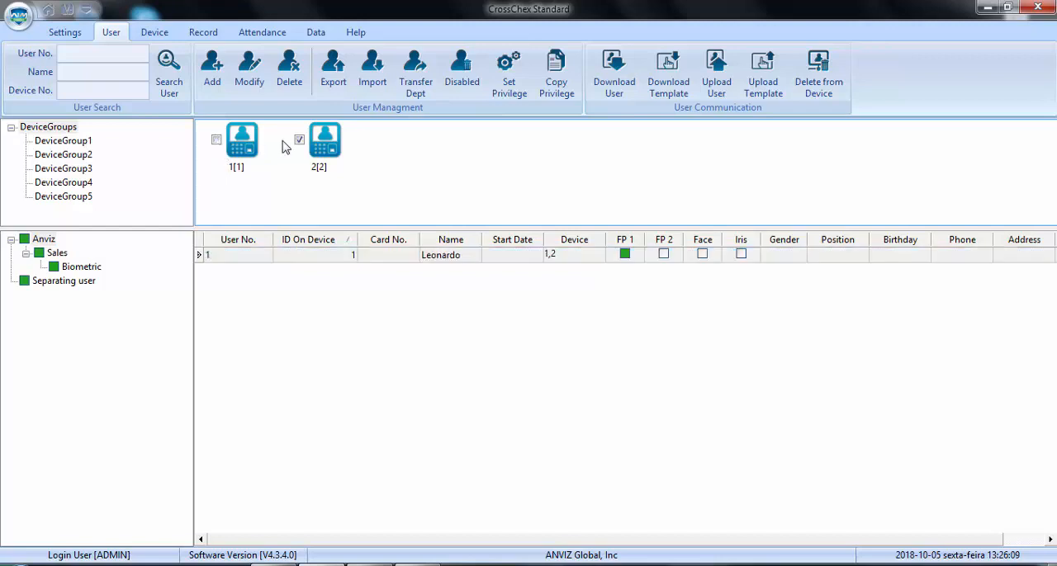
{"action": "left_click", "coordinate": [324, 140]}
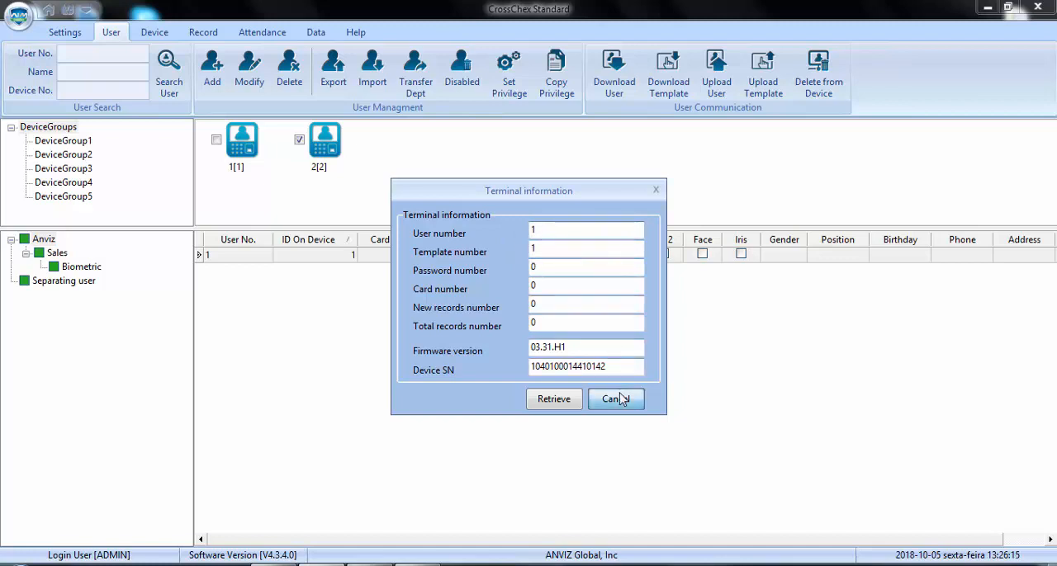
{"action": "left_click", "coordinate": [616, 400]}
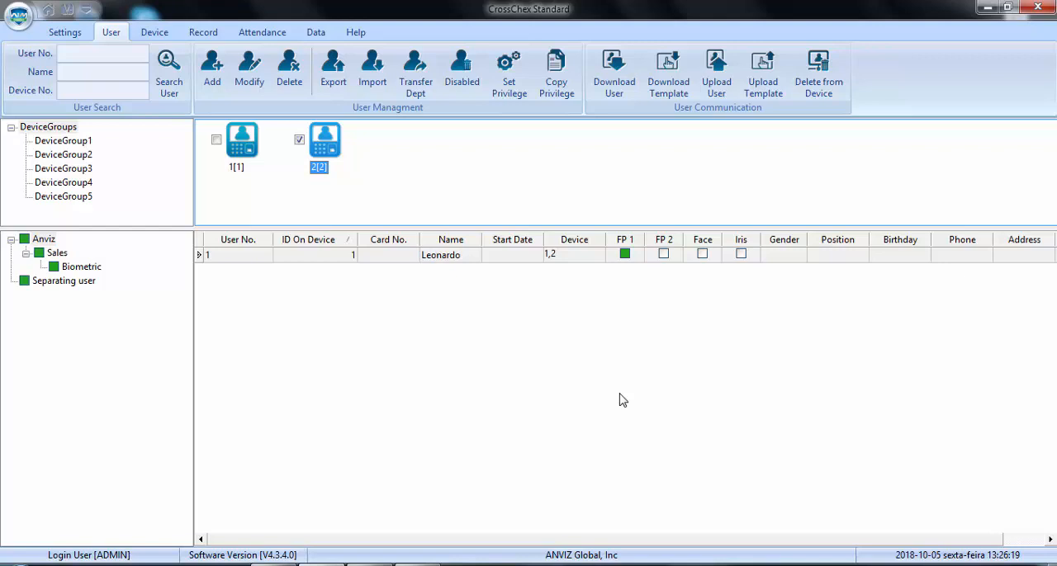
{"action": "mouse_move", "coordinate": [615, 396]}
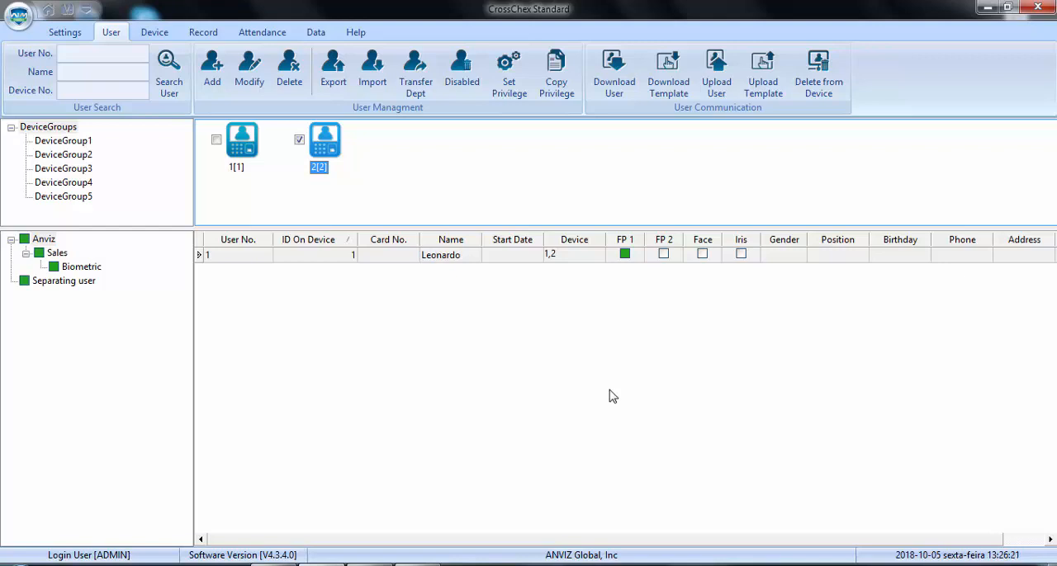
{"action": "left_click", "coordinate": [154, 33]}
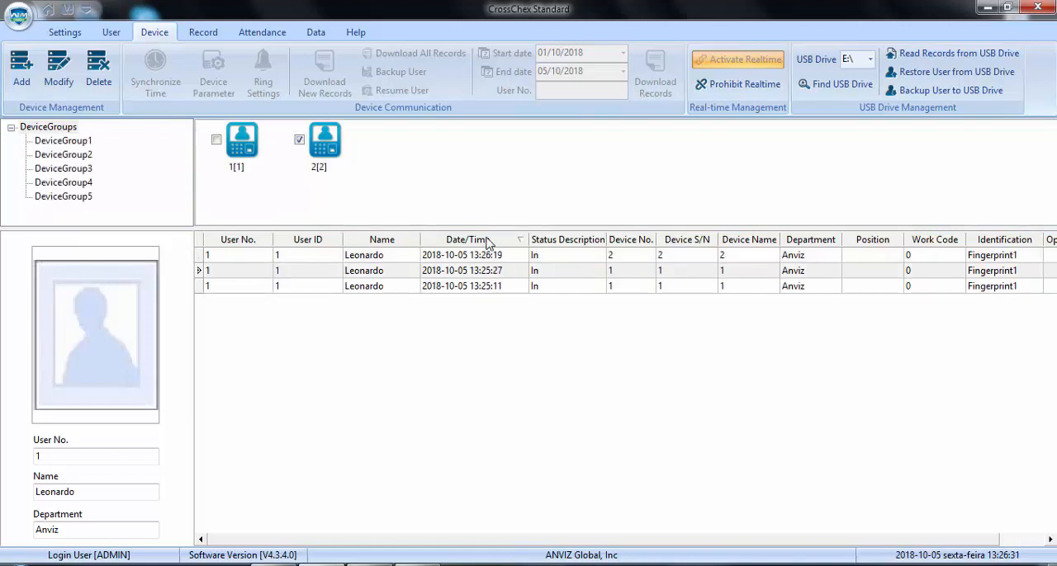
{"action": "left_click", "coordinate": [462, 271]}
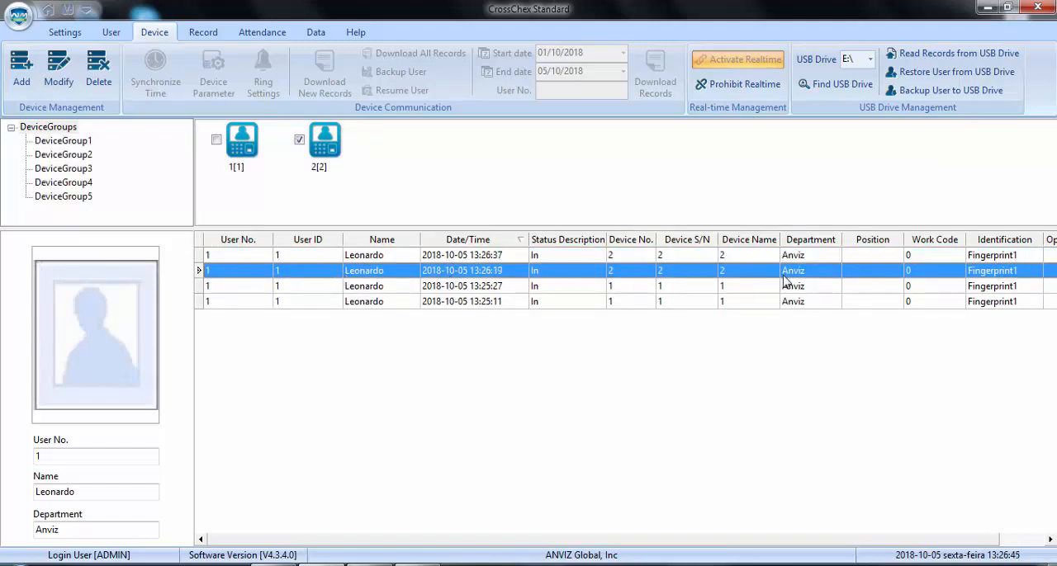
{"action": "left_click", "coordinate": [363, 254]}
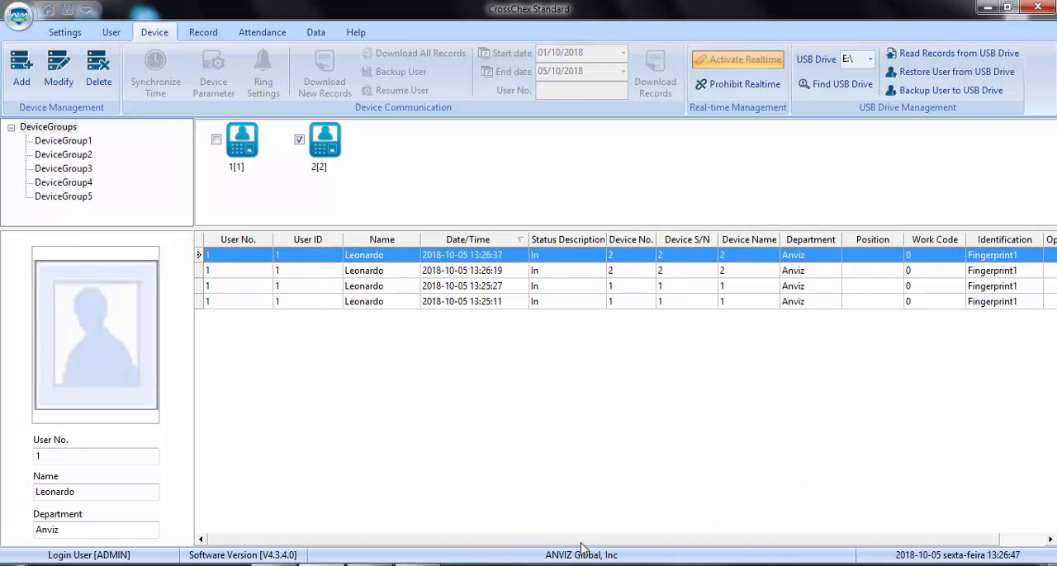
{"action": "left_click", "coordinate": [736, 60]}
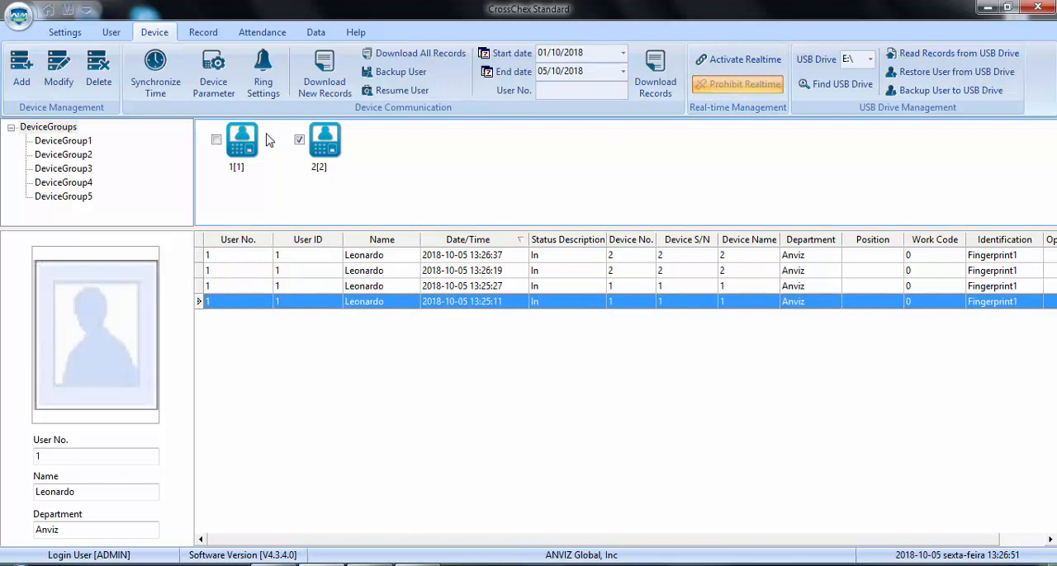
{"action": "left_click", "coordinate": [111, 31]}
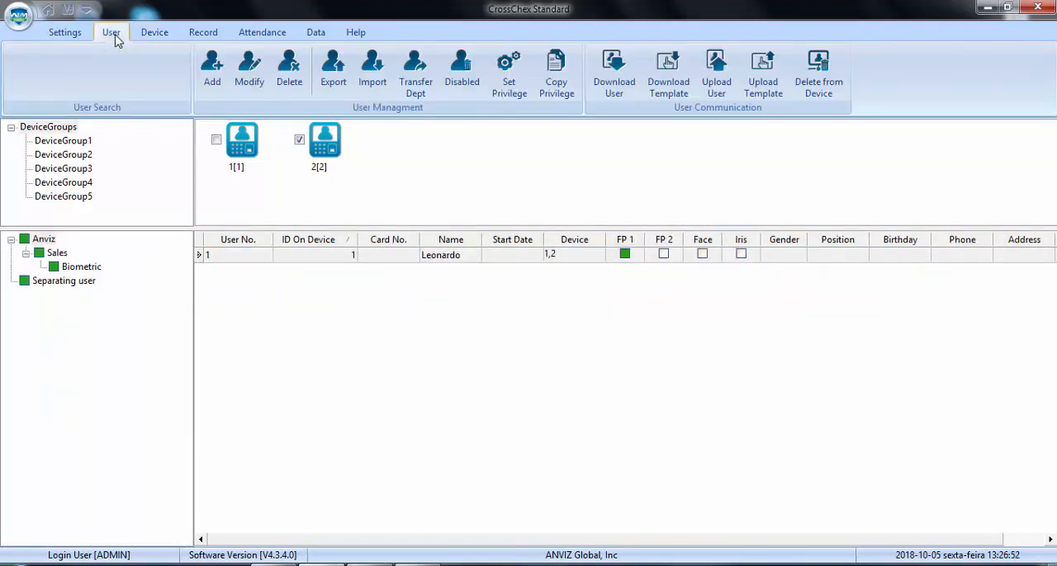
Target terminals 1 and 2 and select Leonardo's user record.
{"action": "left_click", "coordinate": [111, 33]}
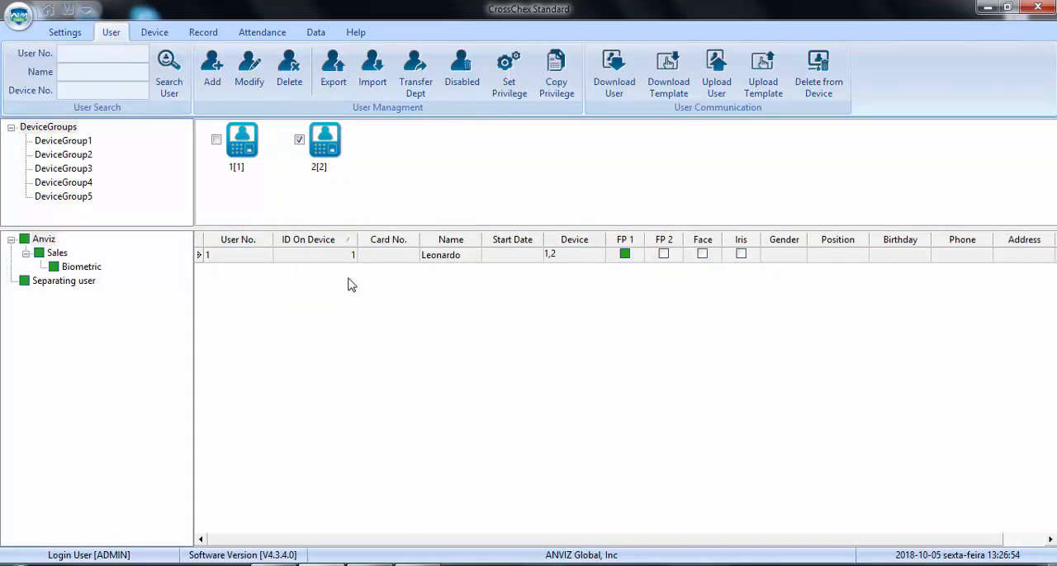
{"action": "mouse_move", "coordinate": [400, 289]}
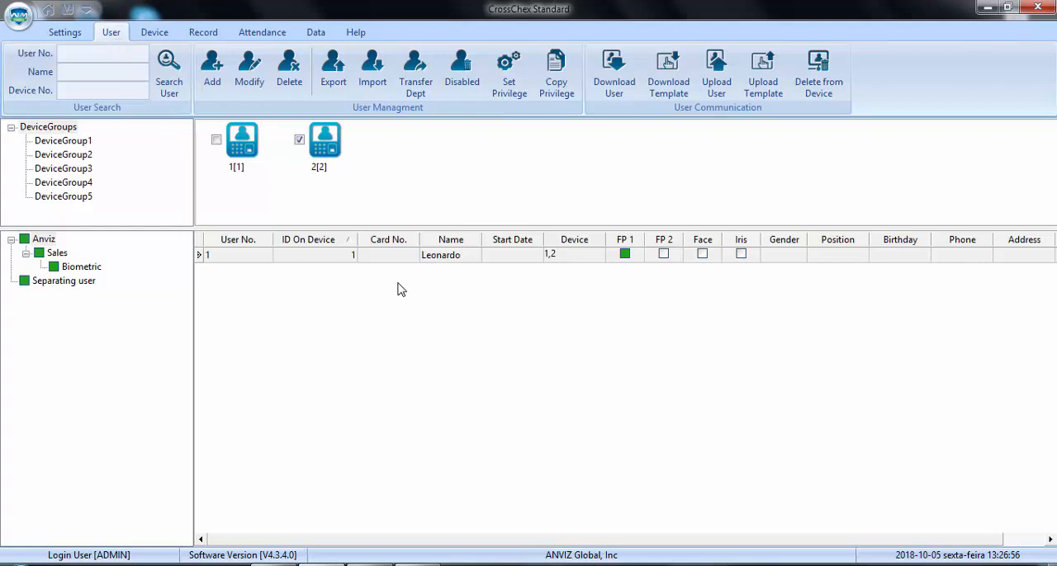
{"action": "mouse_move", "coordinate": [410, 284]}
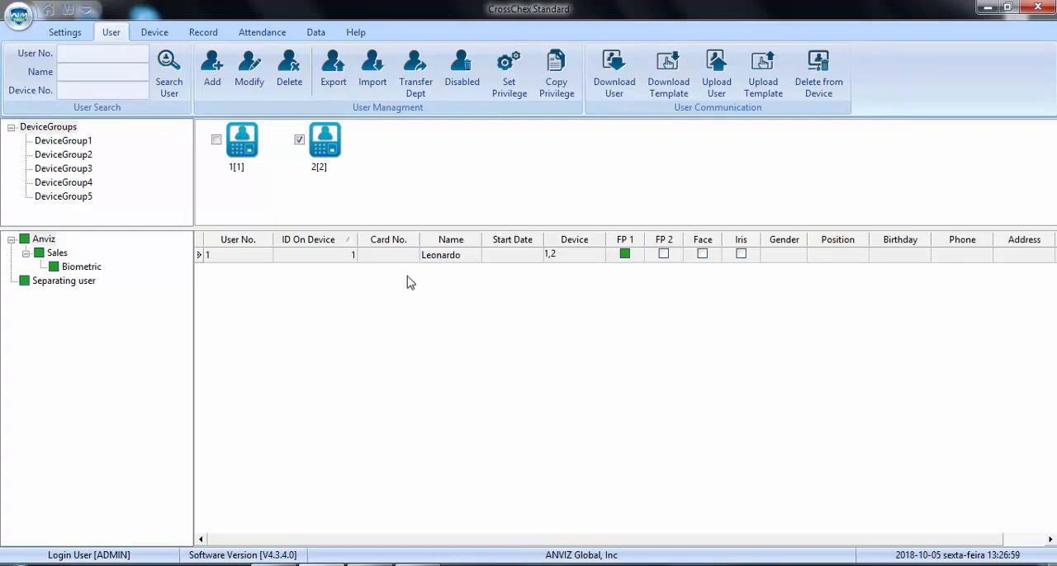
{"action": "mouse_move", "coordinate": [360, 287]}
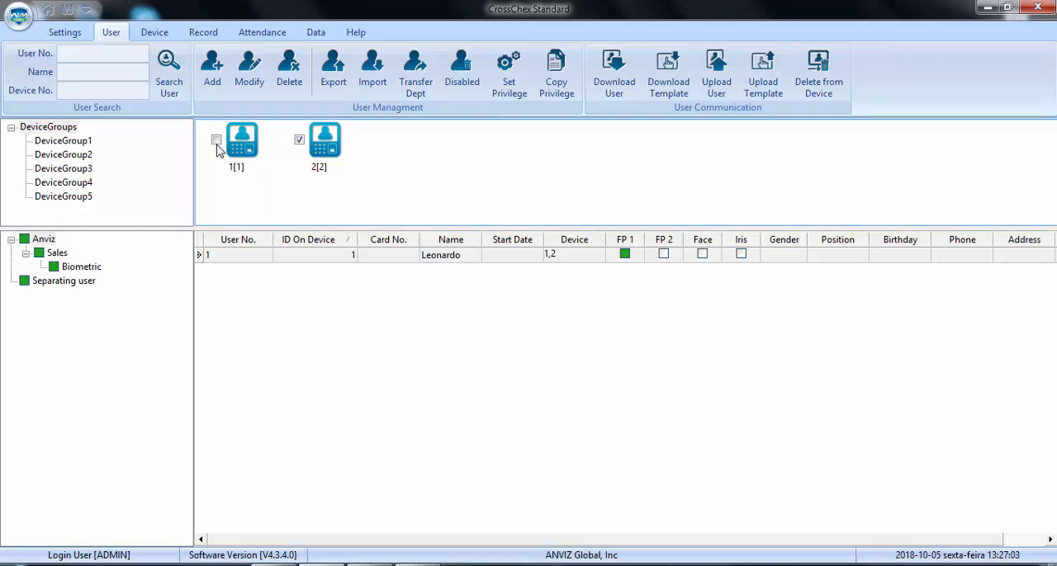
{"action": "left_click", "coordinate": [215, 138]}
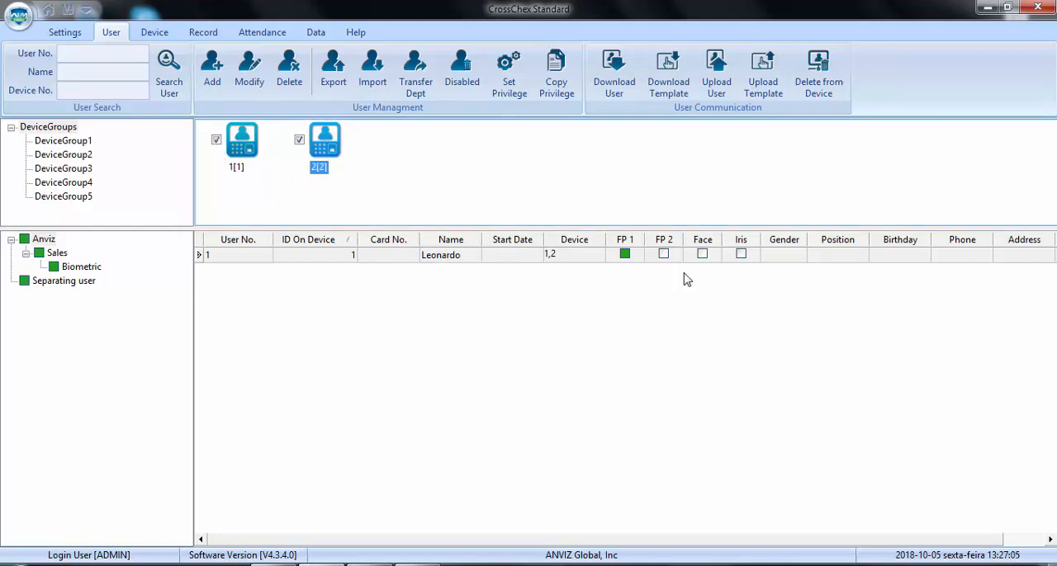
{"action": "left_click", "coordinate": [440, 254]}
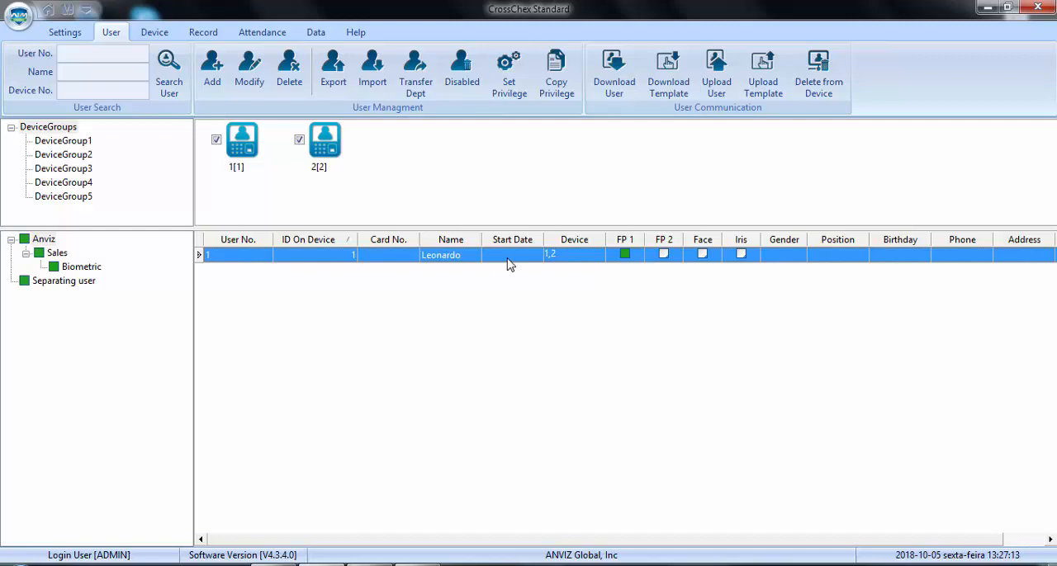
{"action": "mouse_move", "coordinate": [535, 284]}
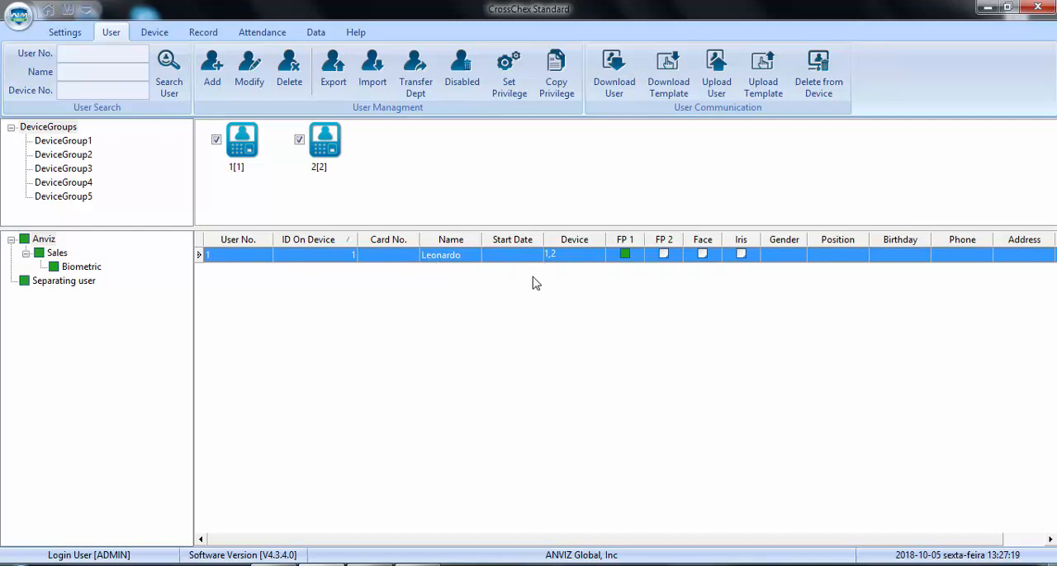
{"action": "mouse_move", "coordinate": [463, 268]}
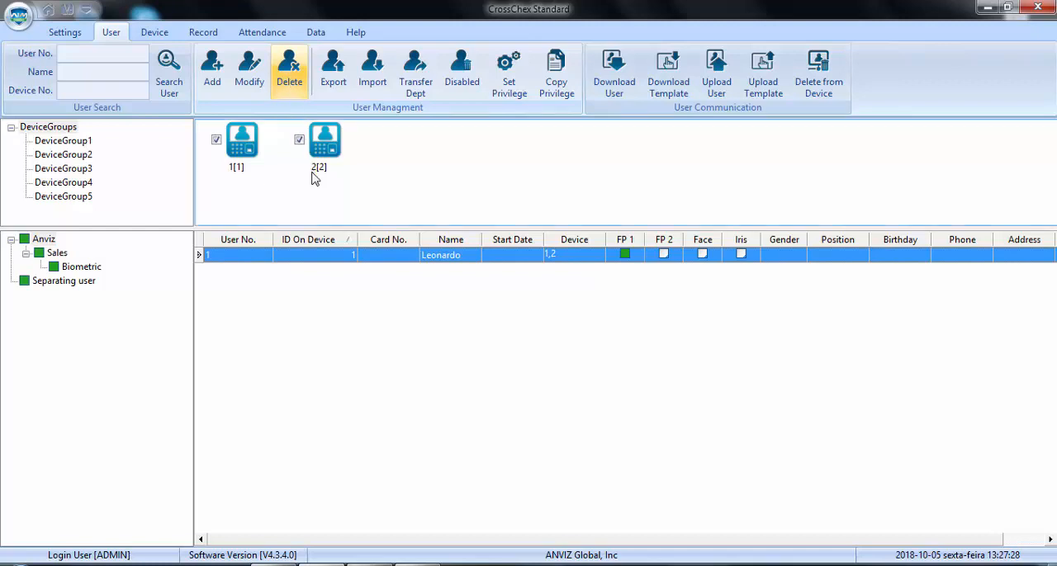
Delete Leonardo from the database only, keeping him on the terminals, then show the Anviz department users.
{"action": "left_click", "coordinate": [289, 69]}
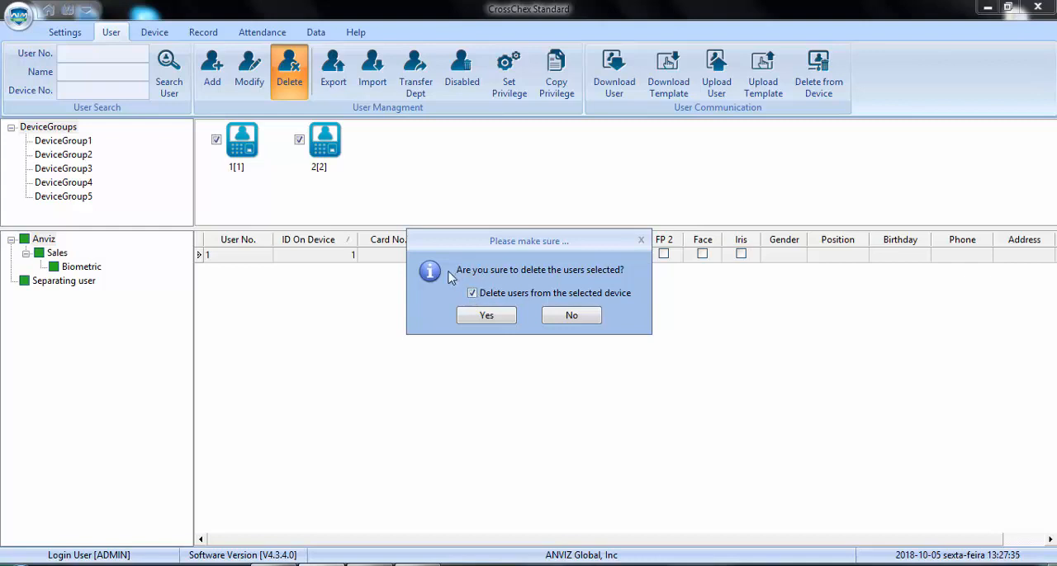
{"action": "mouse_move", "coordinate": [615, 278]}
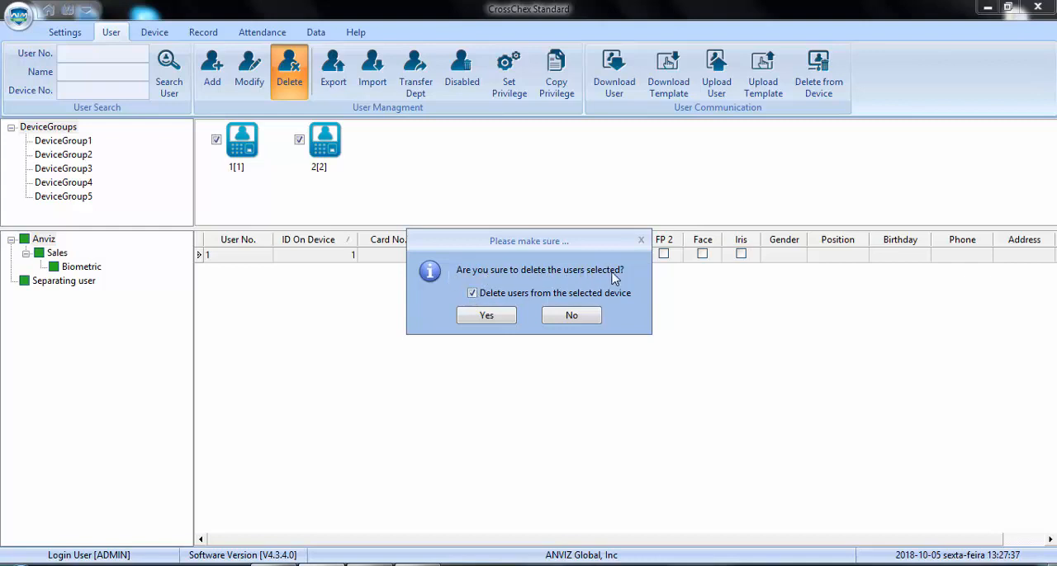
{"action": "mouse_move", "coordinate": [543, 304]}
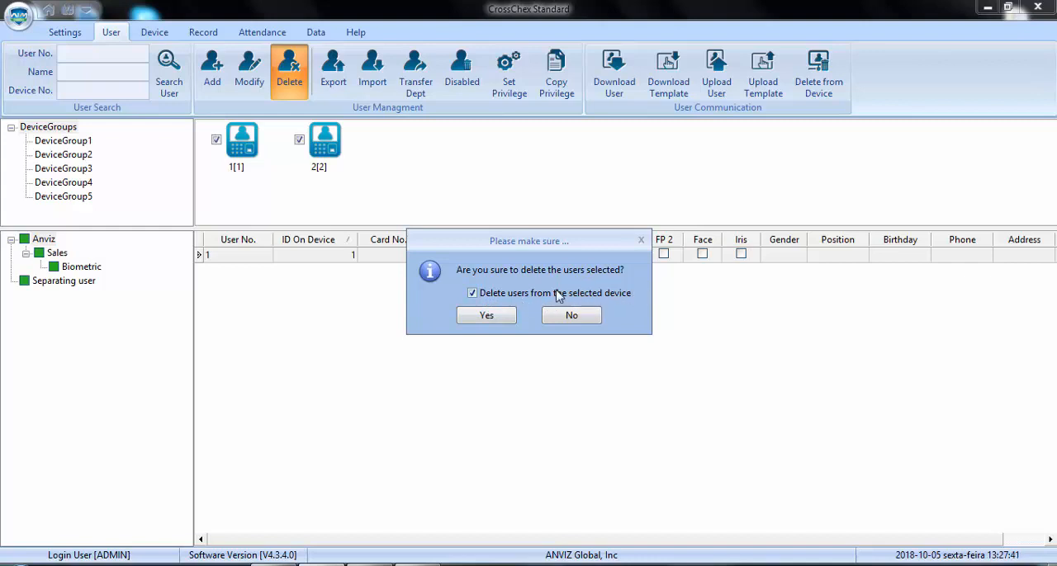
{"action": "left_click", "coordinate": [473, 292]}
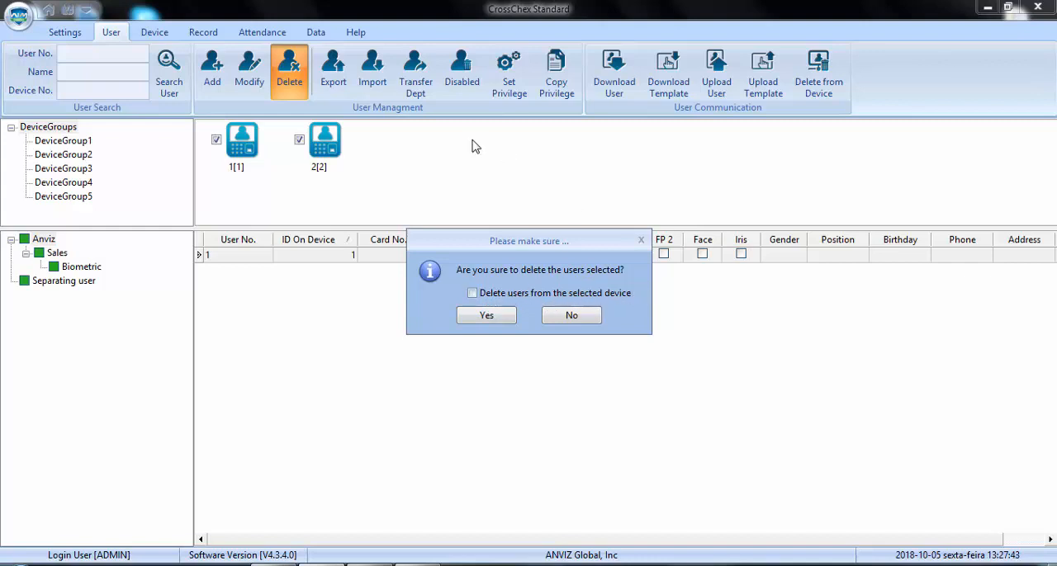
{"action": "mouse_move", "coordinate": [495, 271]}
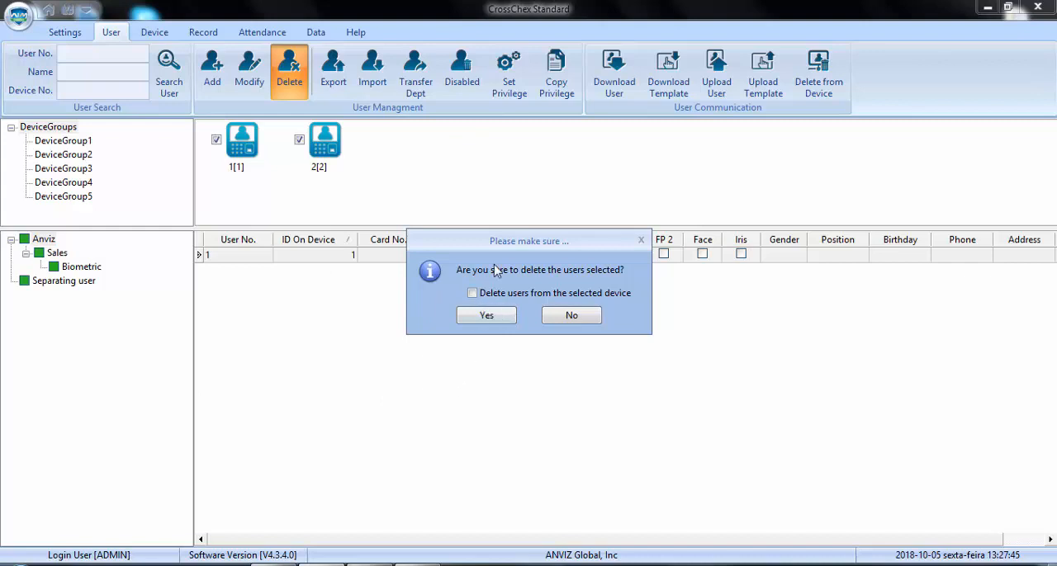
{"action": "left_click", "coordinate": [486, 314]}
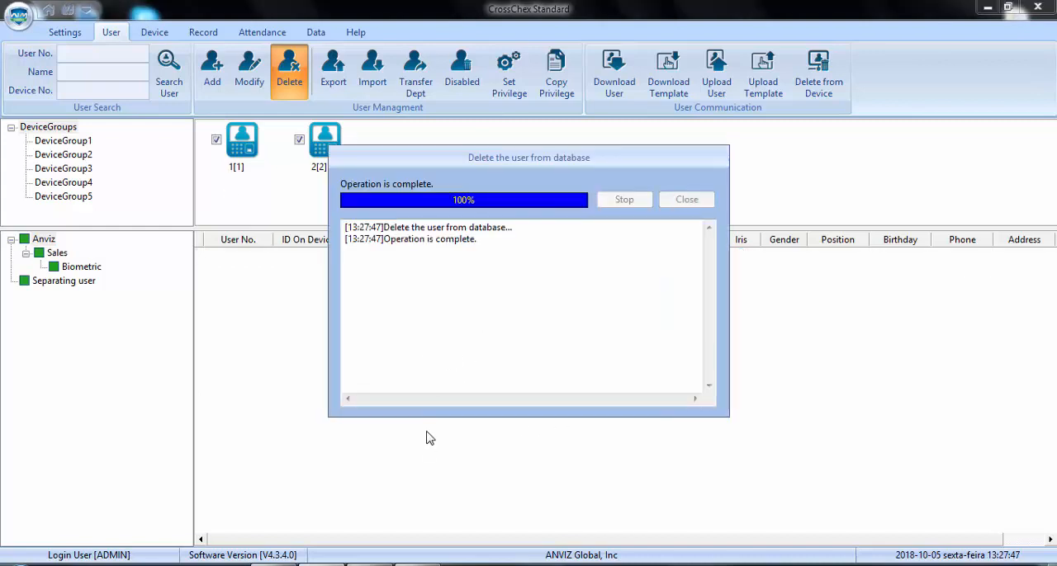
{"action": "left_click", "coordinate": [687, 199]}
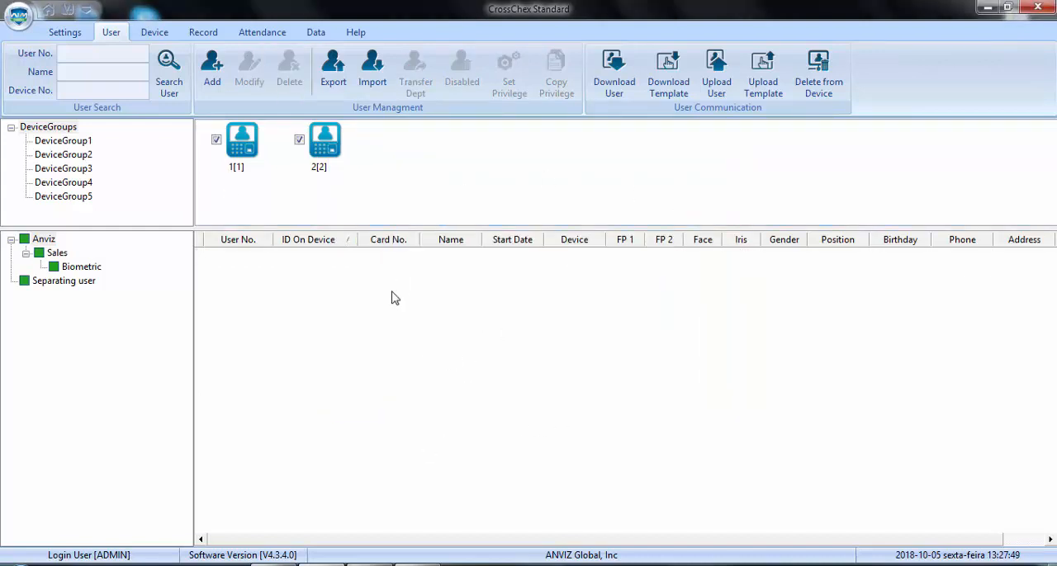
{"action": "left_click", "coordinate": [43, 237]}
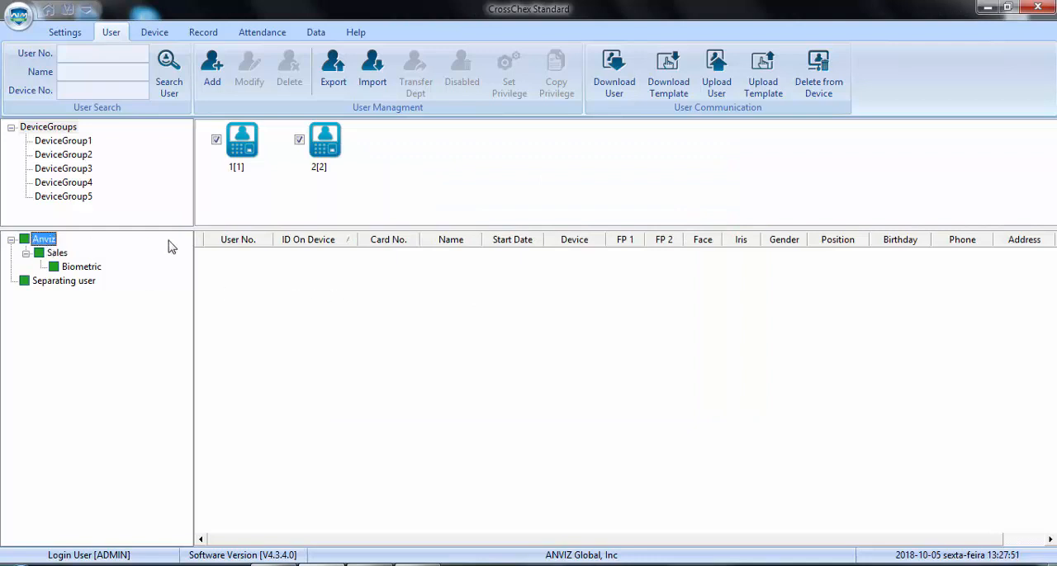
{"action": "right_click", "coordinate": [324, 139]}
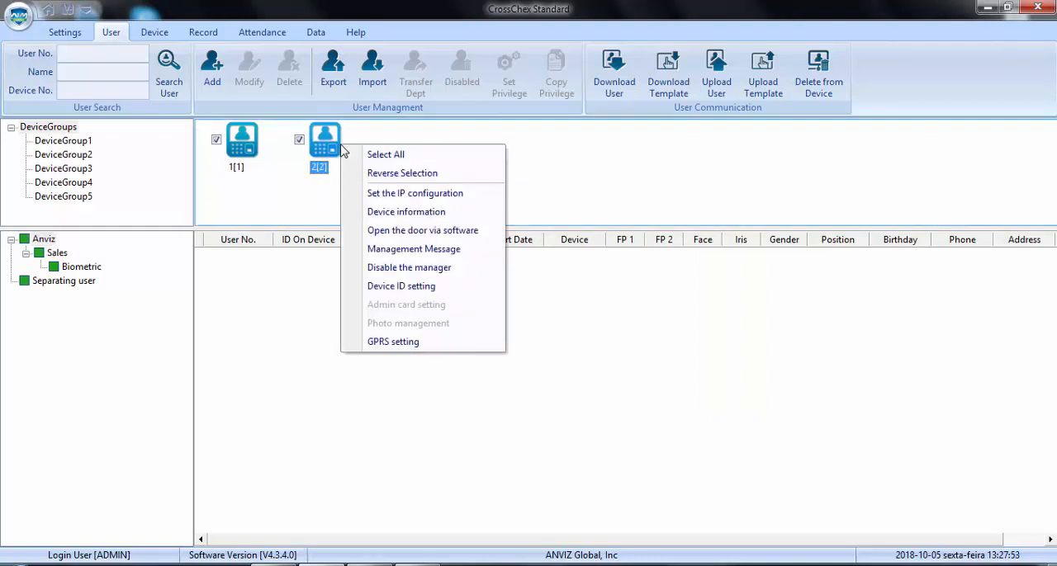
{"action": "left_click", "coordinate": [407, 211]}
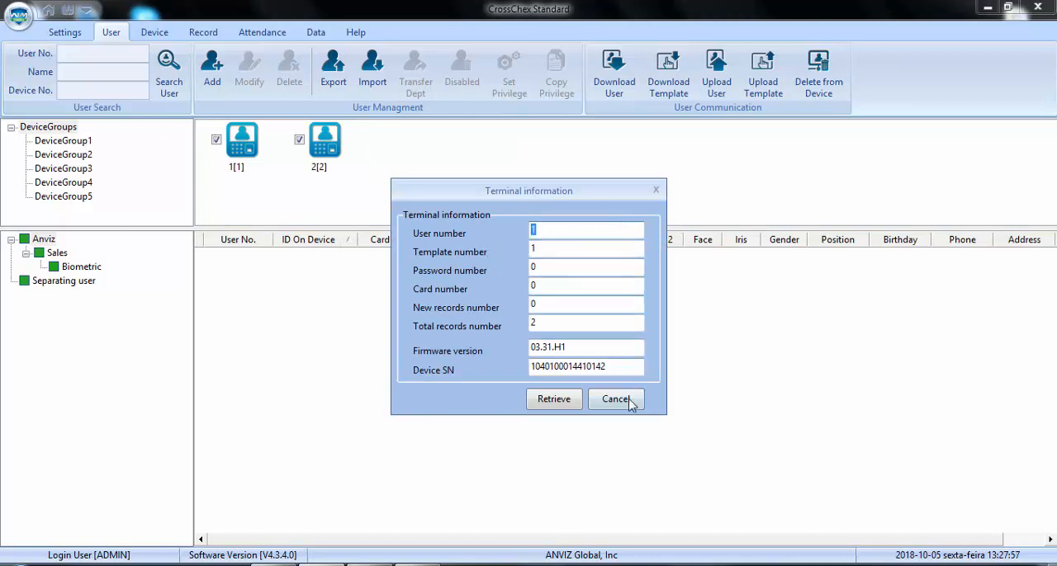
{"action": "left_click", "coordinate": [614, 400]}
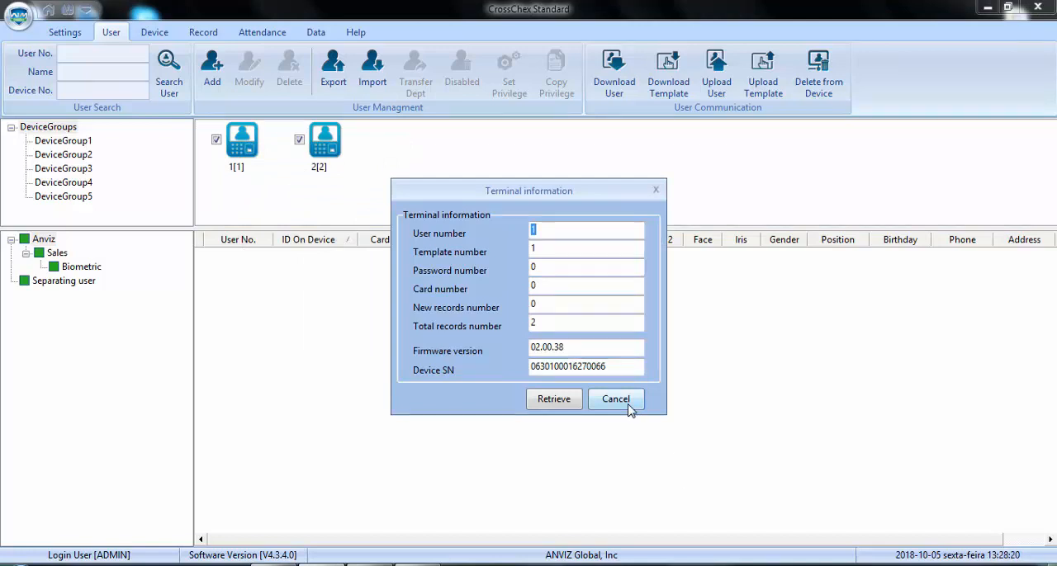
{"action": "left_click", "coordinate": [615, 399]}
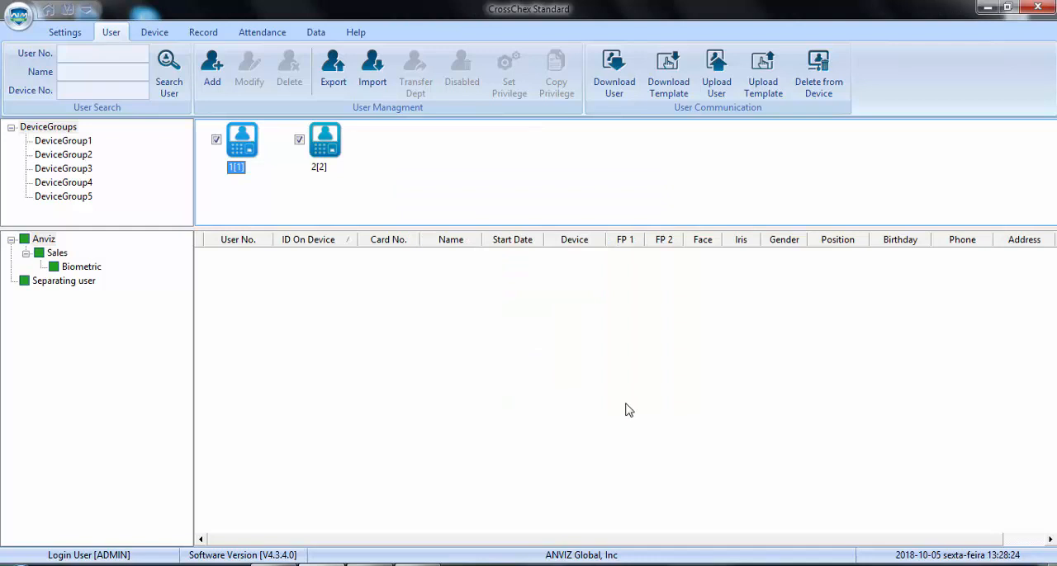
{"action": "mouse_move", "coordinate": [628, 409]}
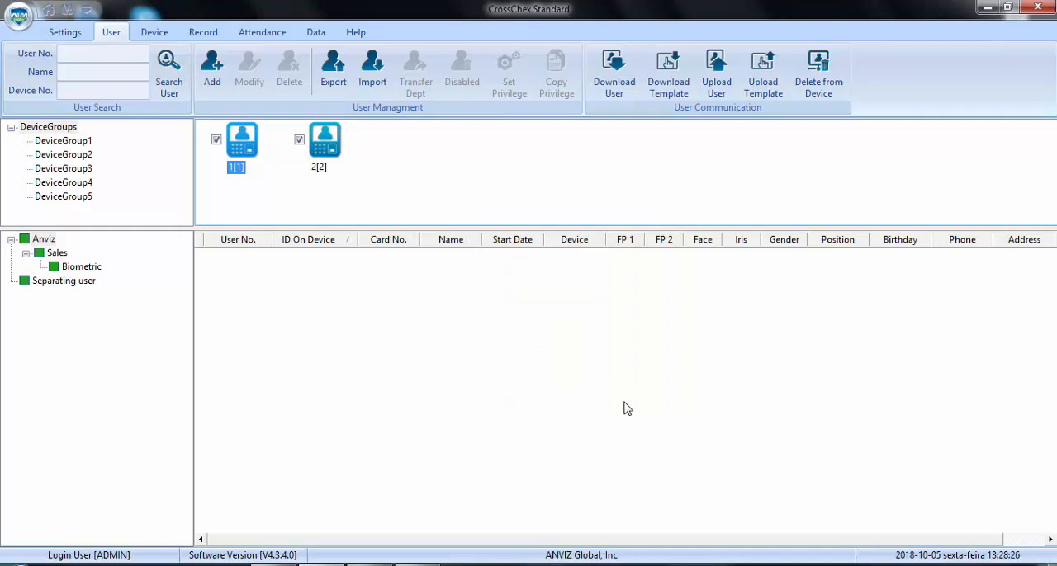
Untarget terminal 1 so only terminal 2 remains selected.
{"action": "left_click", "coordinate": [216, 139]}
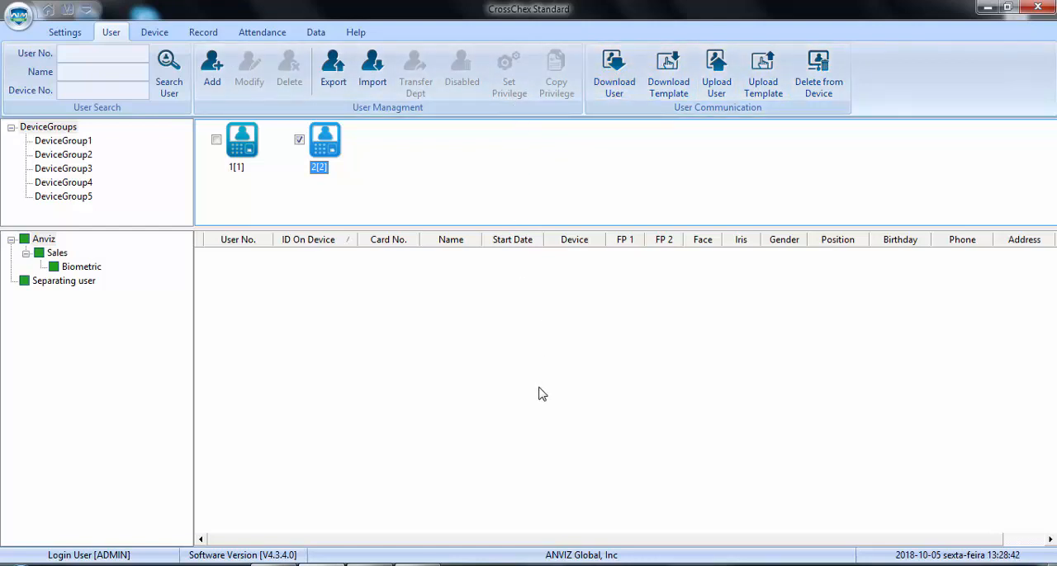
{"action": "mouse_move", "coordinate": [657, 118]}
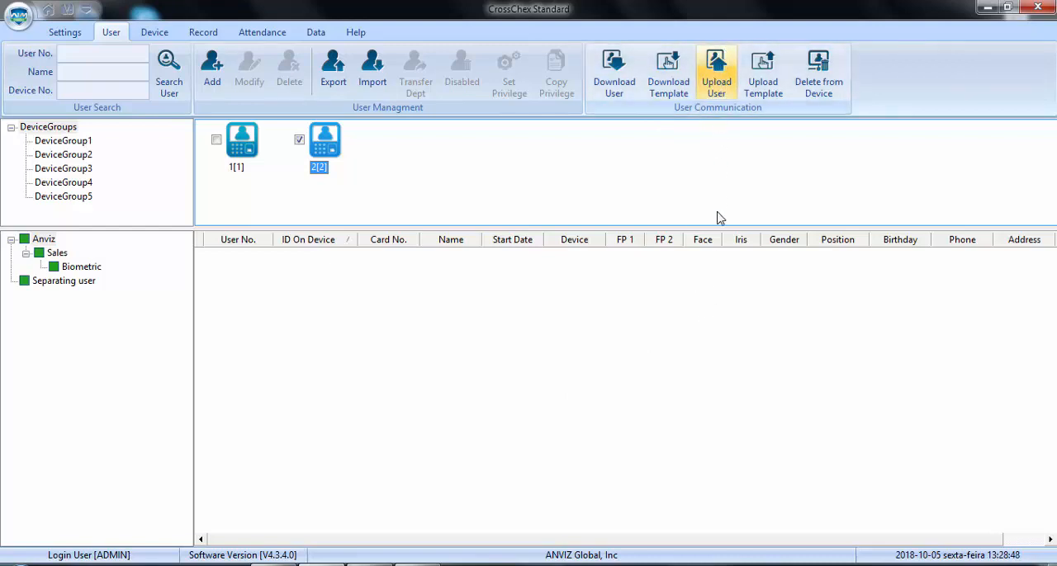
{"action": "mouse_move", "coordinate": [717, 239]}
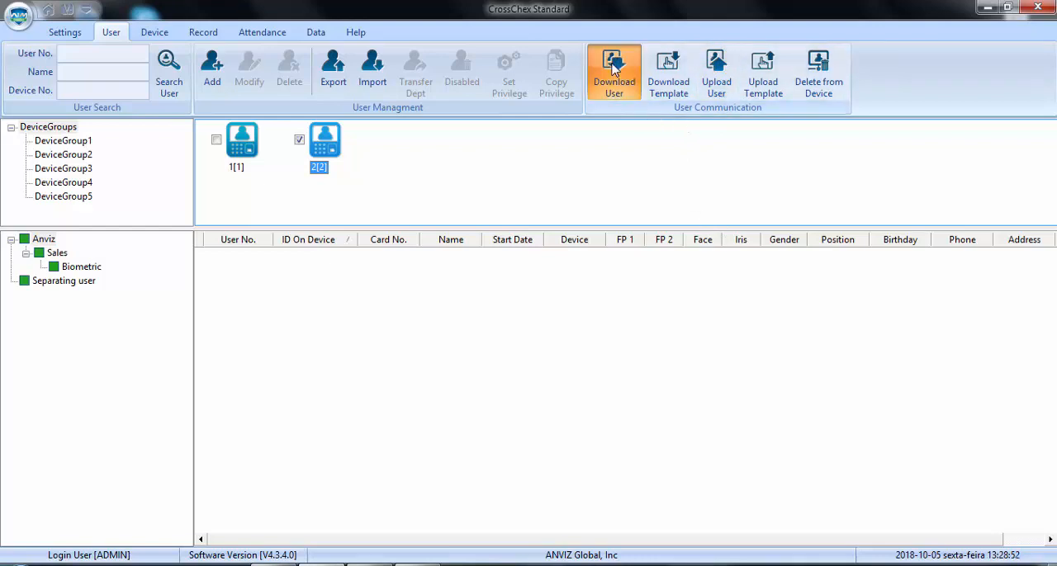
{"action": "left_click", "coordinate": [615, 70]}
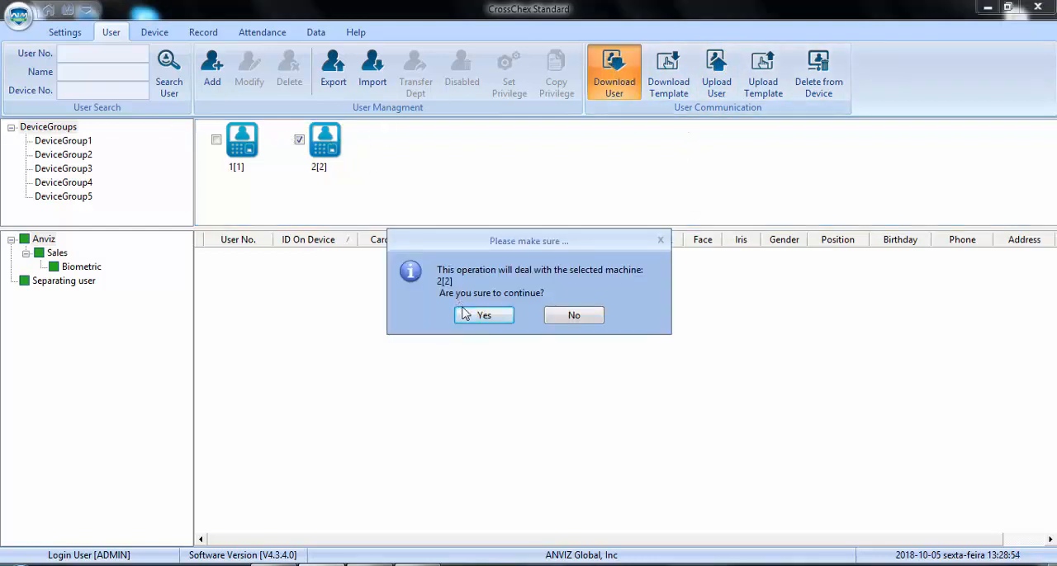
{"action": "left_click", "coordinate": [482, 314]}
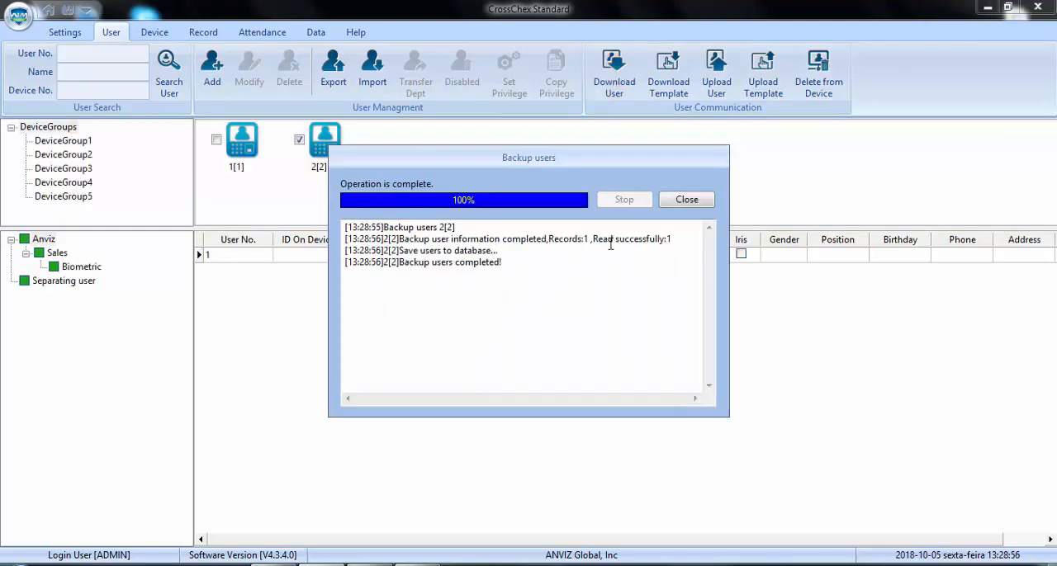
{"action": "left_click", "coordinate": [687, 198]}
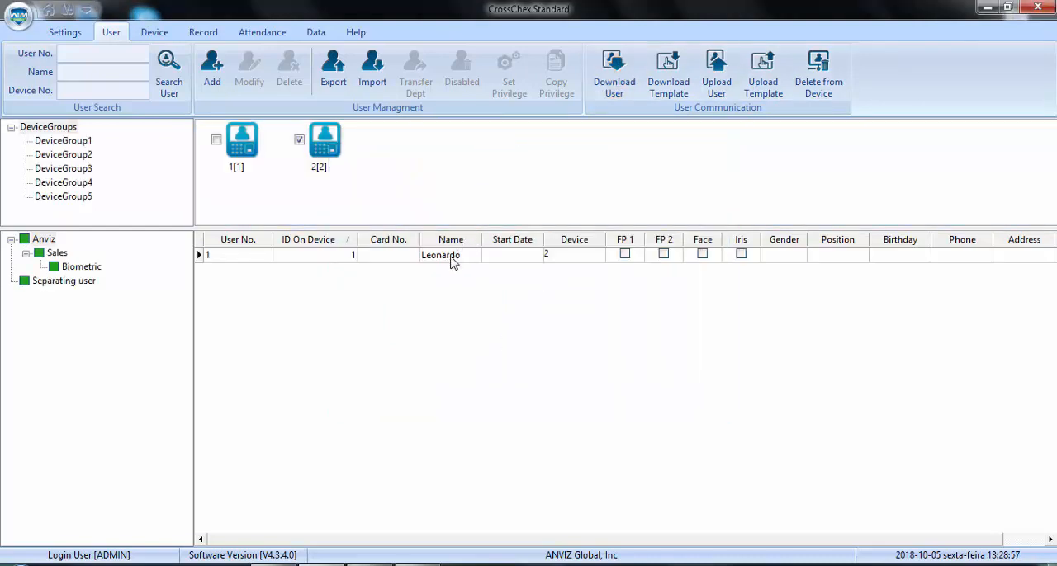
{"action": "left_click", "coordinate": [439, 255]}
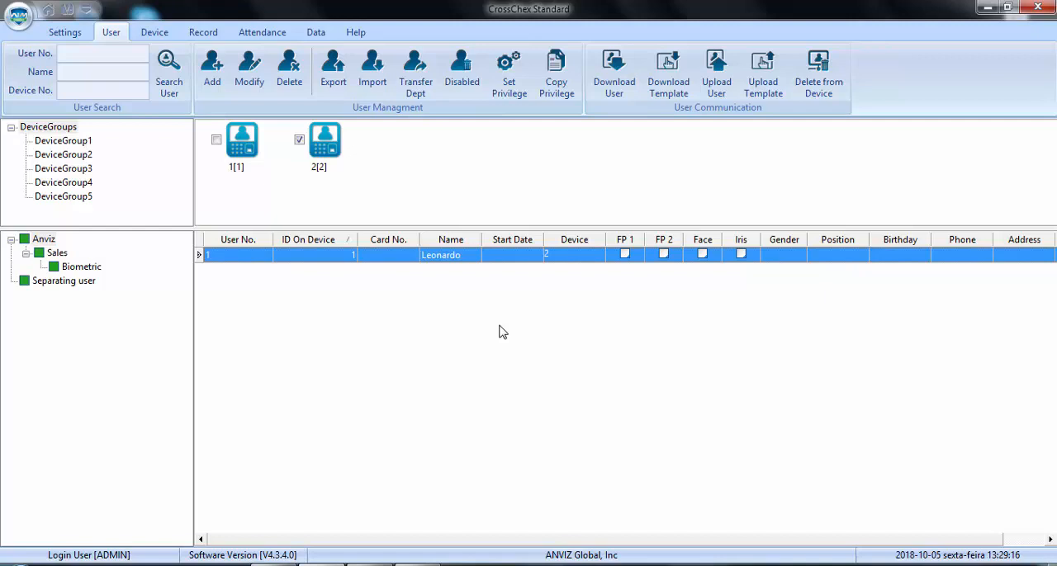
{"action": "mouse_move", "coordinate": [493, 261]}
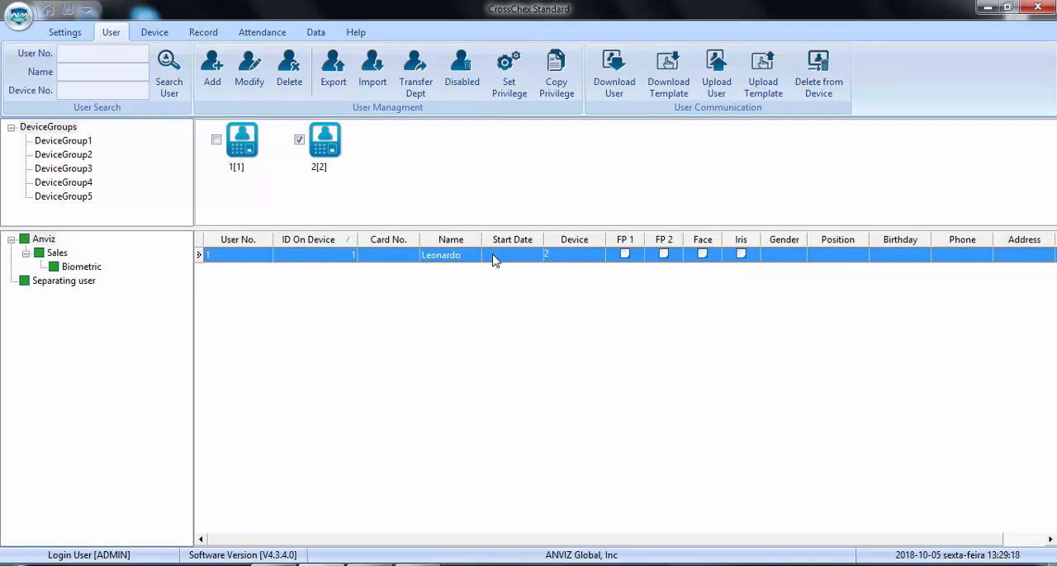
{"action": "mouse_move", "coordinate": [480, 289]}
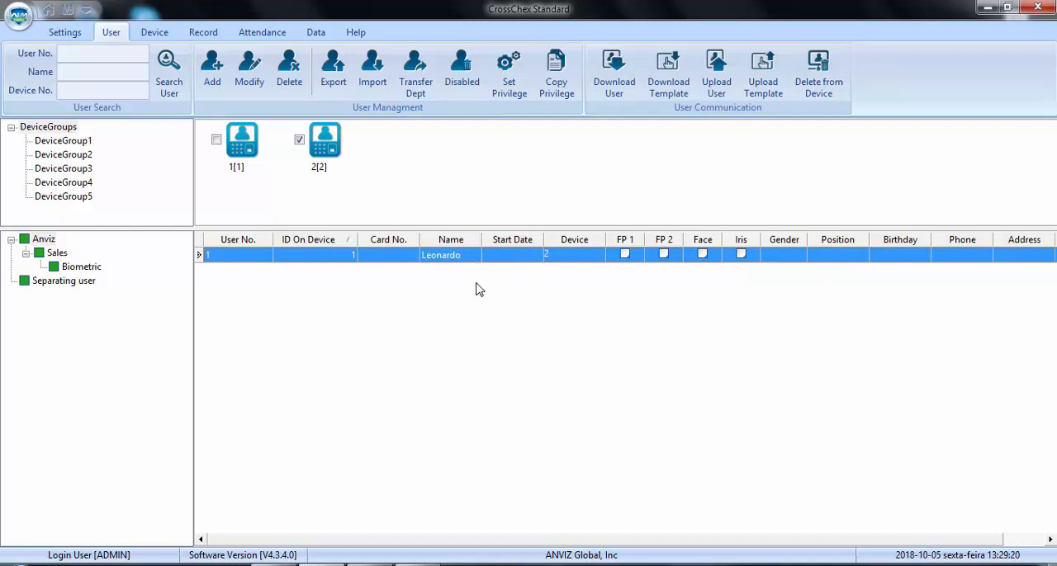
{"action": "mouse_move", "coordinate": [509, 314]}
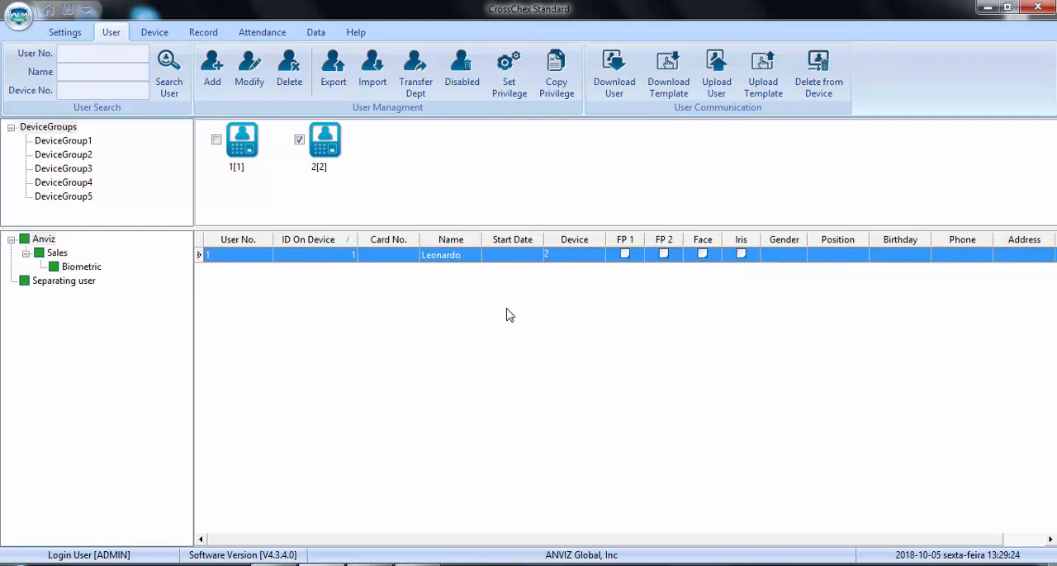
{"action": "mouse_move", "coordinate": [859, 364]}
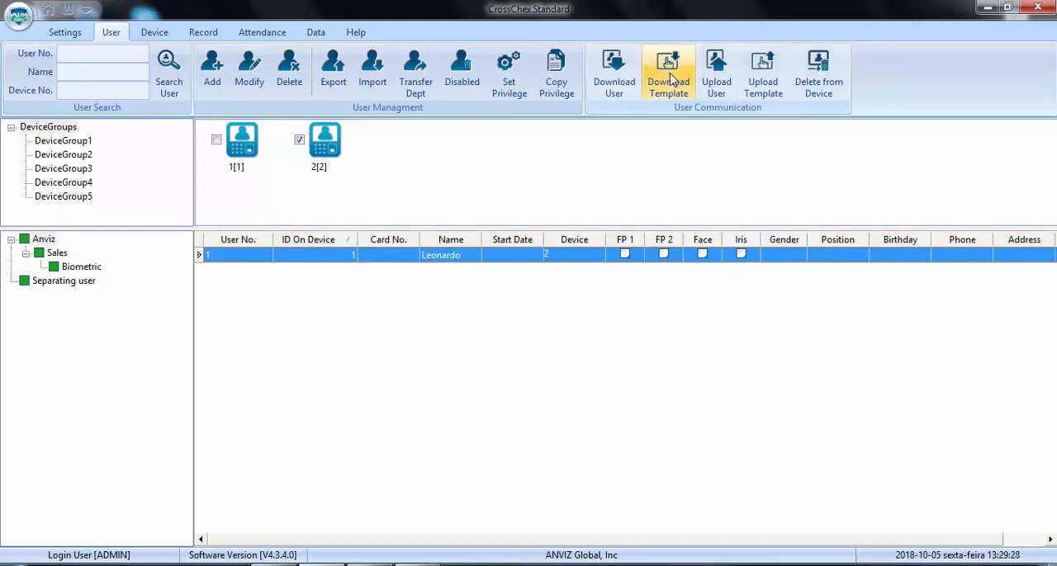
Download Leonardo's fingerprint template from terminal 2 and confirm.
{"action": "left_click", "coordinate": [667, 73]}
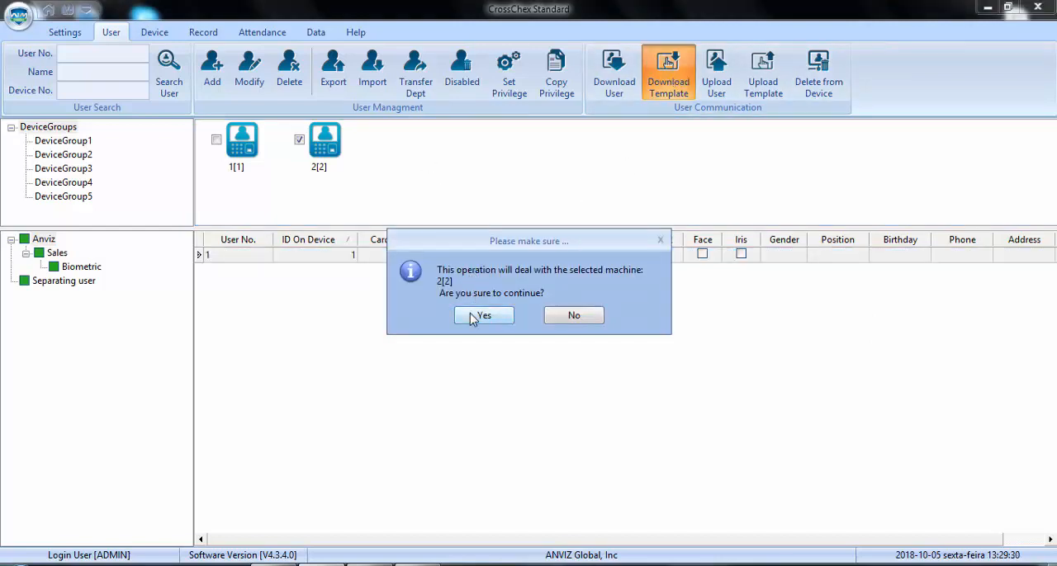
{"action": "left_click", "coordinate": [482, 315]}
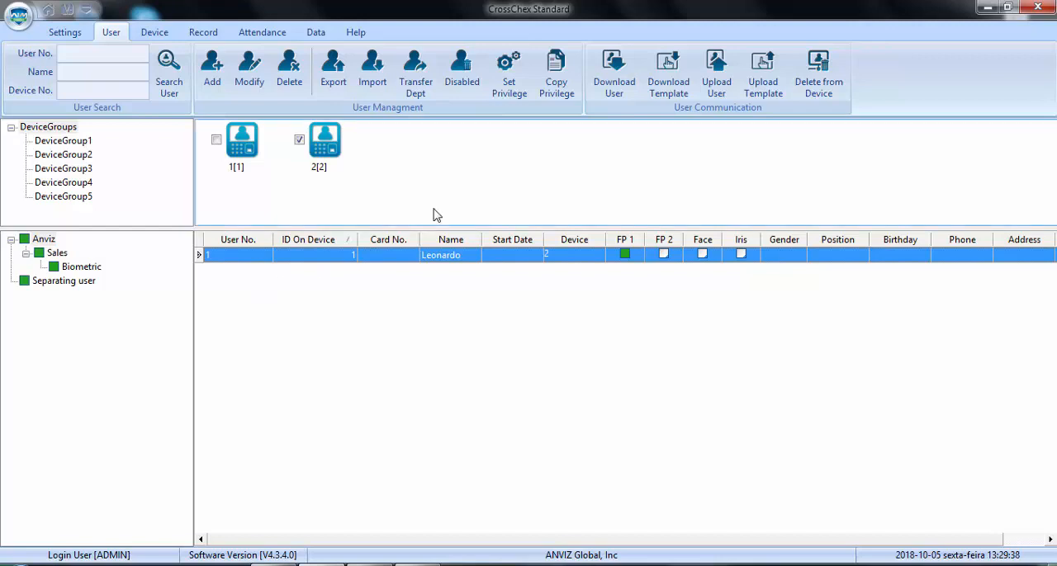
{"action": "mouse_move", "coordinate": [485, 288]}
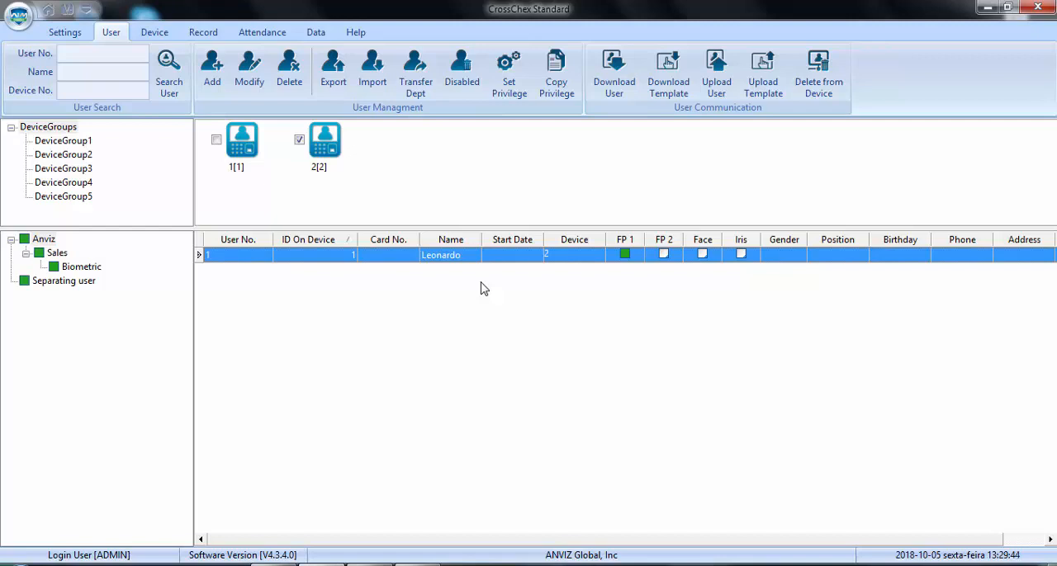
{"action": "mouse_move", "coordinate": [472, 314]}
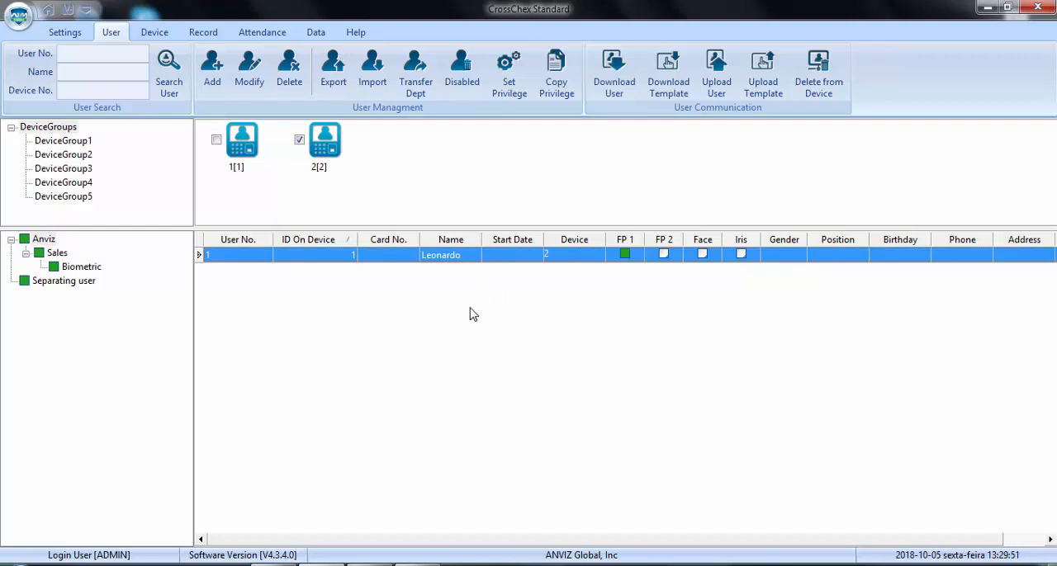
{"action": "mouse_move", "coordinate": [484, 319]}
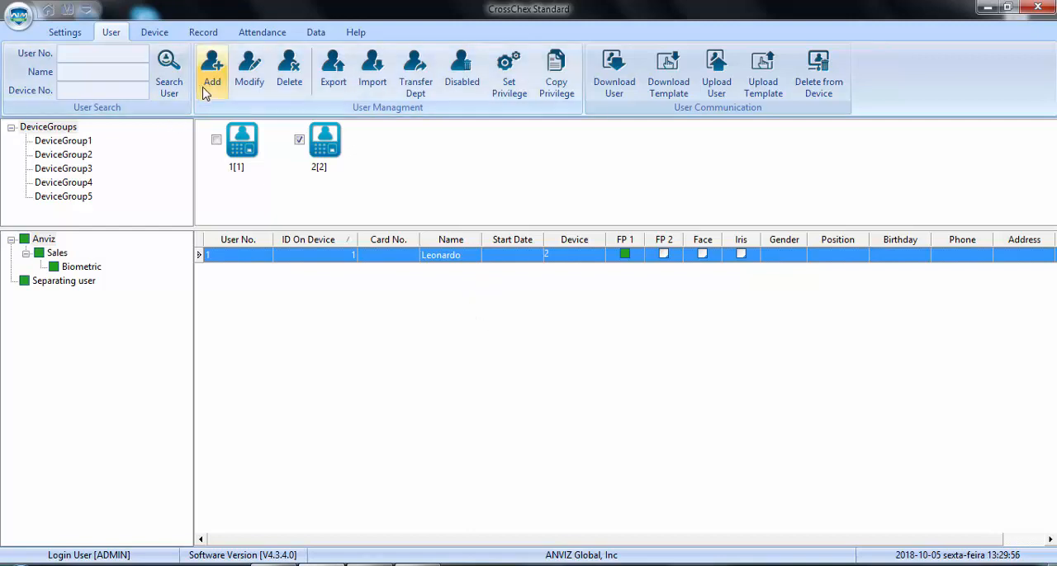
Create and save user 'test' with card number 123456, declining to add another.
{"action": "left_click", "coordinate": [211, 69]}
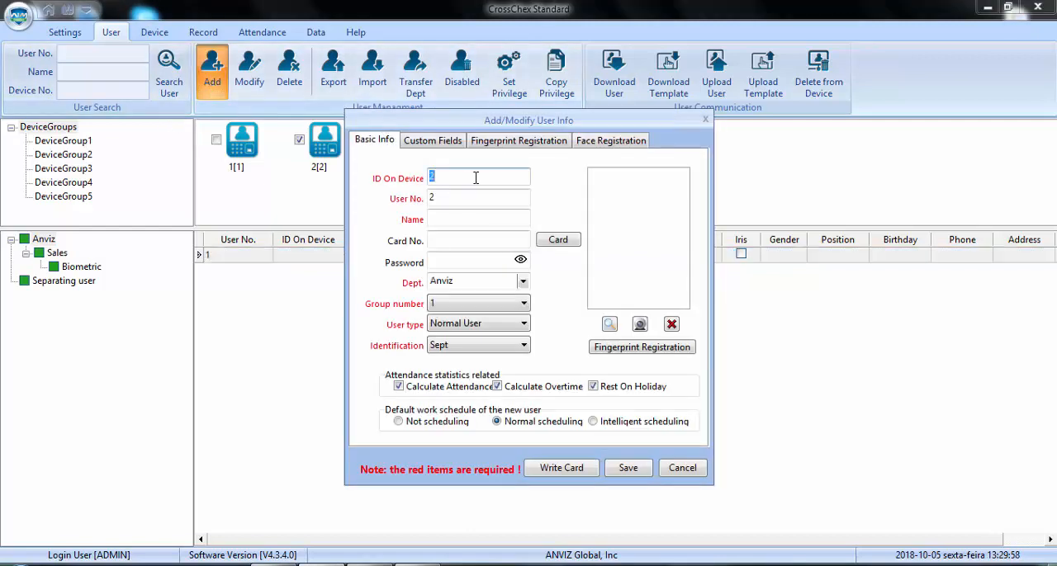
{"action": "type", "text": "test"}
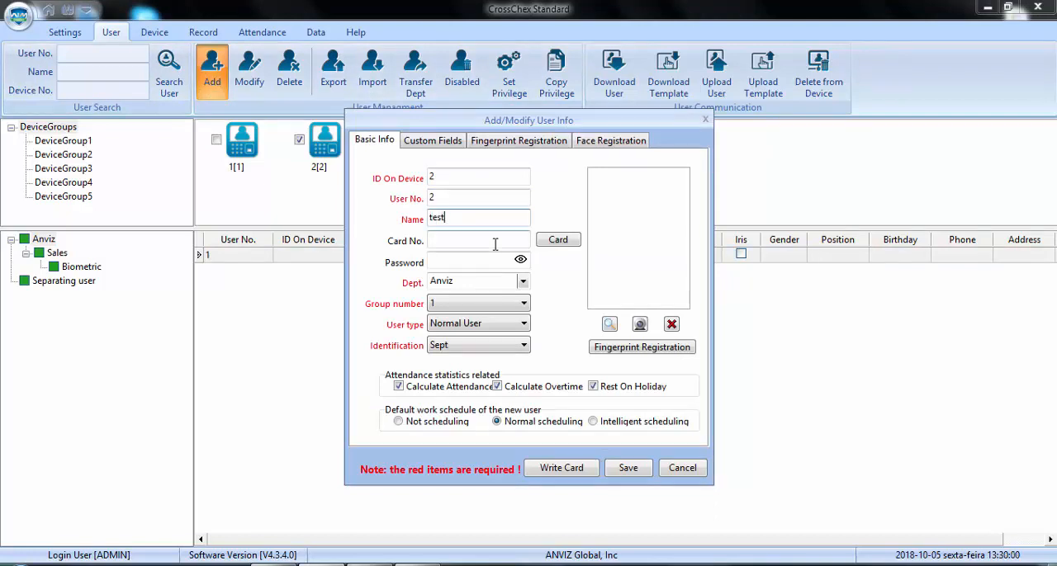
{"action": "type", "text": "1"}
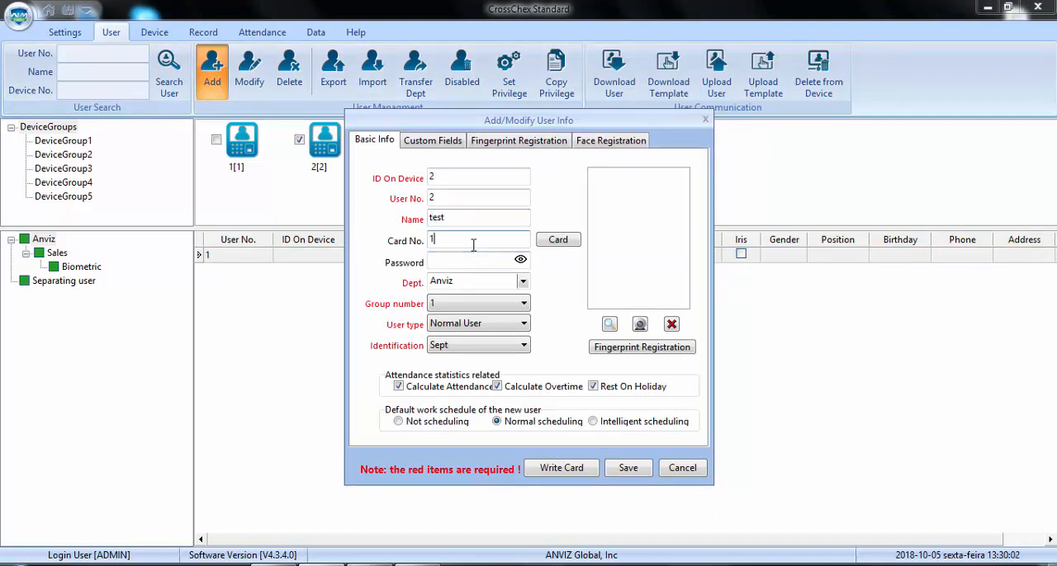
{"action": "type", "text": "23456"}
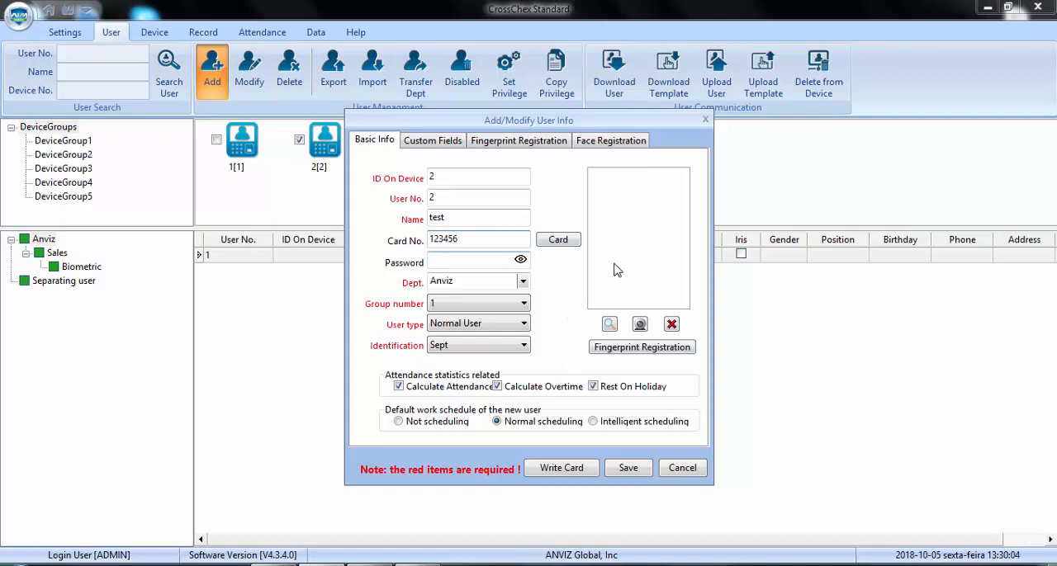
{"action": "left_click", "coordinate": [628, 469]}
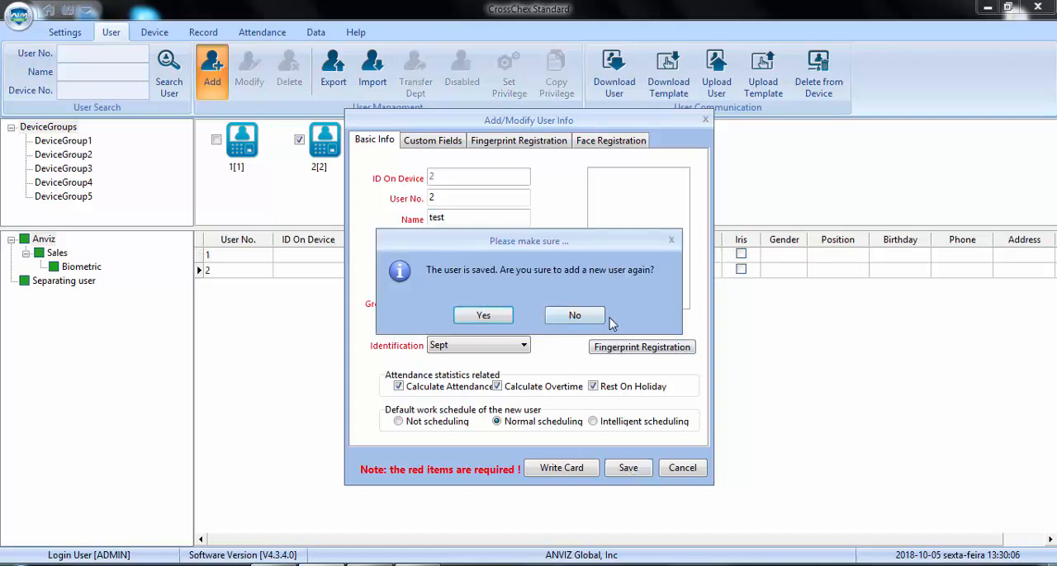
{"action": "left_click", "coordinate": [575, 315]}
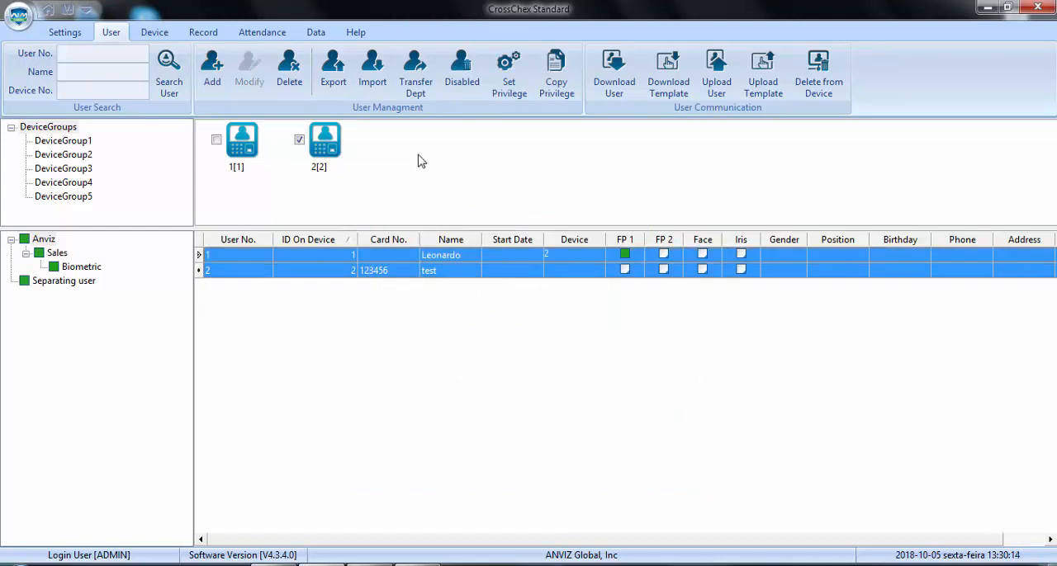
Upload the users and templates to terminal 2 and close the completed report.
{"action": "left_click", "coordinate": [508, 69]}
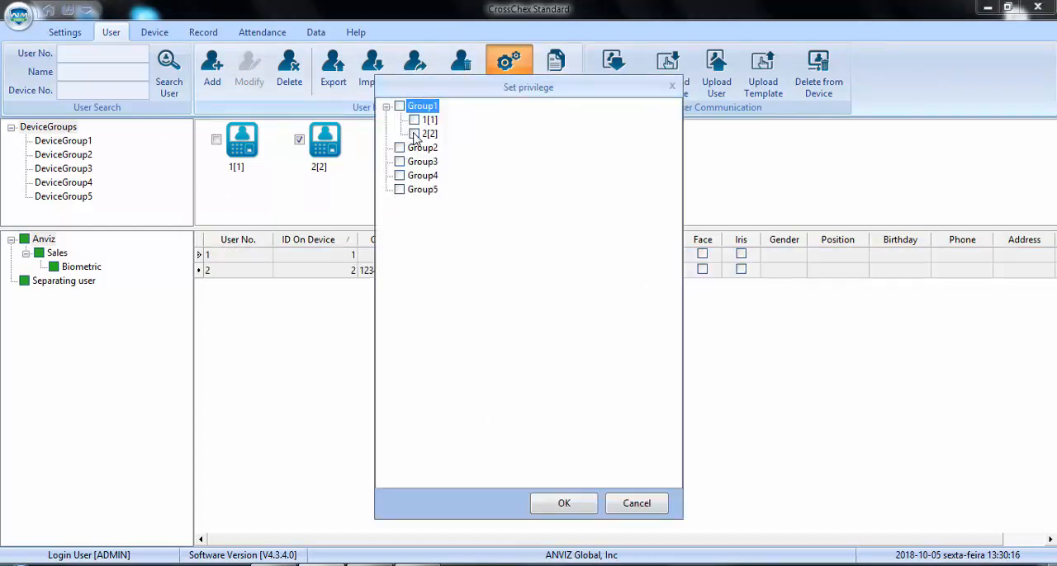
{"action": "left_click", "coordinate": [565, 504]}
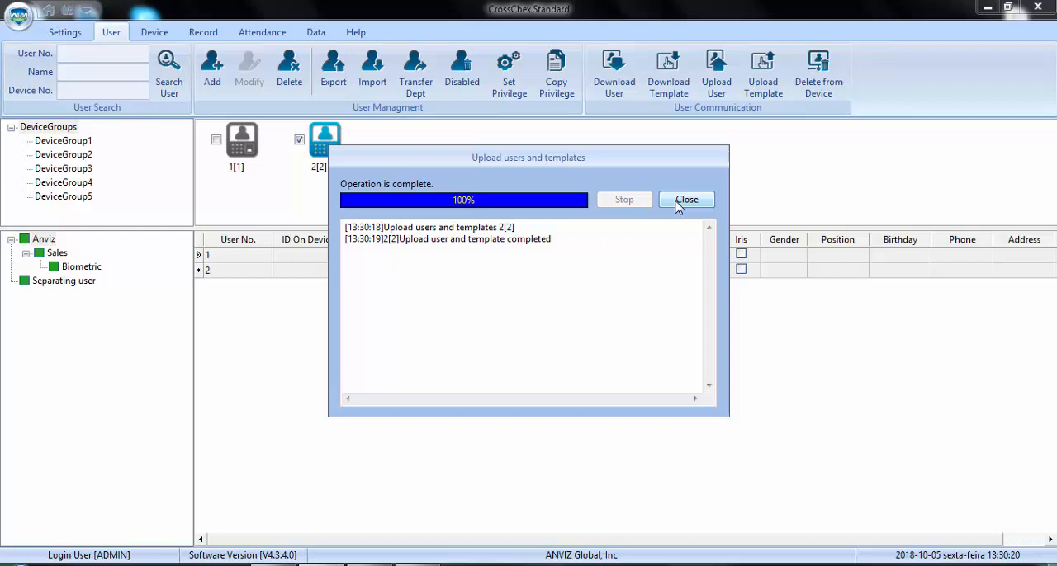
{"action": "left_click", "coordinate": [687, 198]}
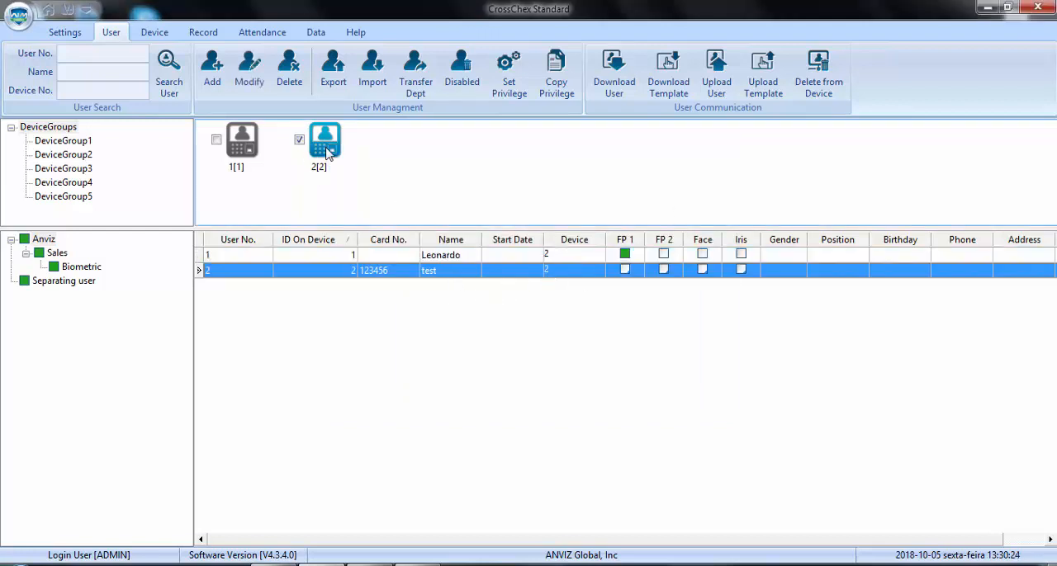
Retrieve terminal 2's information showing 2 users, 1 template and 1 card.
{"action": "double_click", "coordinate": [325, 139]}
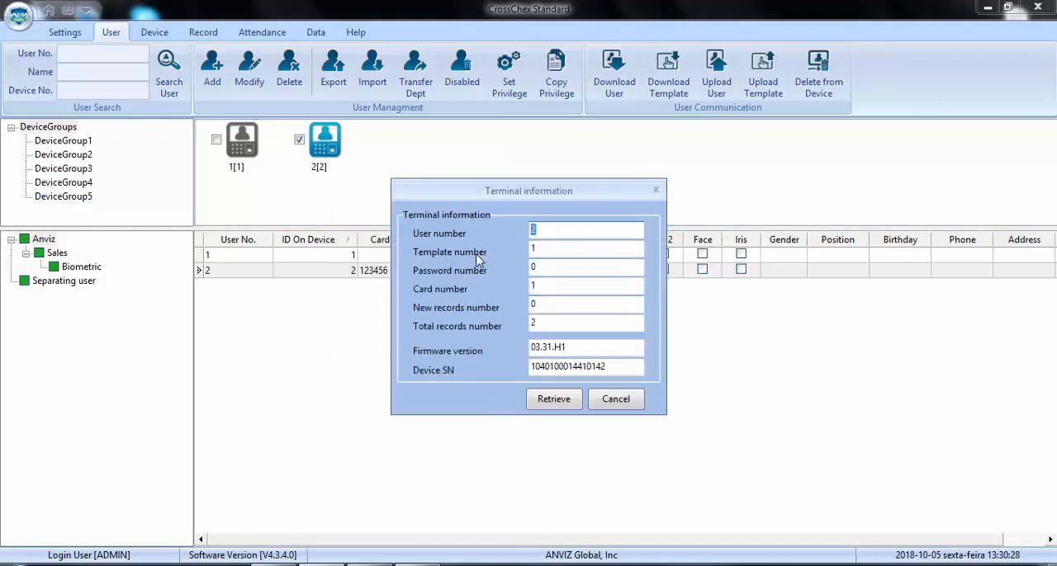
{"action": "left_click", "coordinate": [586, 248]}
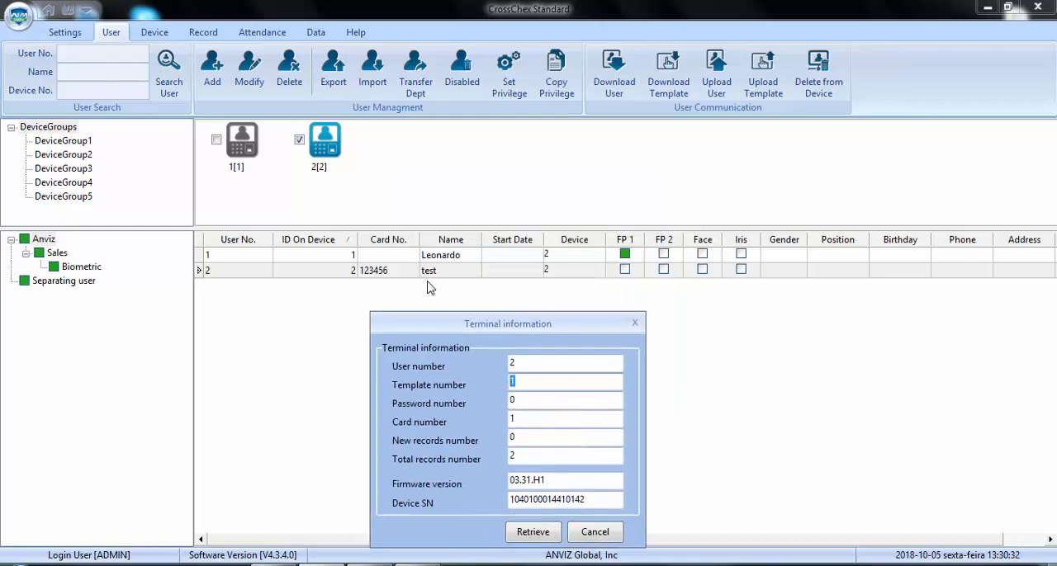
{"action": "left_click", "coordinate": [565, 420]}
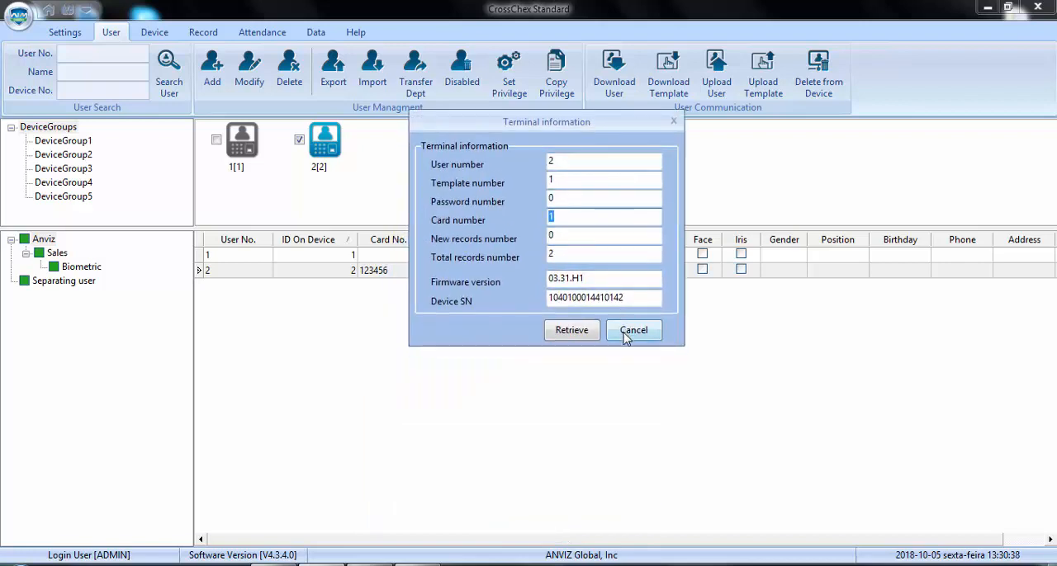
{"action": "mouse_move", "coordinate": [629, 359]}
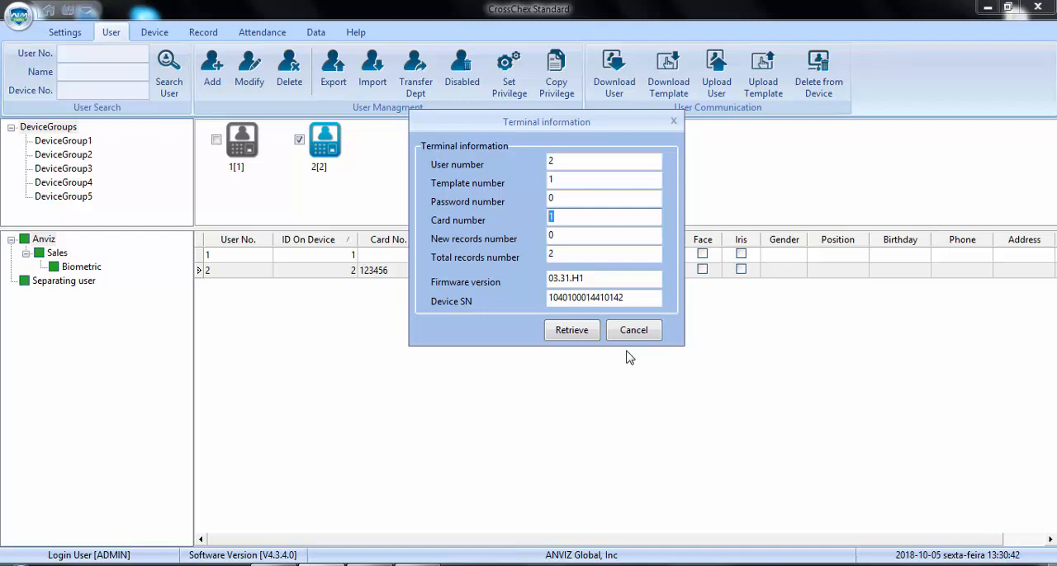
{"action": "mouse_move", "coordinate": [625, 357]}
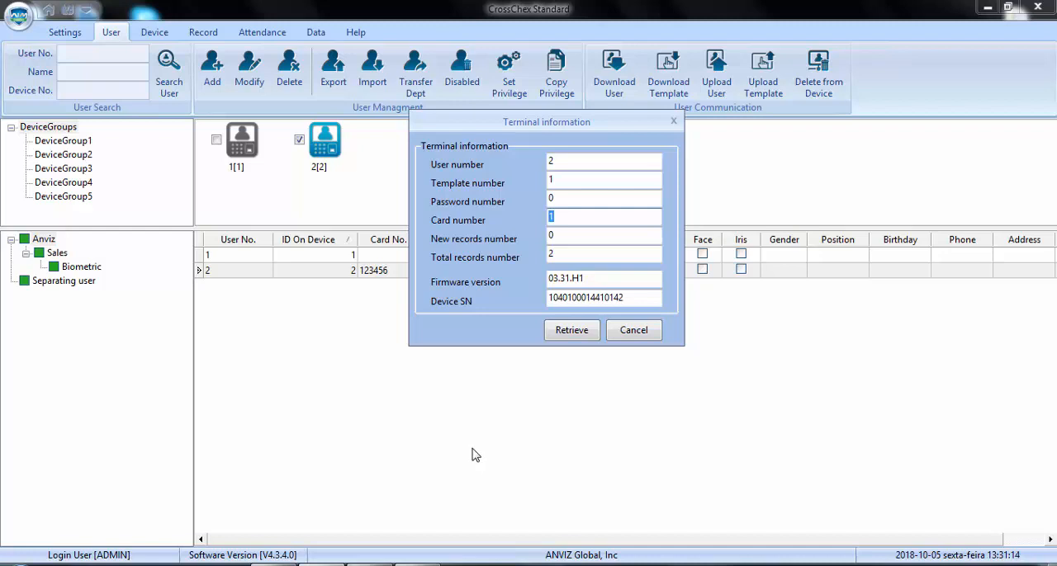
{"action": "mouse_move", "coordinate": [472, 453]}
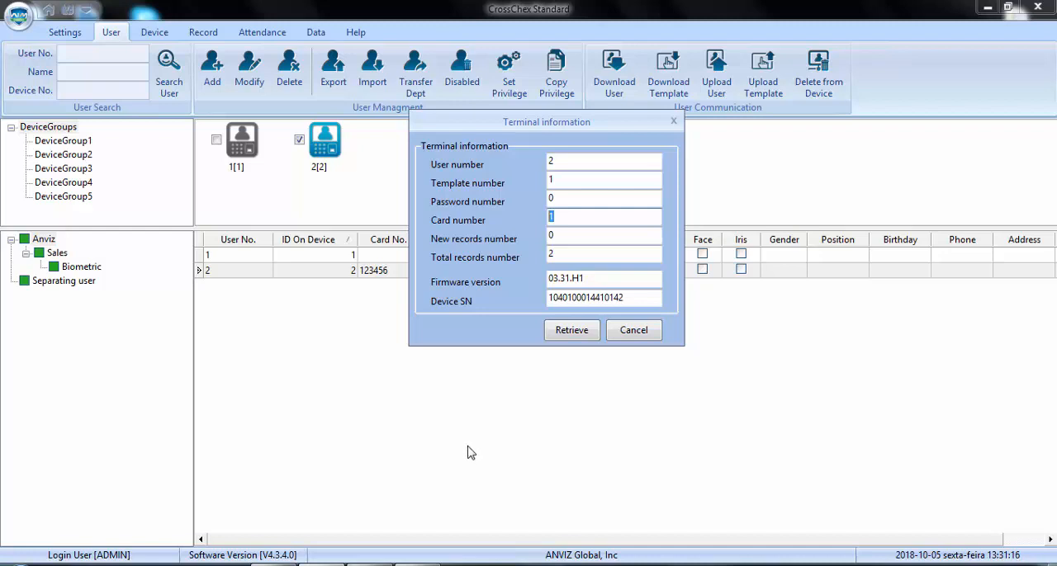
{"action": "mouse_move", "coordinate": [476, 437]}
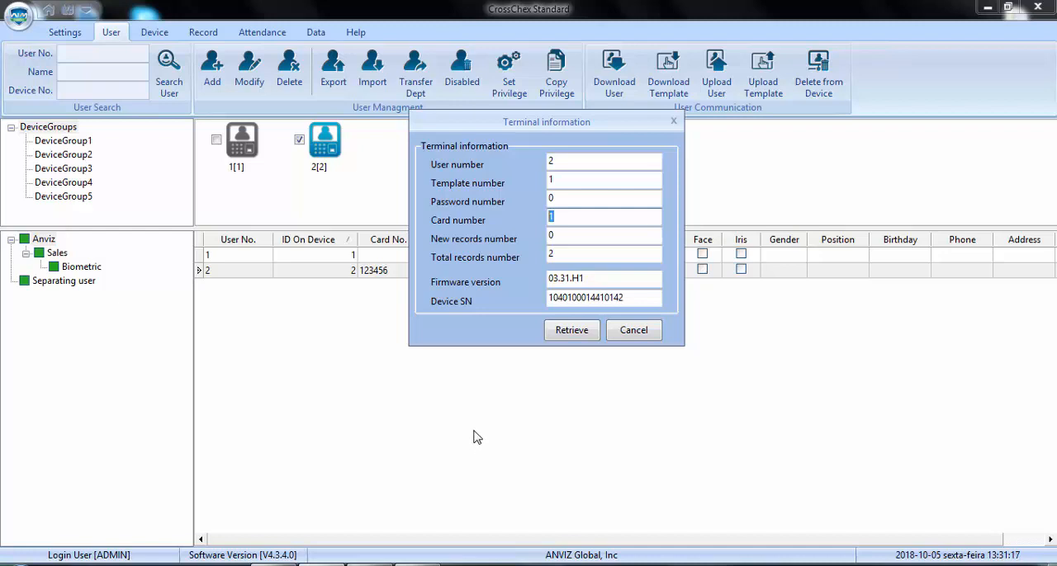
{"action": "mouse_move", "coordinate": [489, 394]}
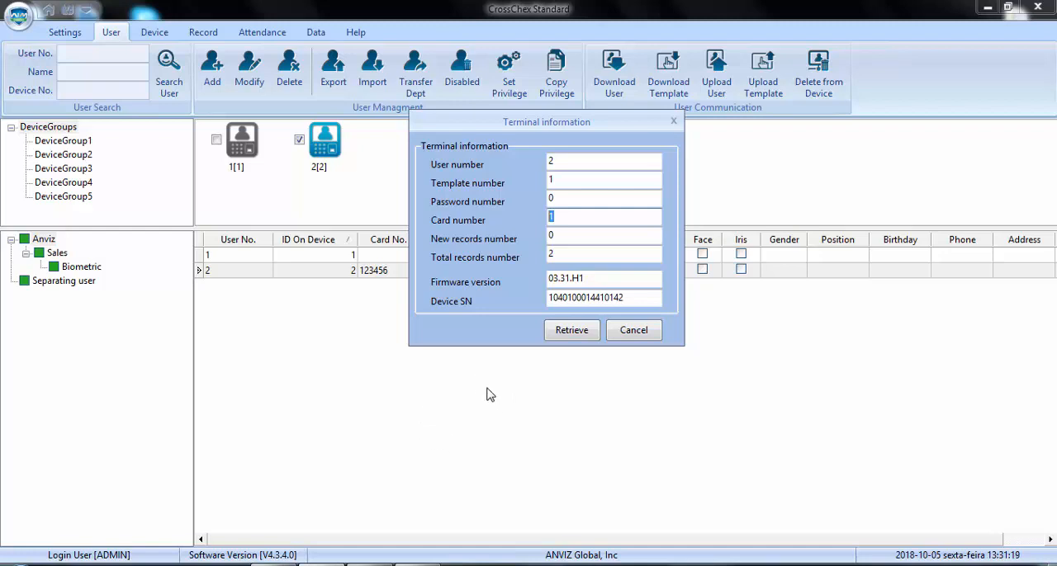
{"action": "mouse_move", "coordinate": [493, 396]}
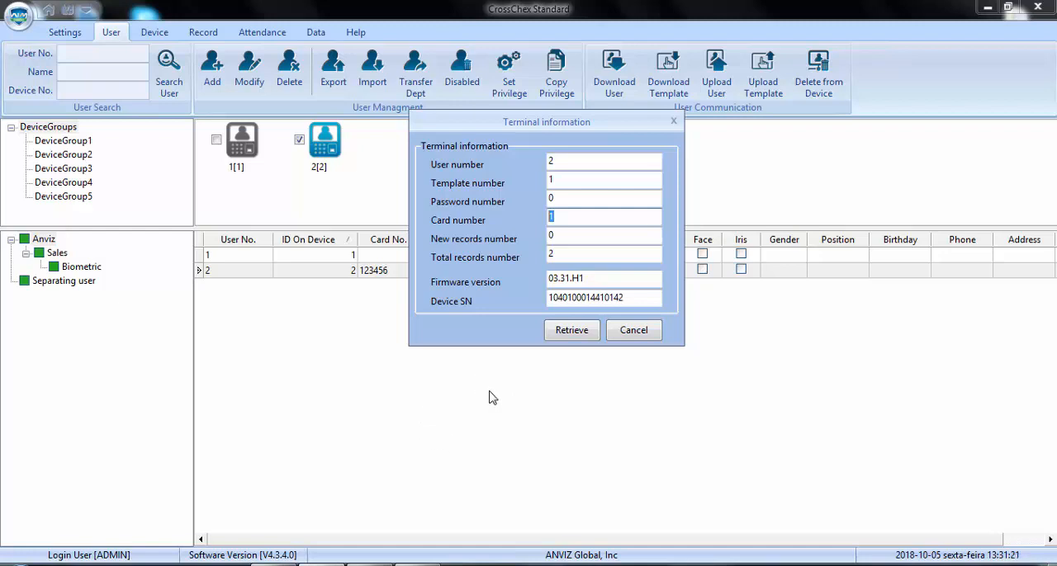